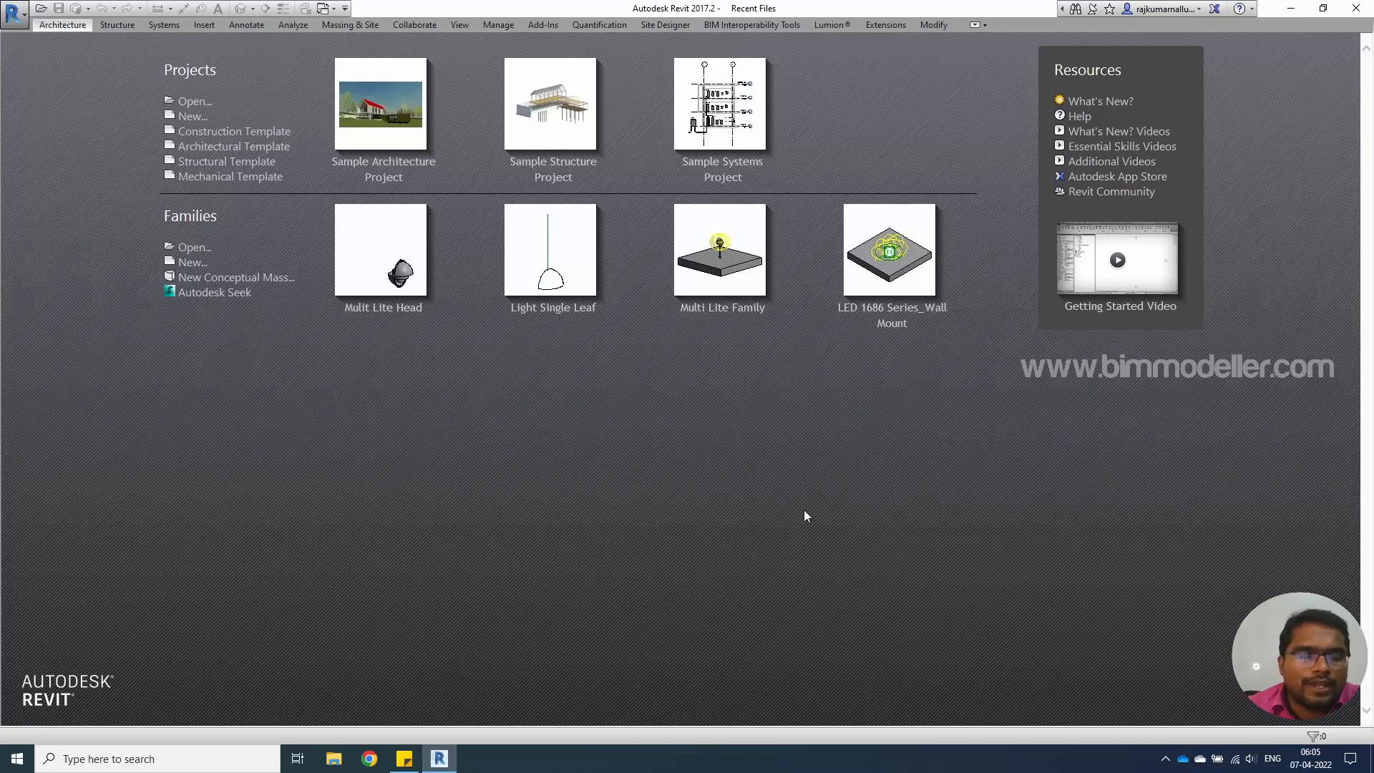
pyautogui.moveTo(789, 511)
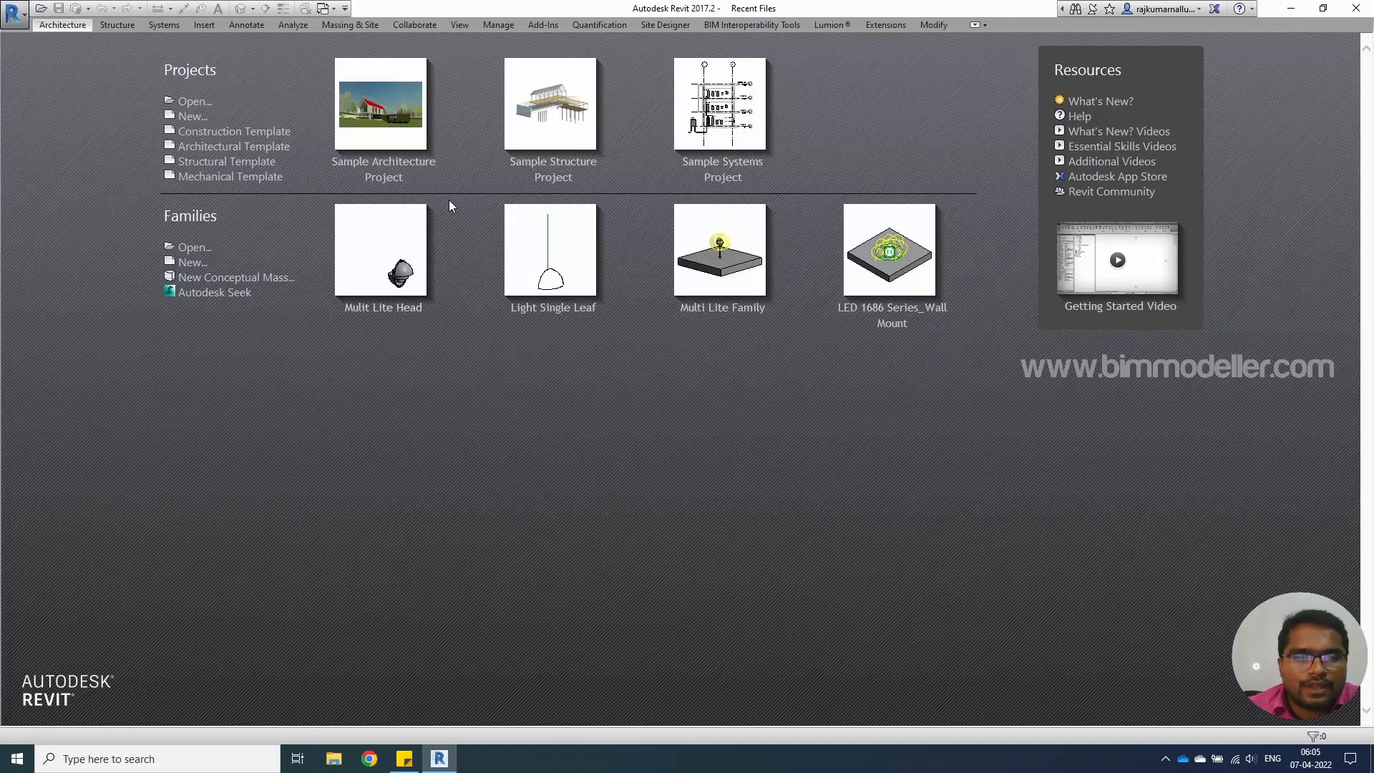
pyautogui.moveTo(403, 329)
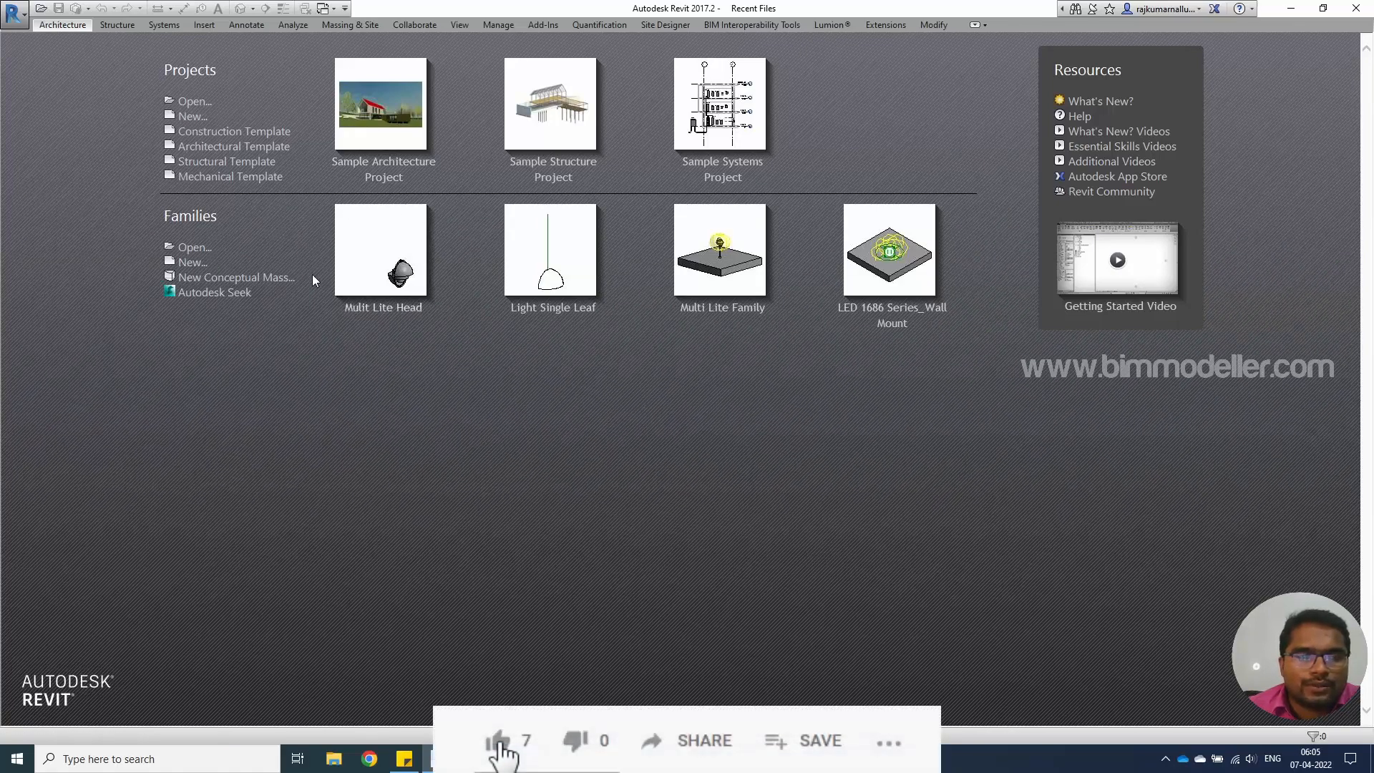
# Step: Start a new family and browse the metric templates, previewing several on the way down the list
pyautogui.click(497, 740)
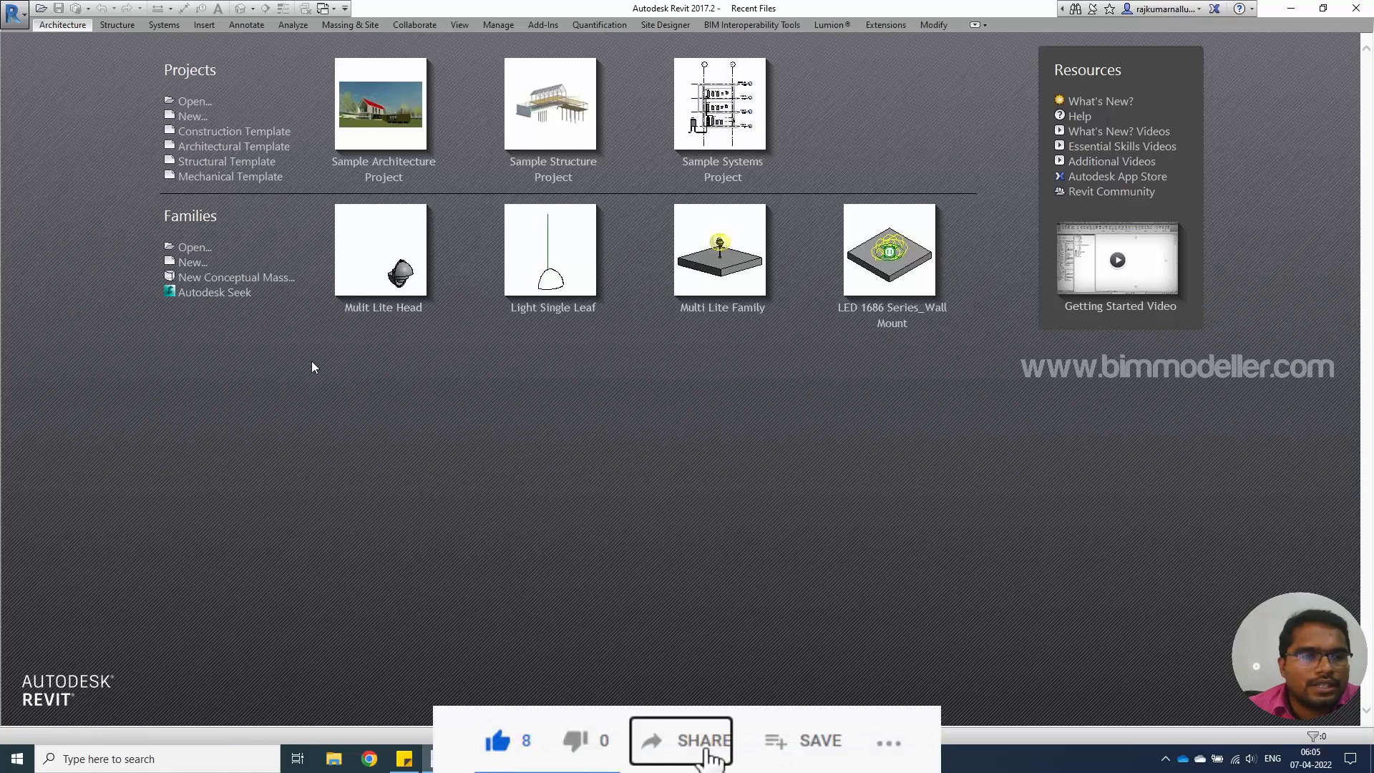
pyautogui.click(192, 262)
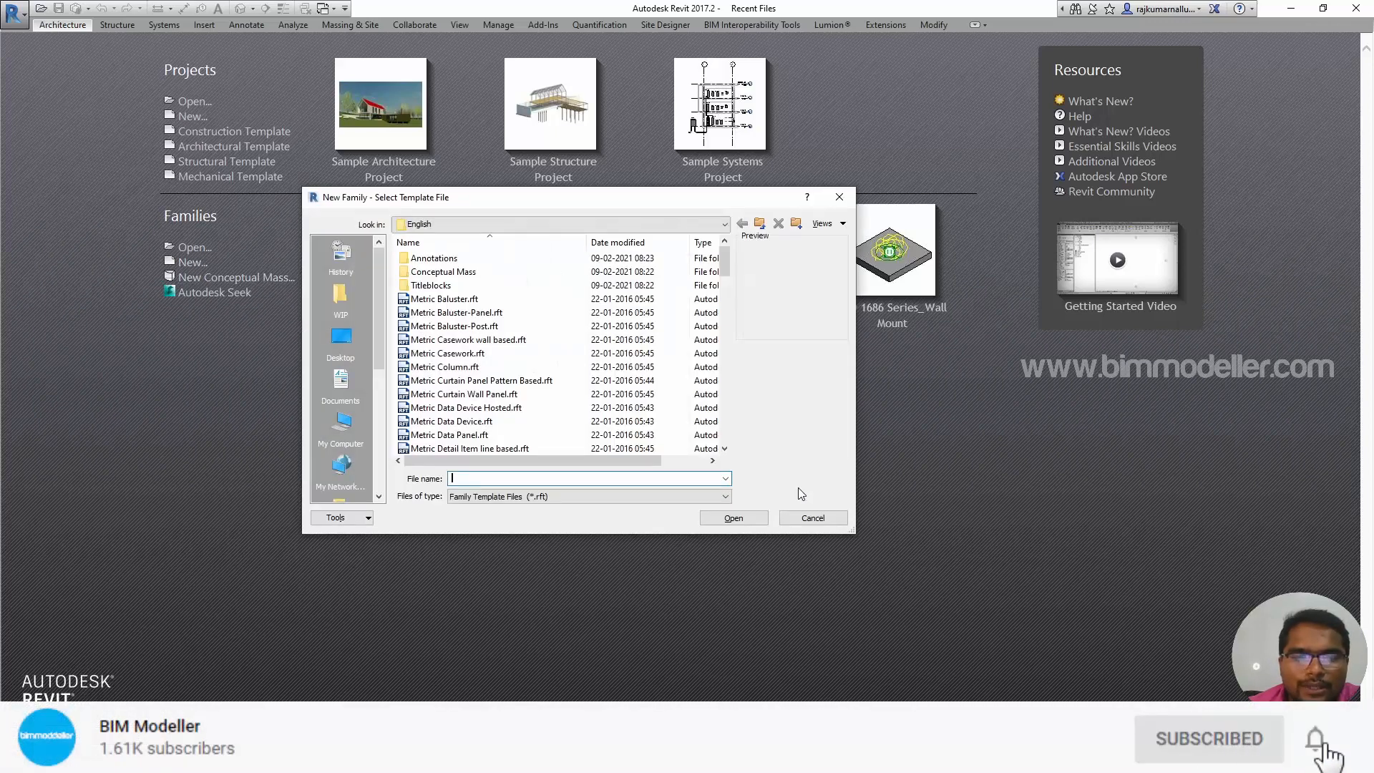
pyautogui.click(481, 379)
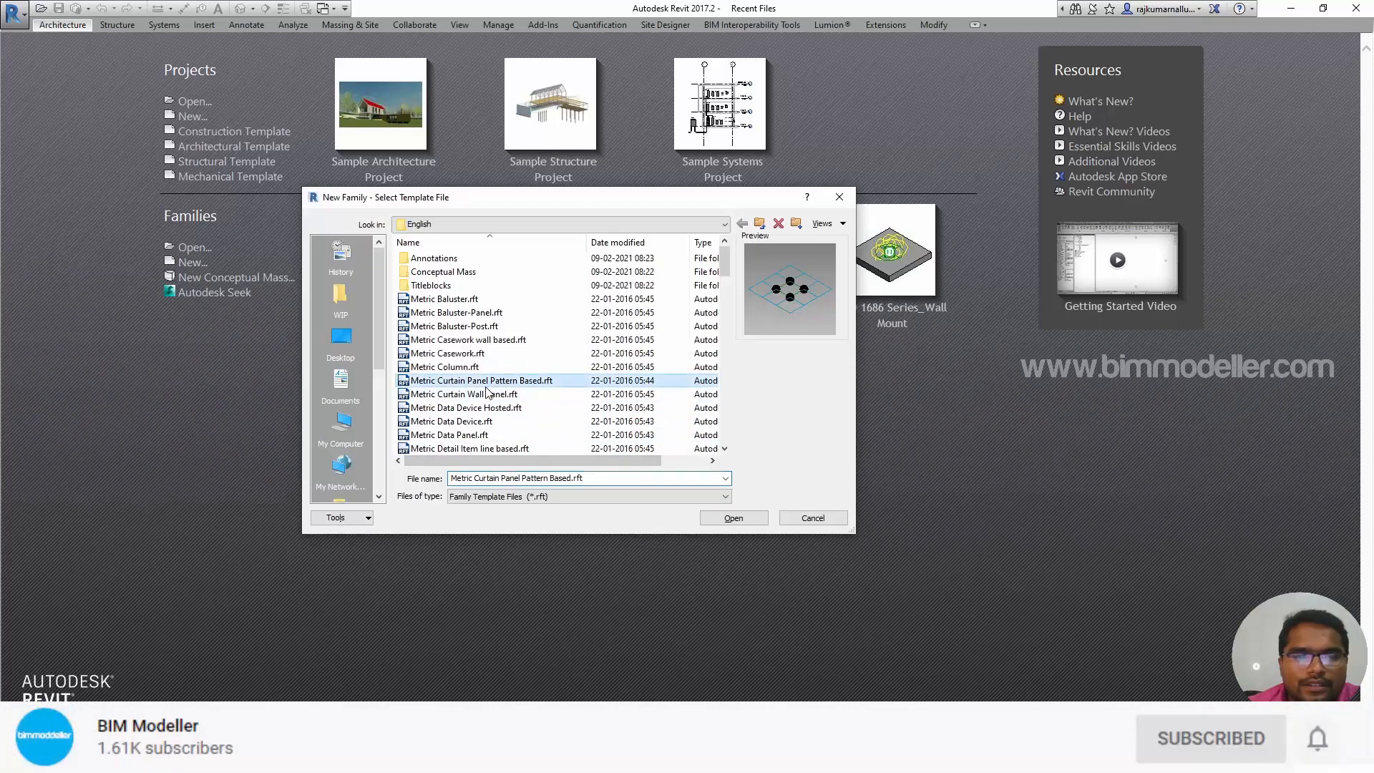
pyautogui.scroll(-3)
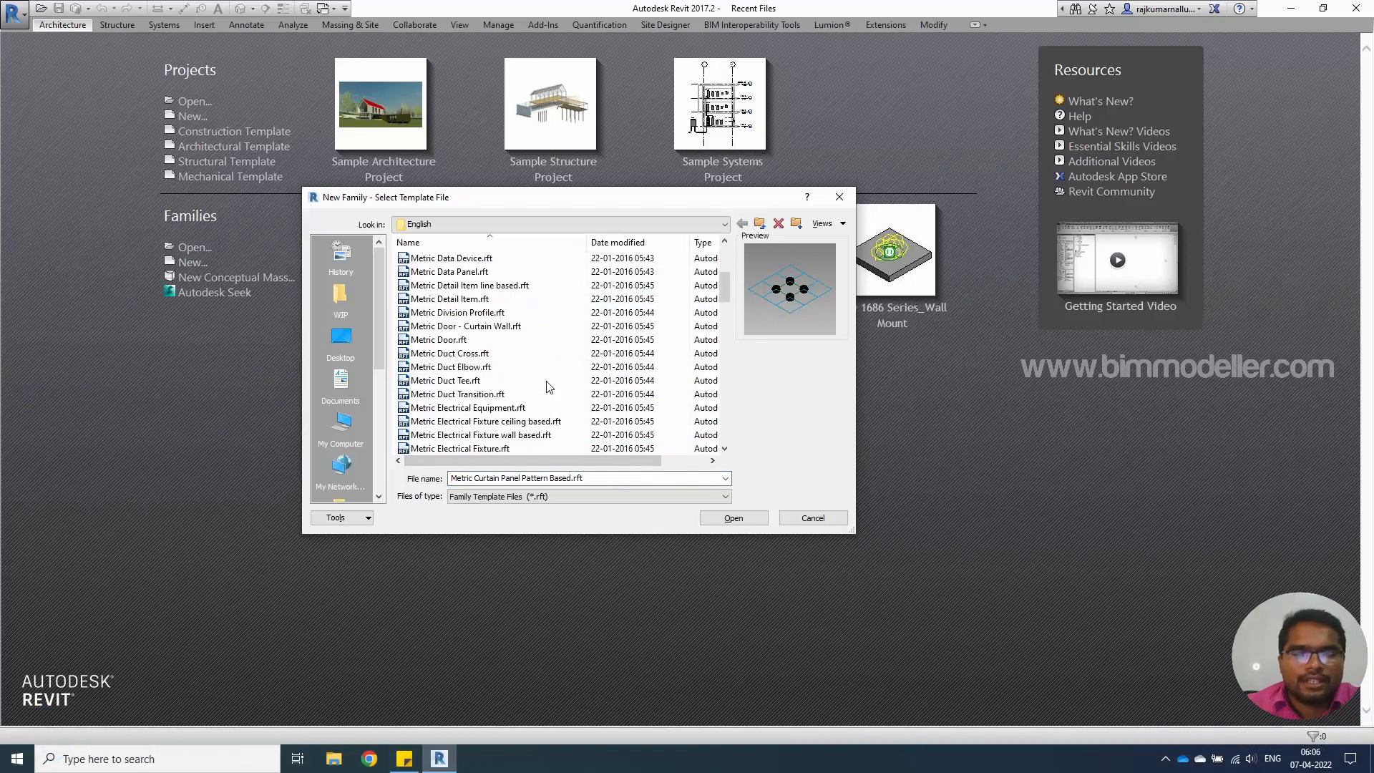
pyautogui.click(445, 380)
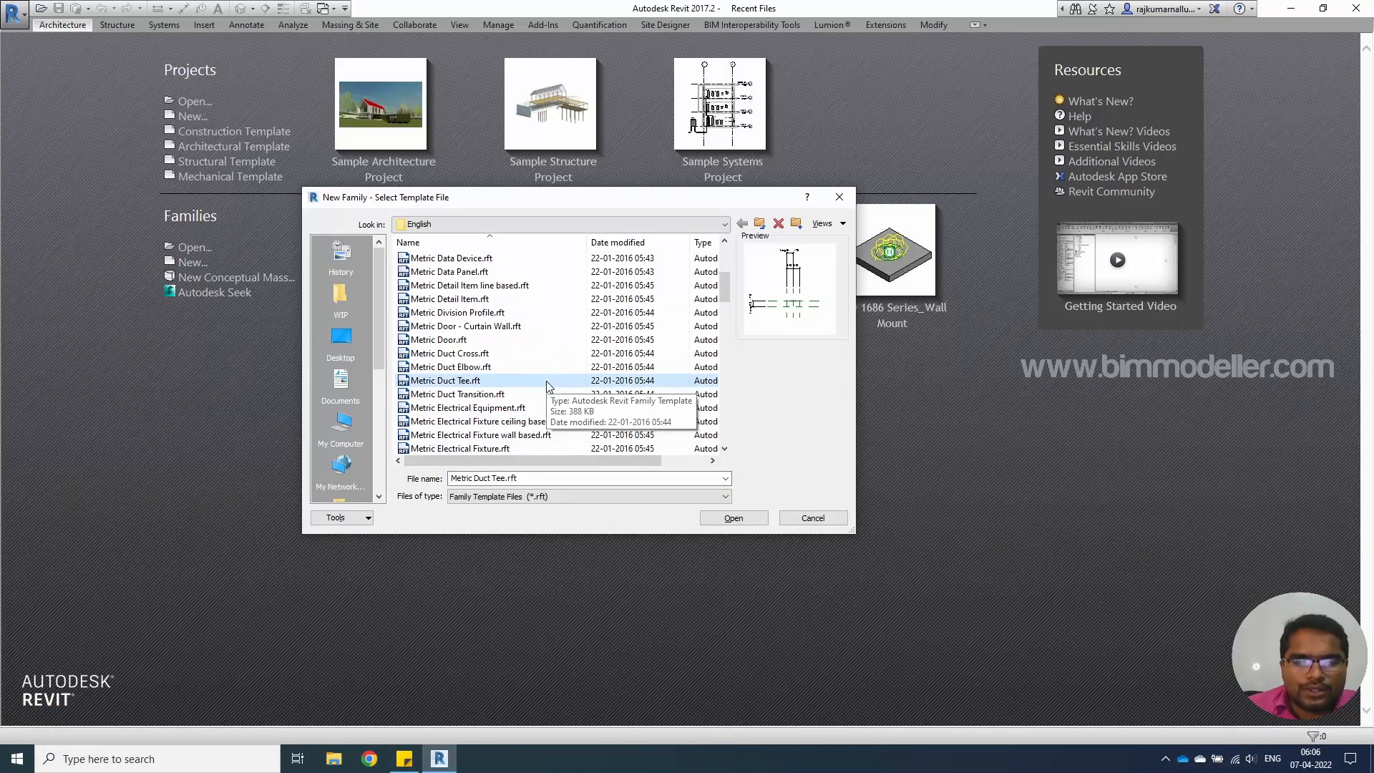
pyautogui.scroll(-3)
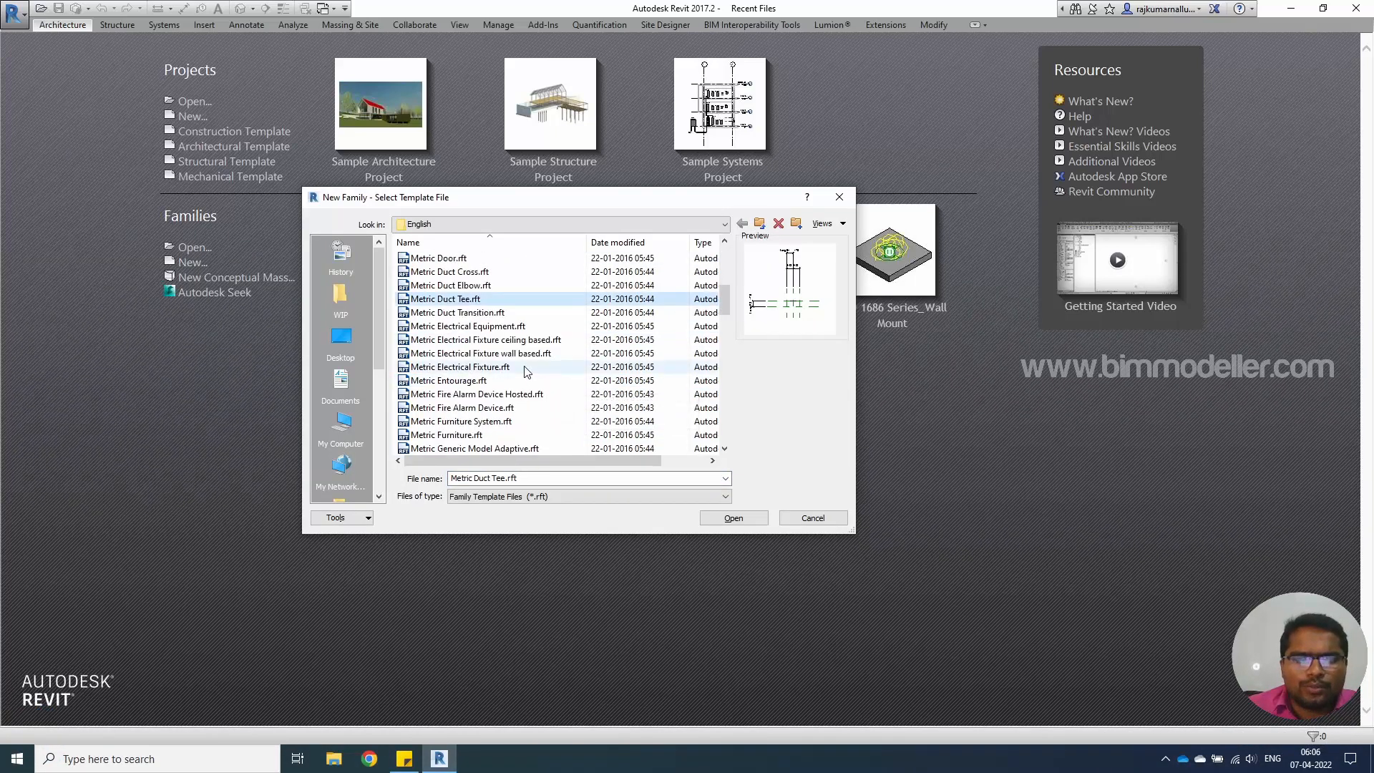
pyautogui.click(460, 367)
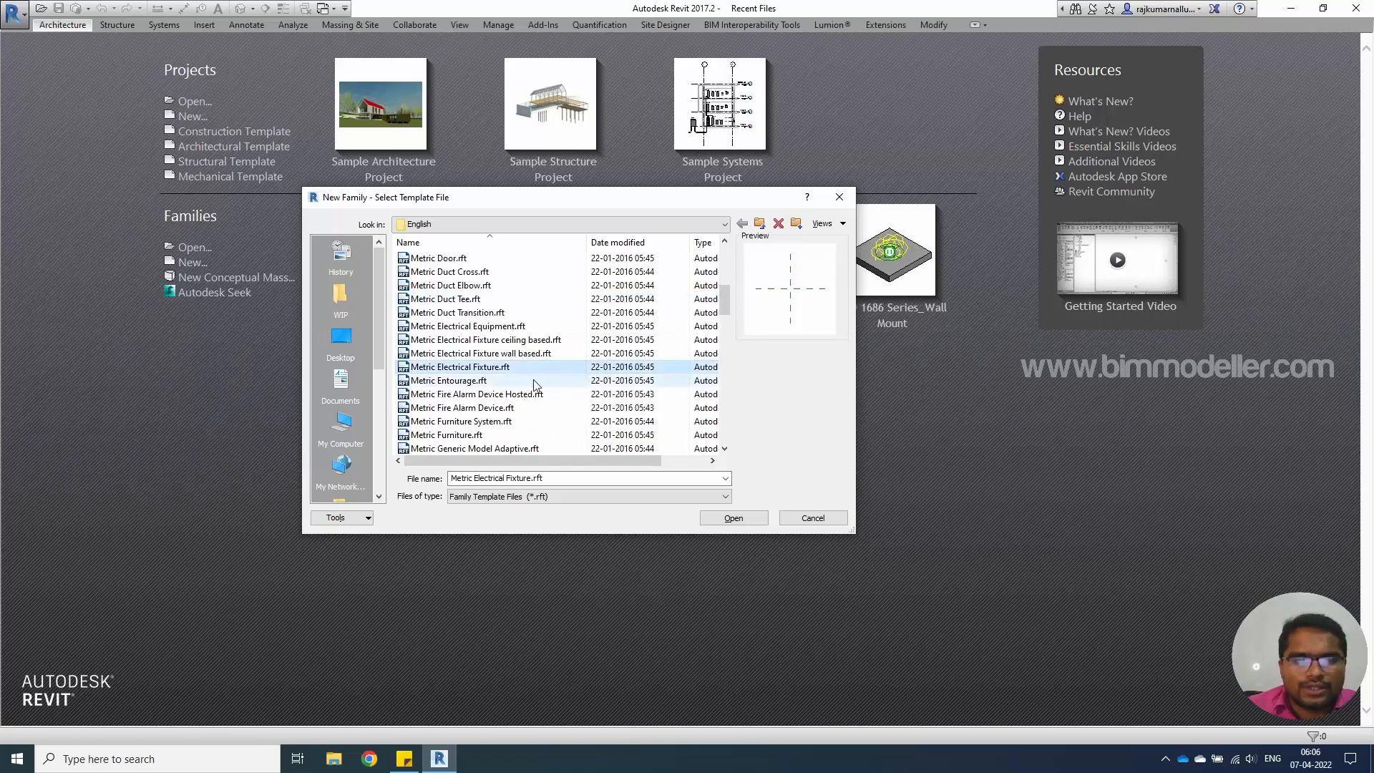
pyautogui.scroll(-3)
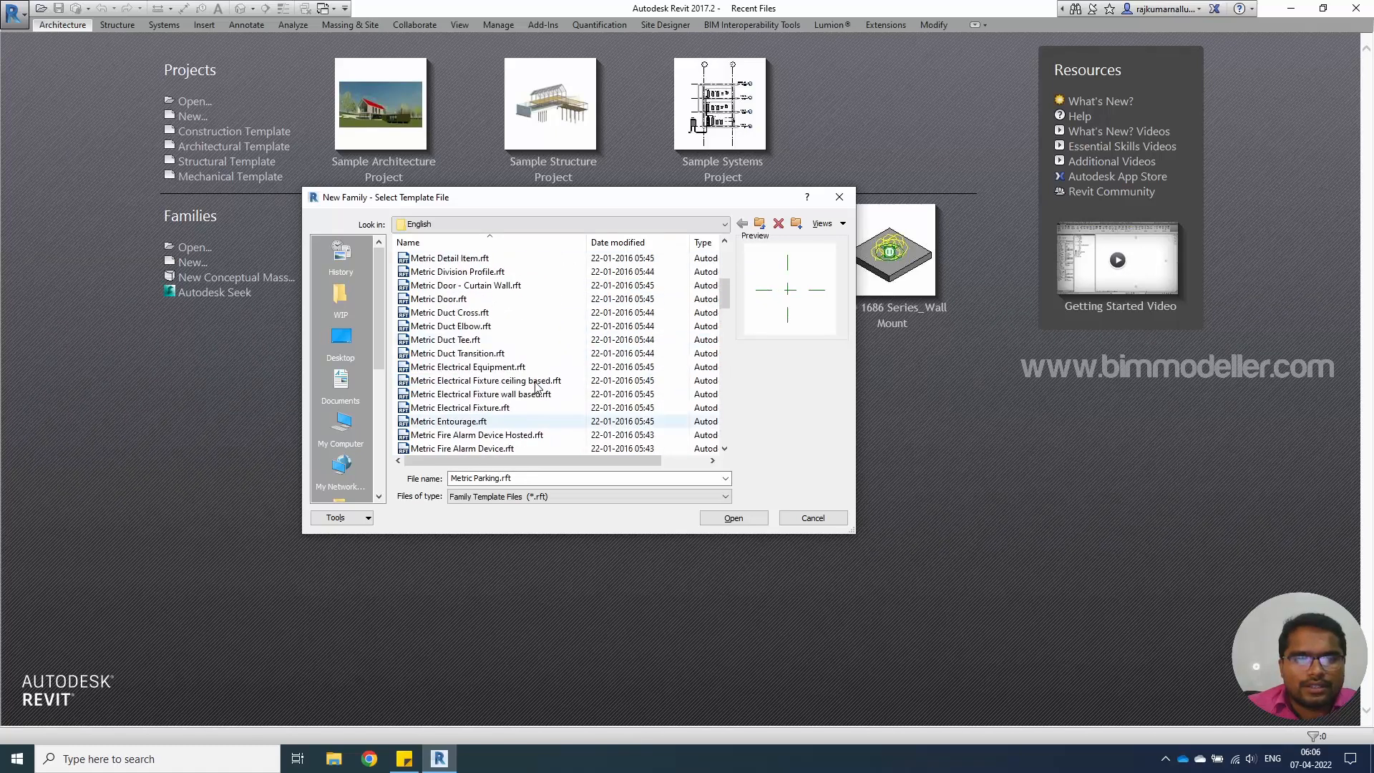
pyautogui.click(466, 285)
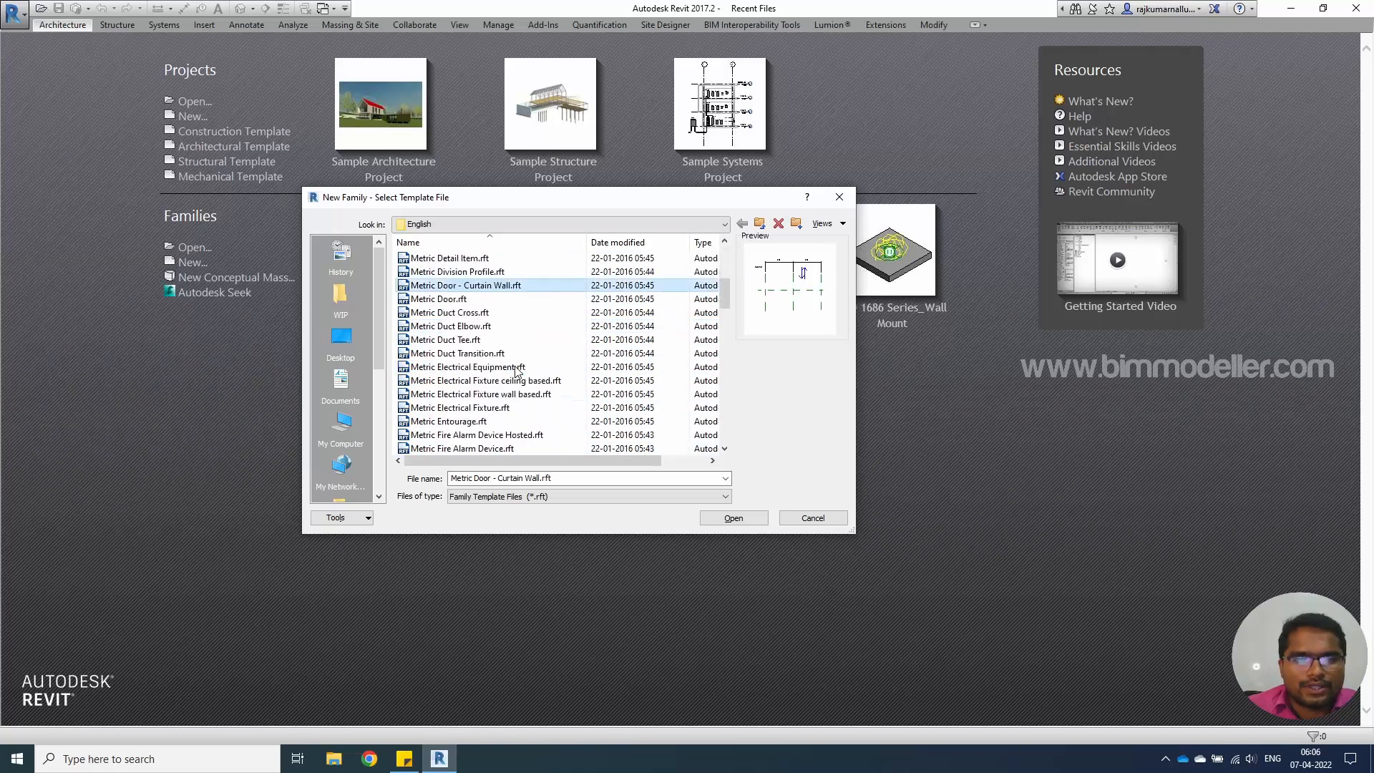
pyautogui.scroll(-3)
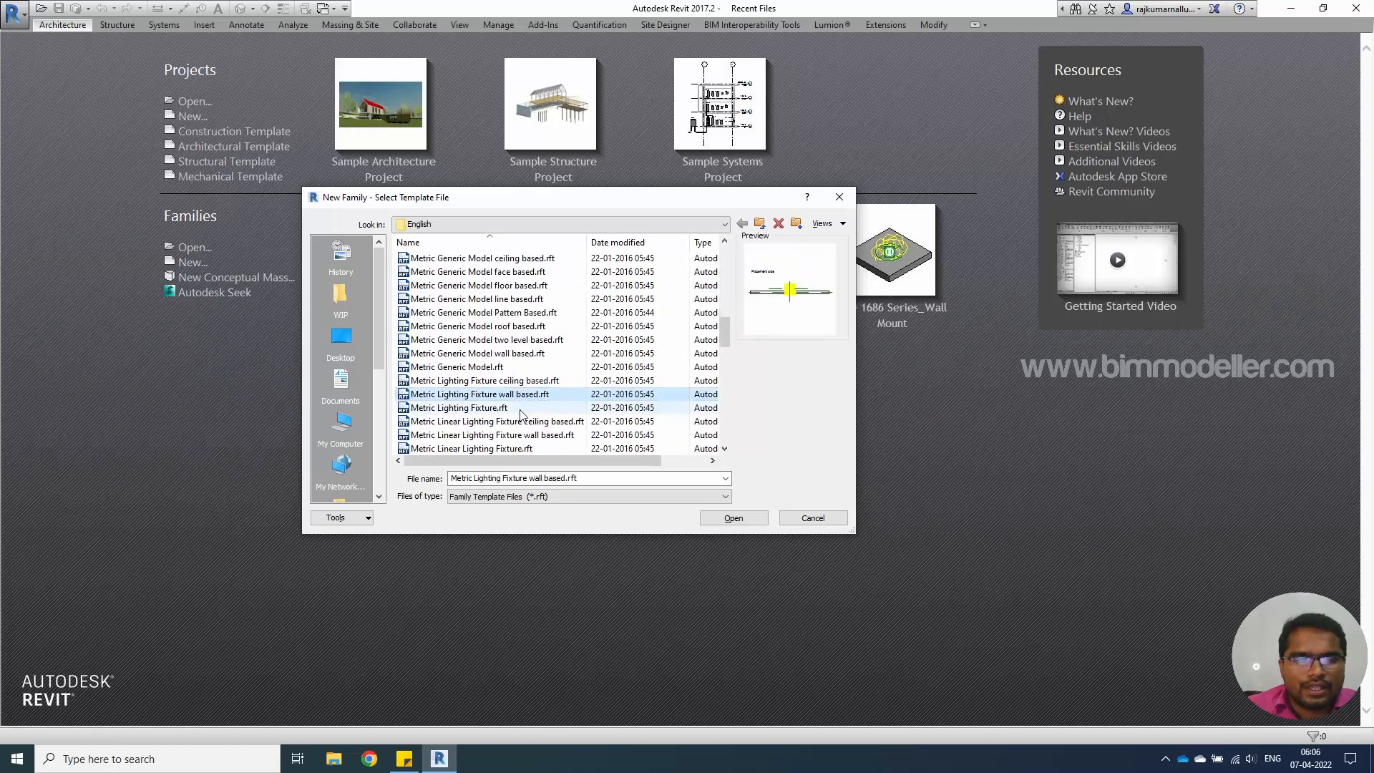
# Step: Create the family from the Metric Lighting Fixture.rft template
pyautogui.click(458, 408)
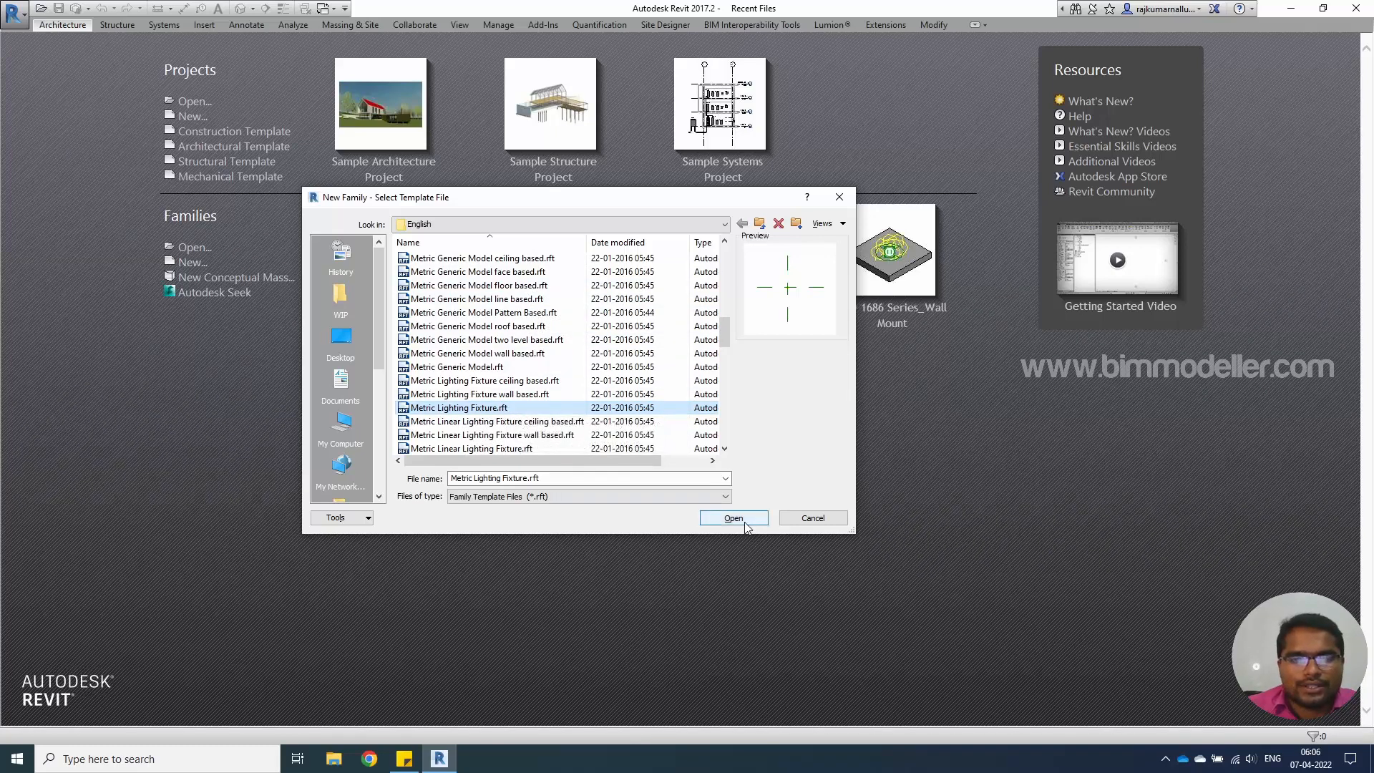
pyautogui.click(733, 518)
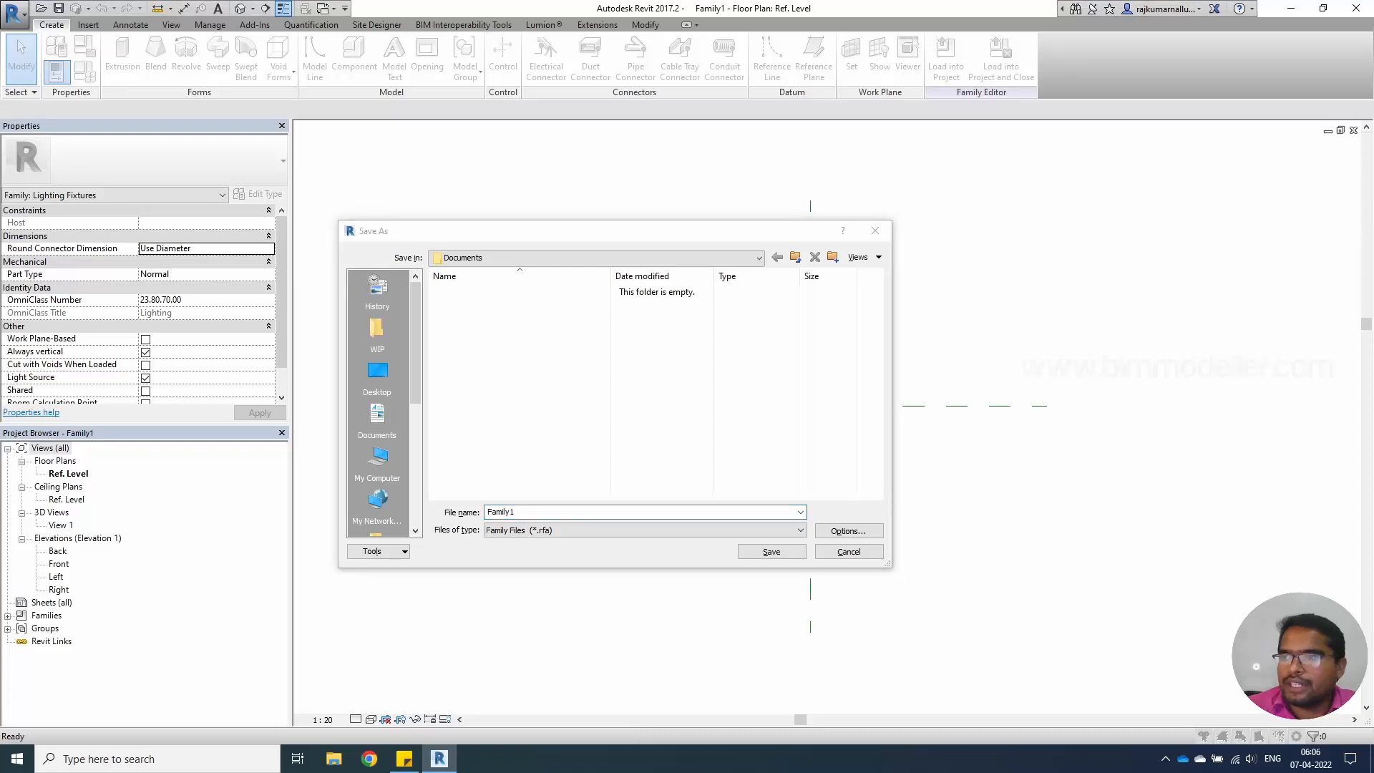
pyautogui.moveTo(527, 570)
pyautogui.write('Fl')
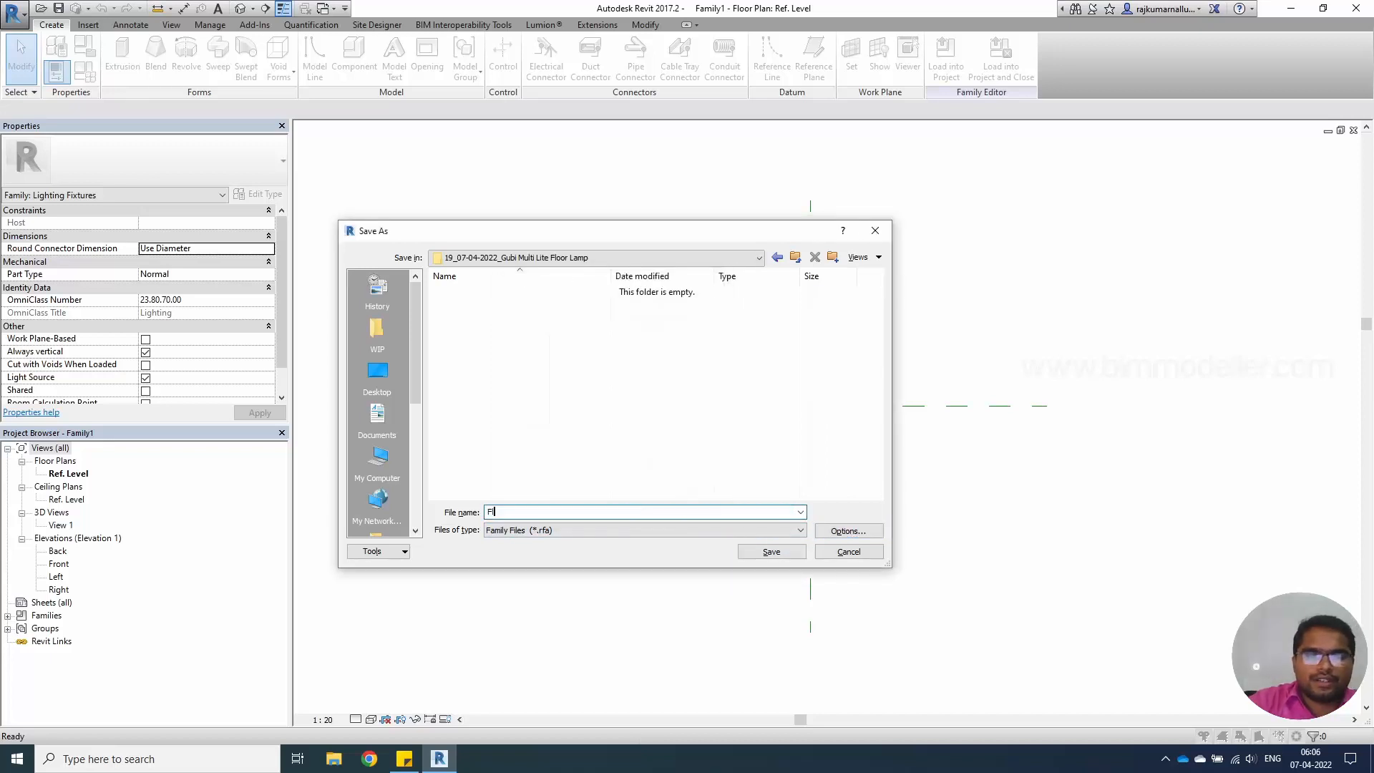
# Step: Save the family as Multi Lite Floor Lamp.rfa in the Gubi Multi Lite Floor Lamp folder
pyautogui.write('Multi Lite')
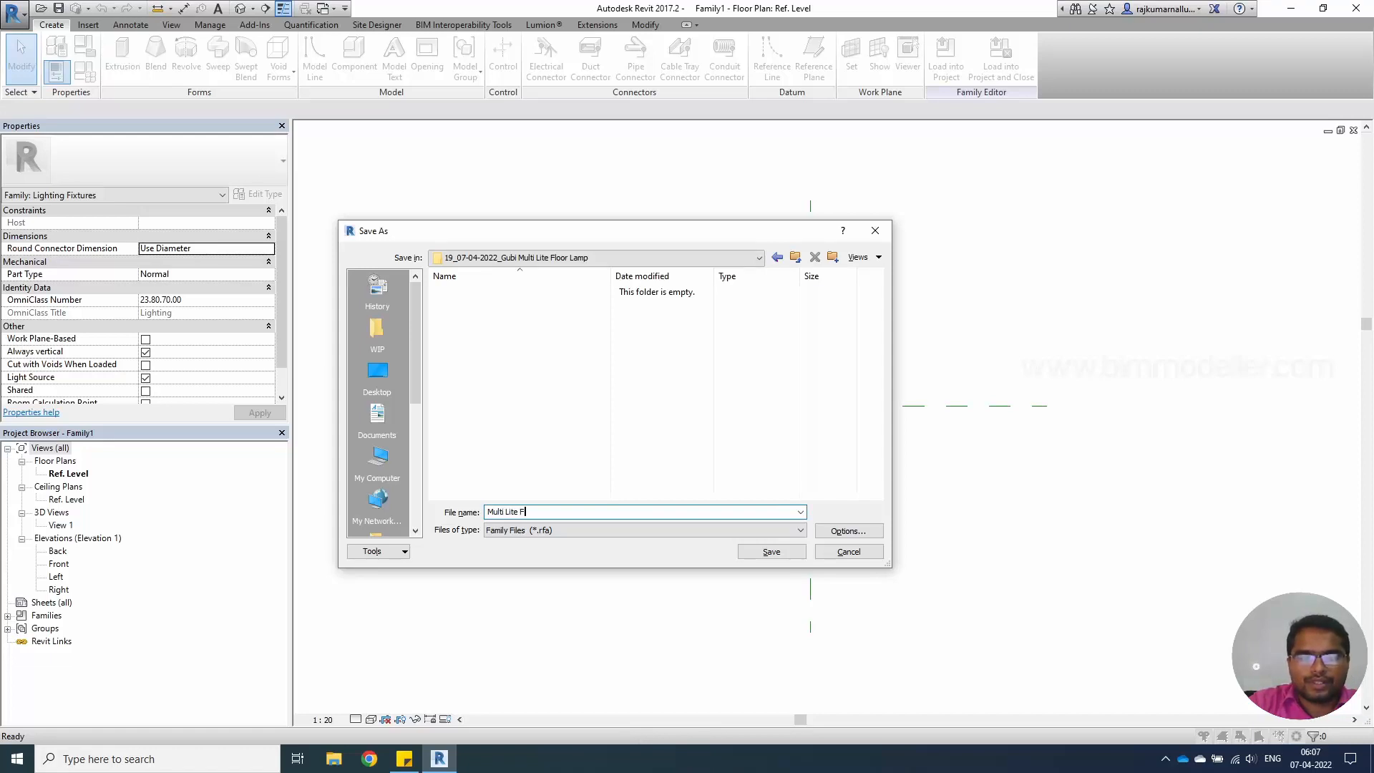
pyautogui.write('loor Lam')
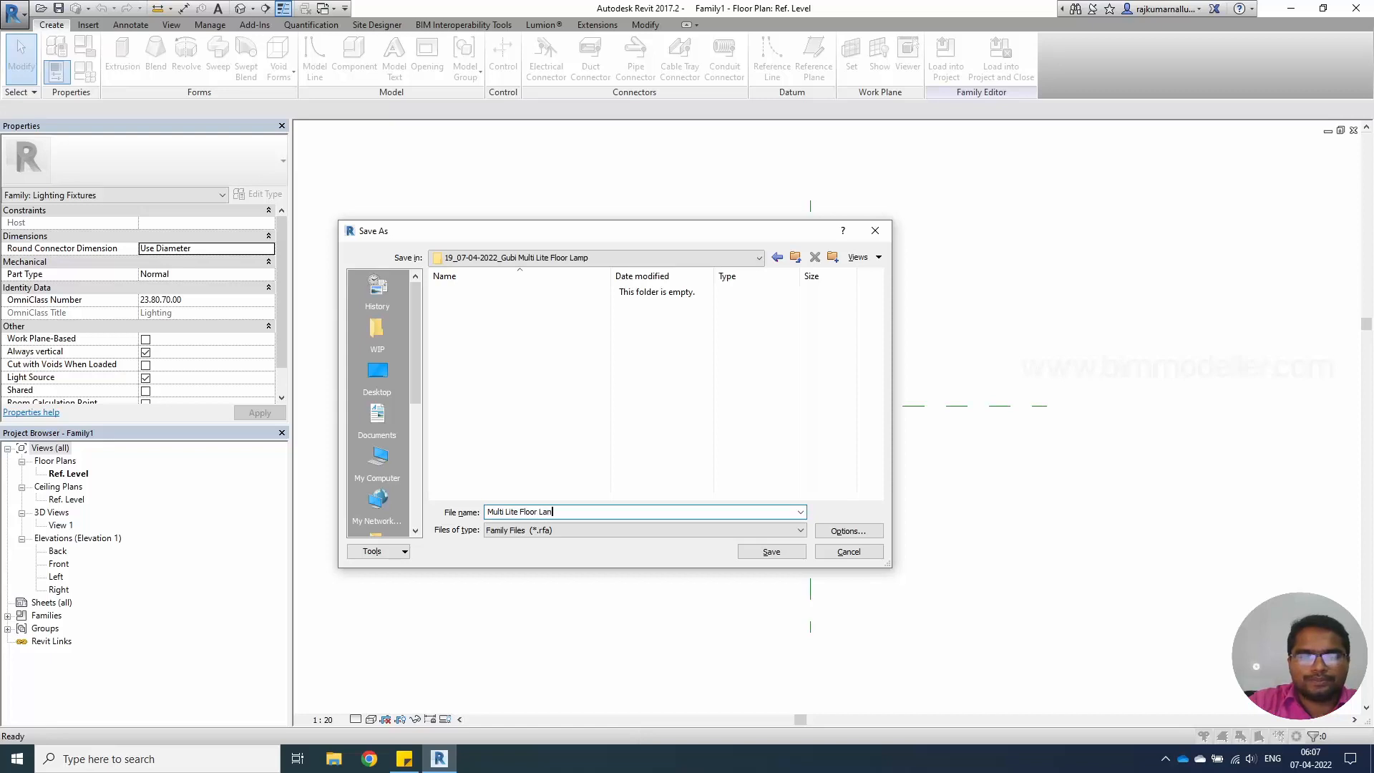
pyautogui.click(770, 551)
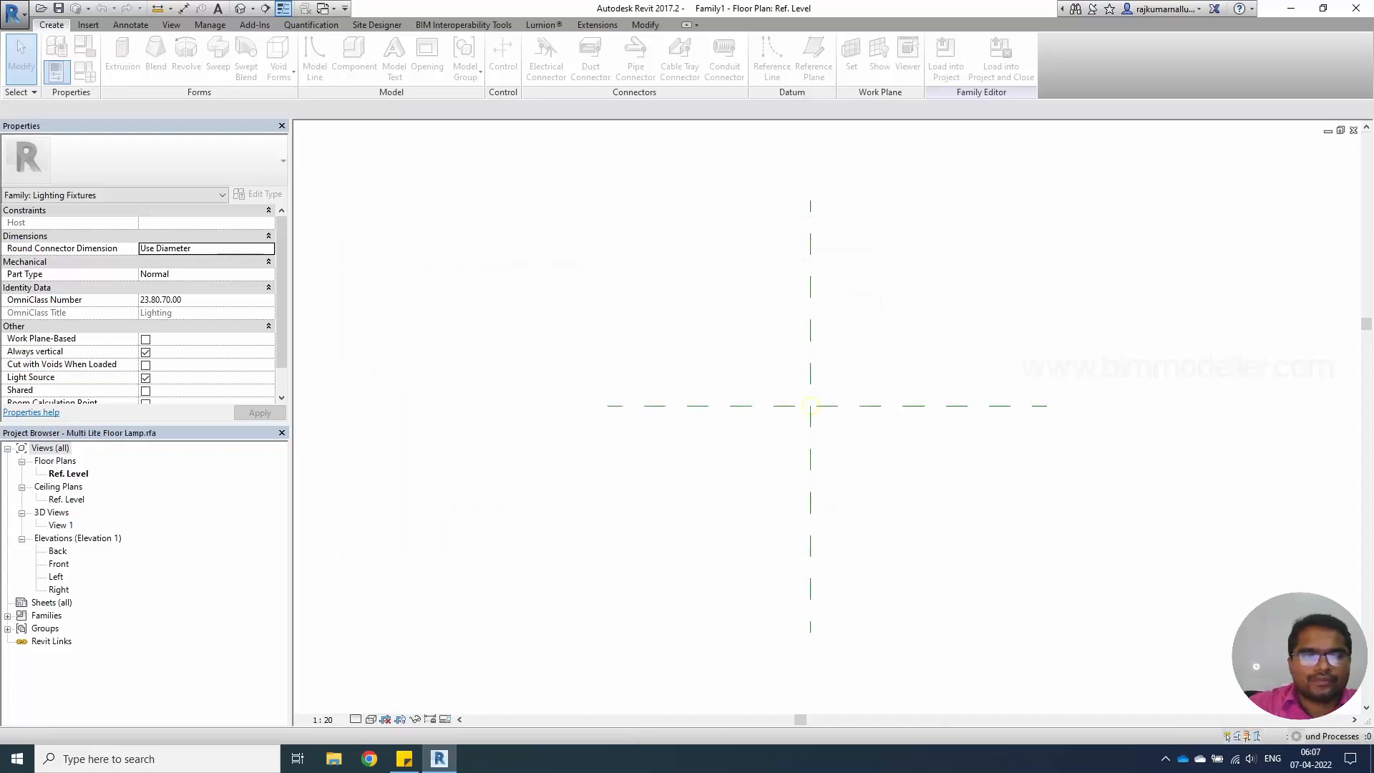
# Step: Switch to the Front elevation and select the Light Source Elevation reference plane
pyautogui.click(475, 758)
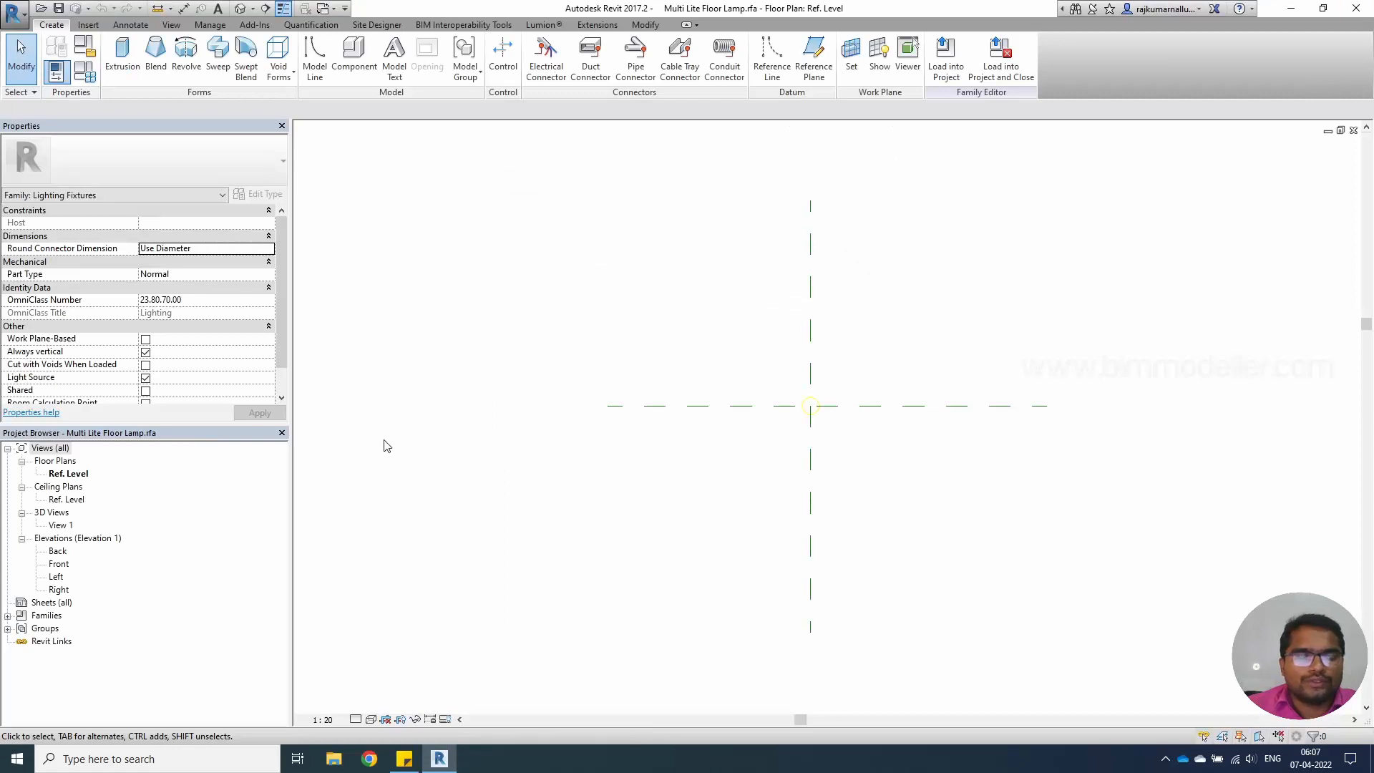
pyautogui.doubleClick(59, 564)
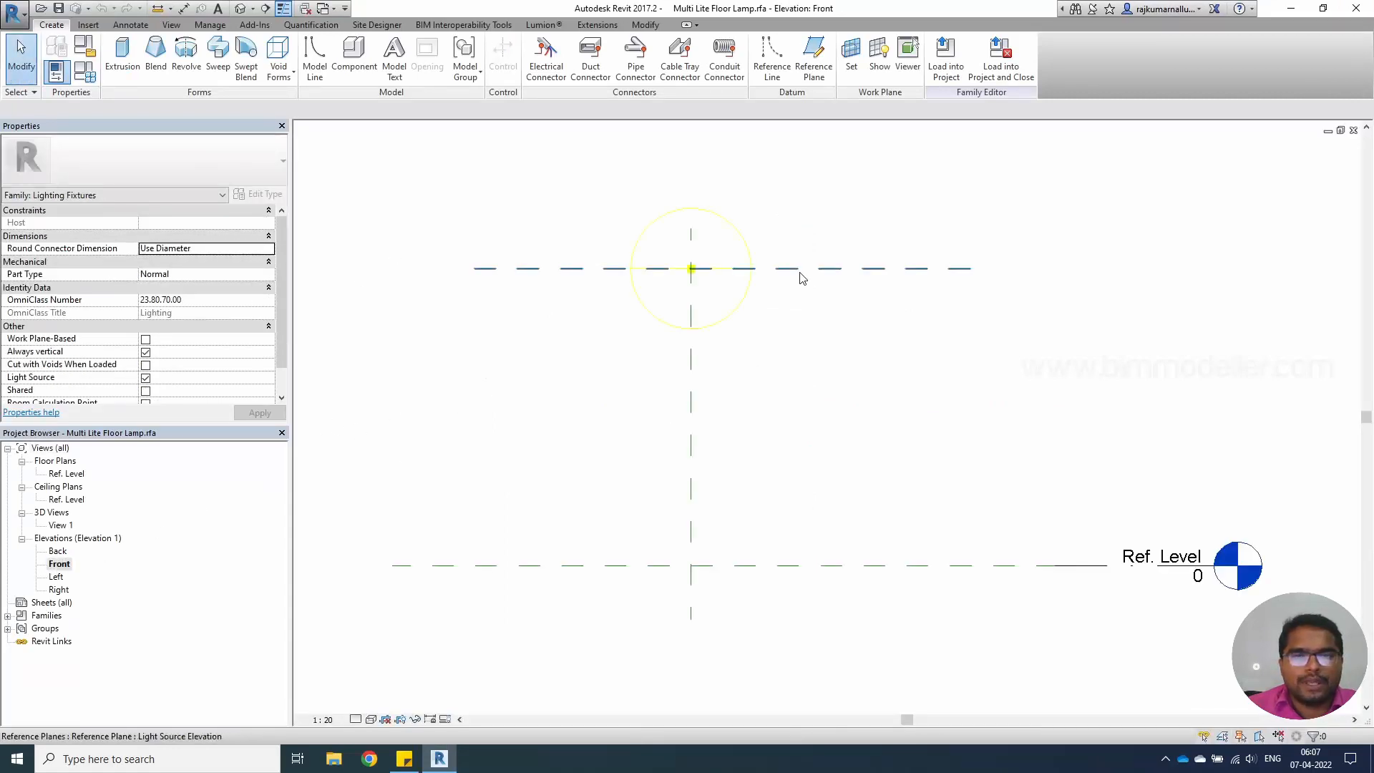
pyautogui.click(798, 267)
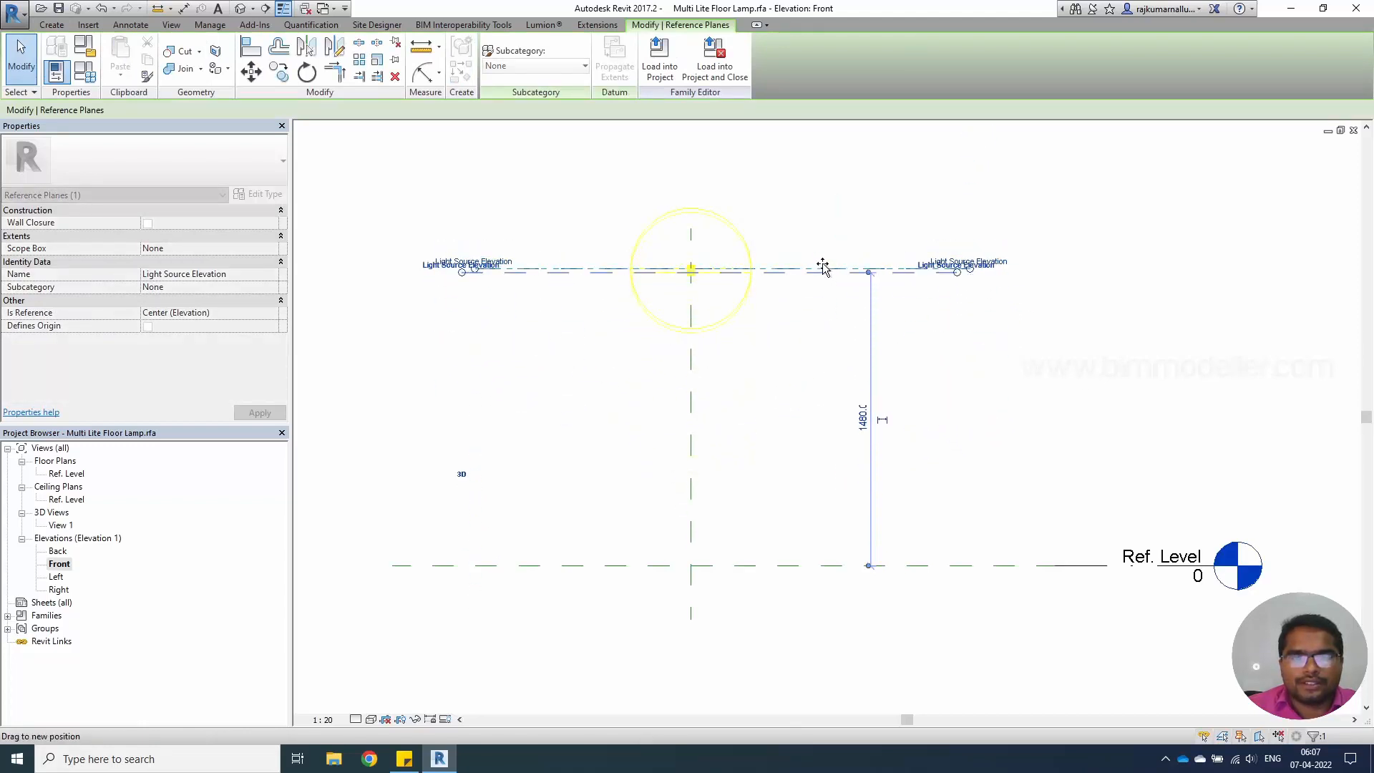
pyautogui.click(518, 417)
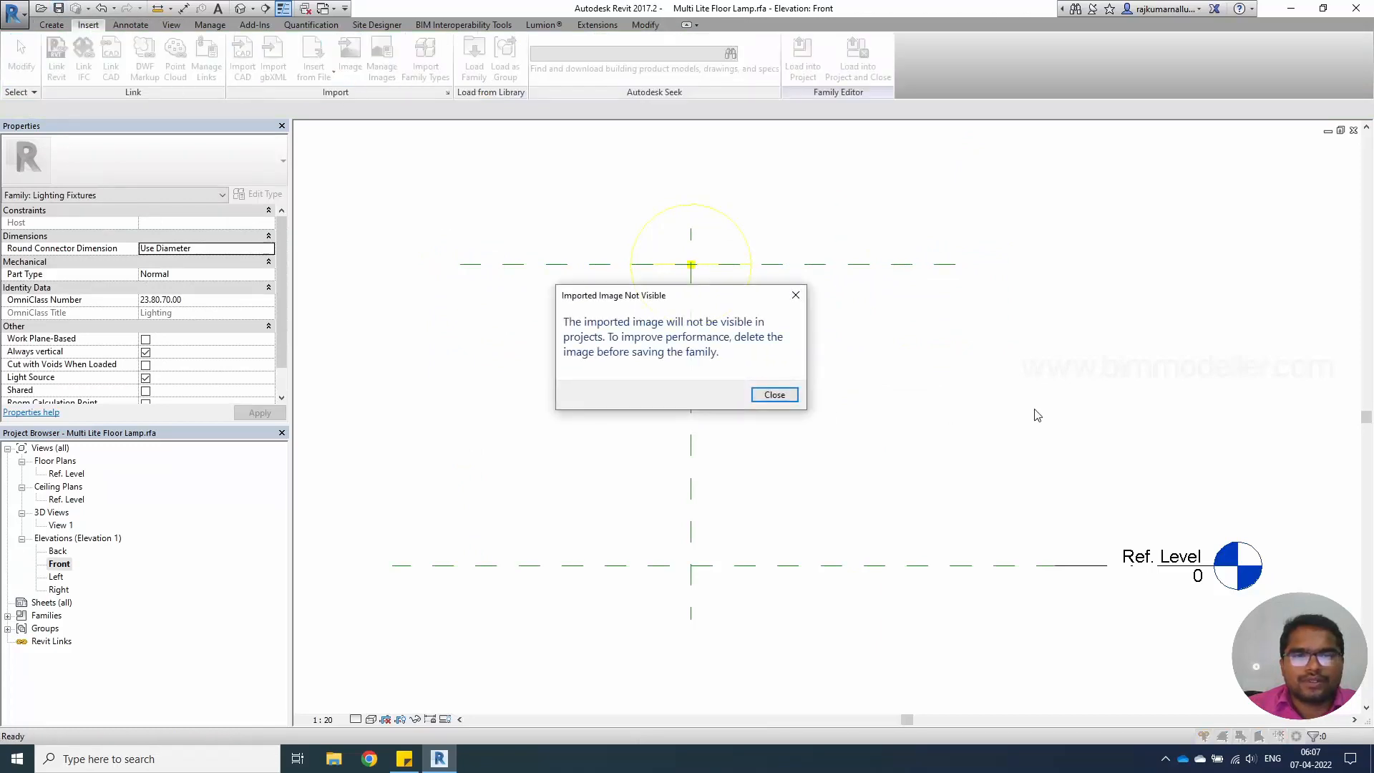
# Step: Dismiss the image warning and import the manufacturer's lamp drawing into the Front elevation
pyautogui.click(775, 395)
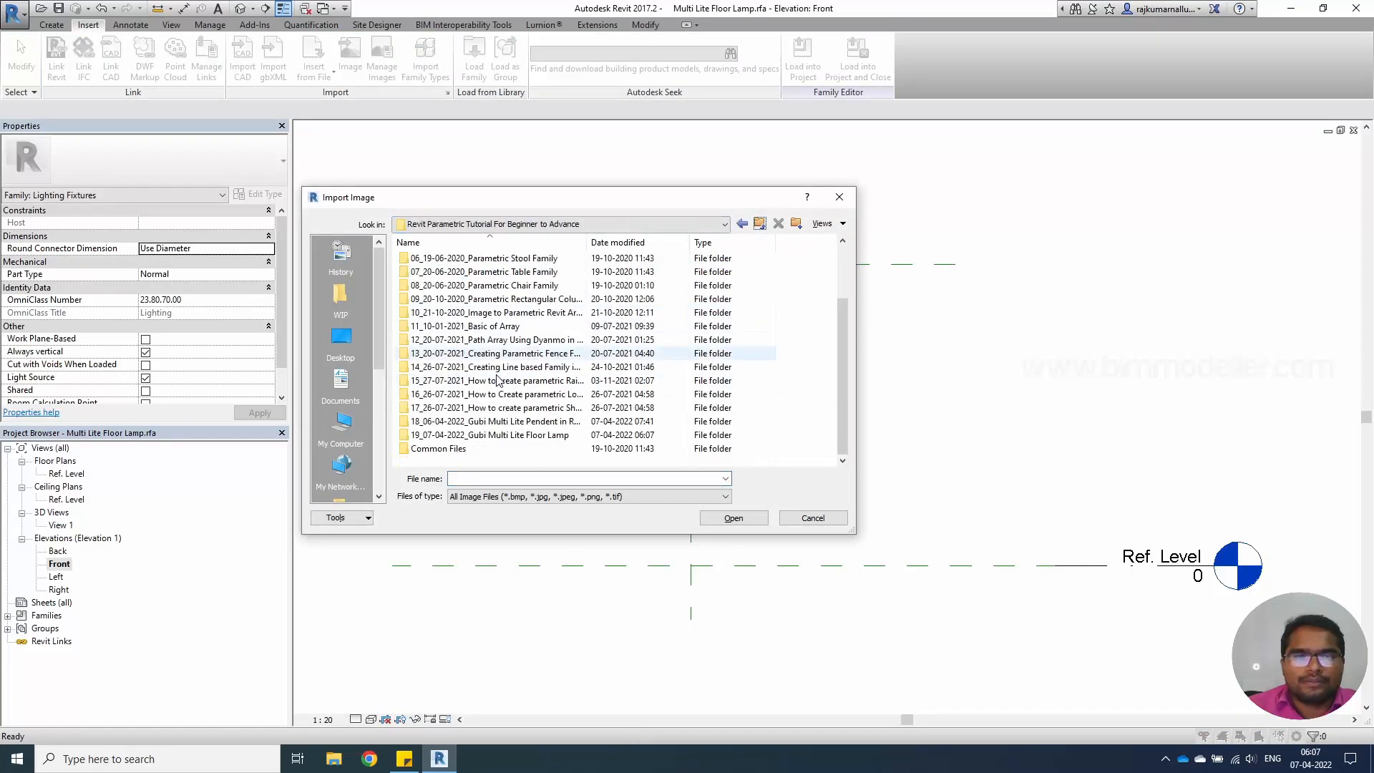
pyautogui.doubleClick(496, 435)
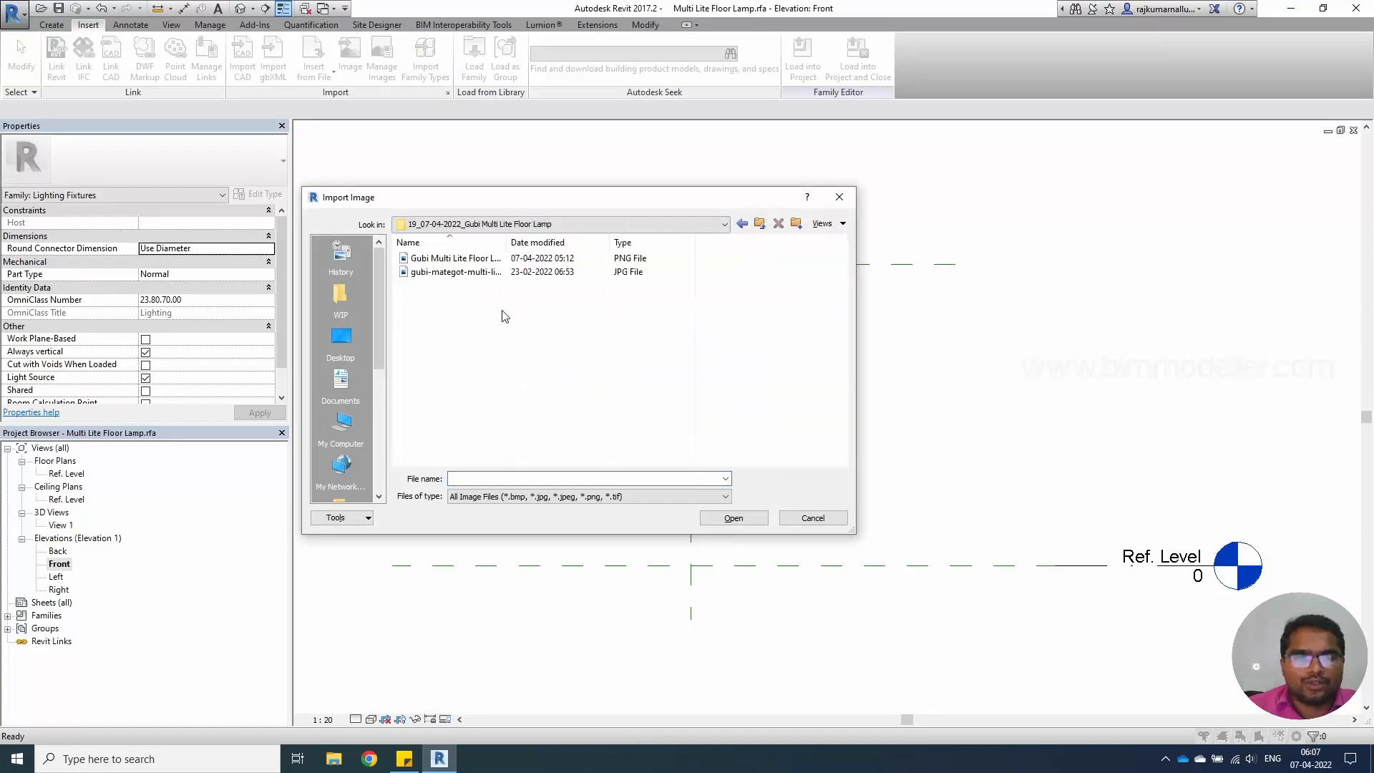
pyautogui.click(455, 272)
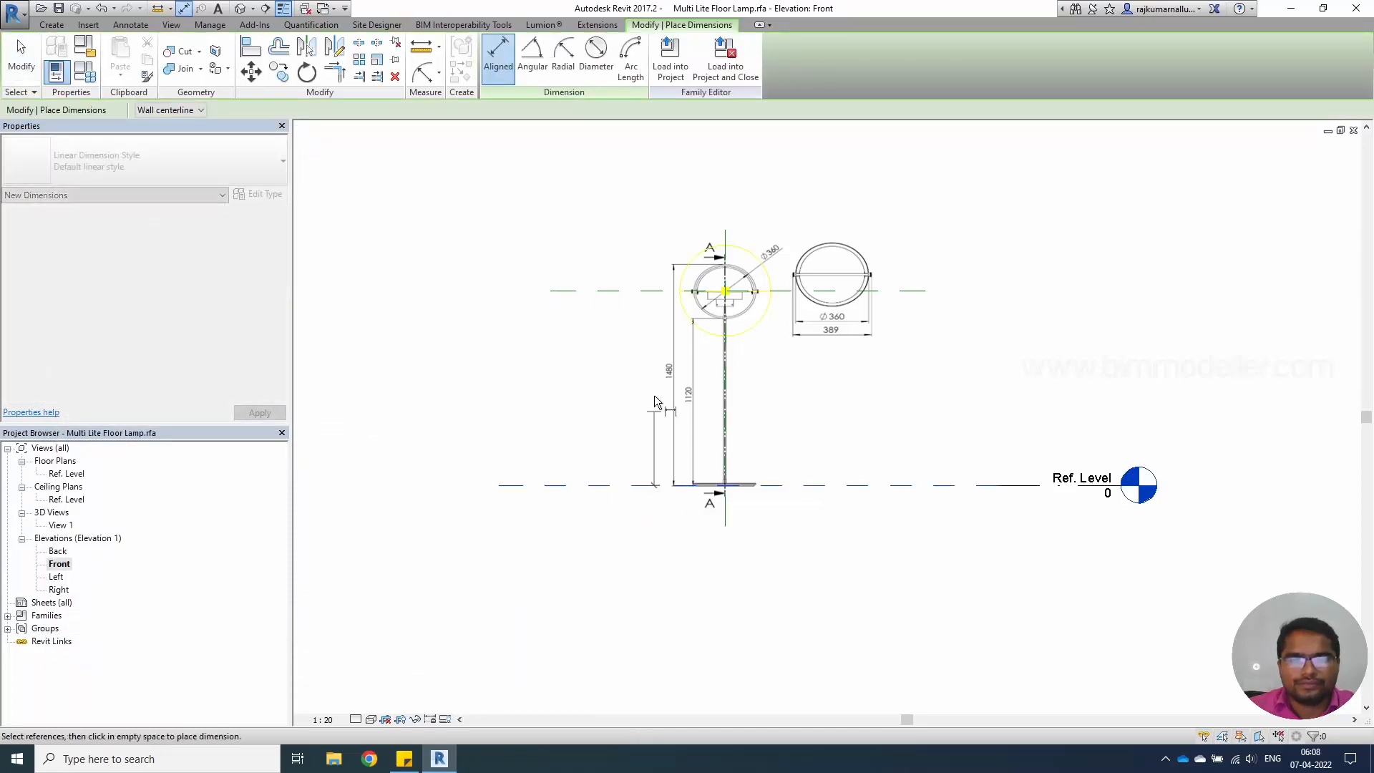
# Step: Dimension the 1299 height beside the stem and label it with a new Lamp Height to Centre parameter
pyautogui.click(668, 395)
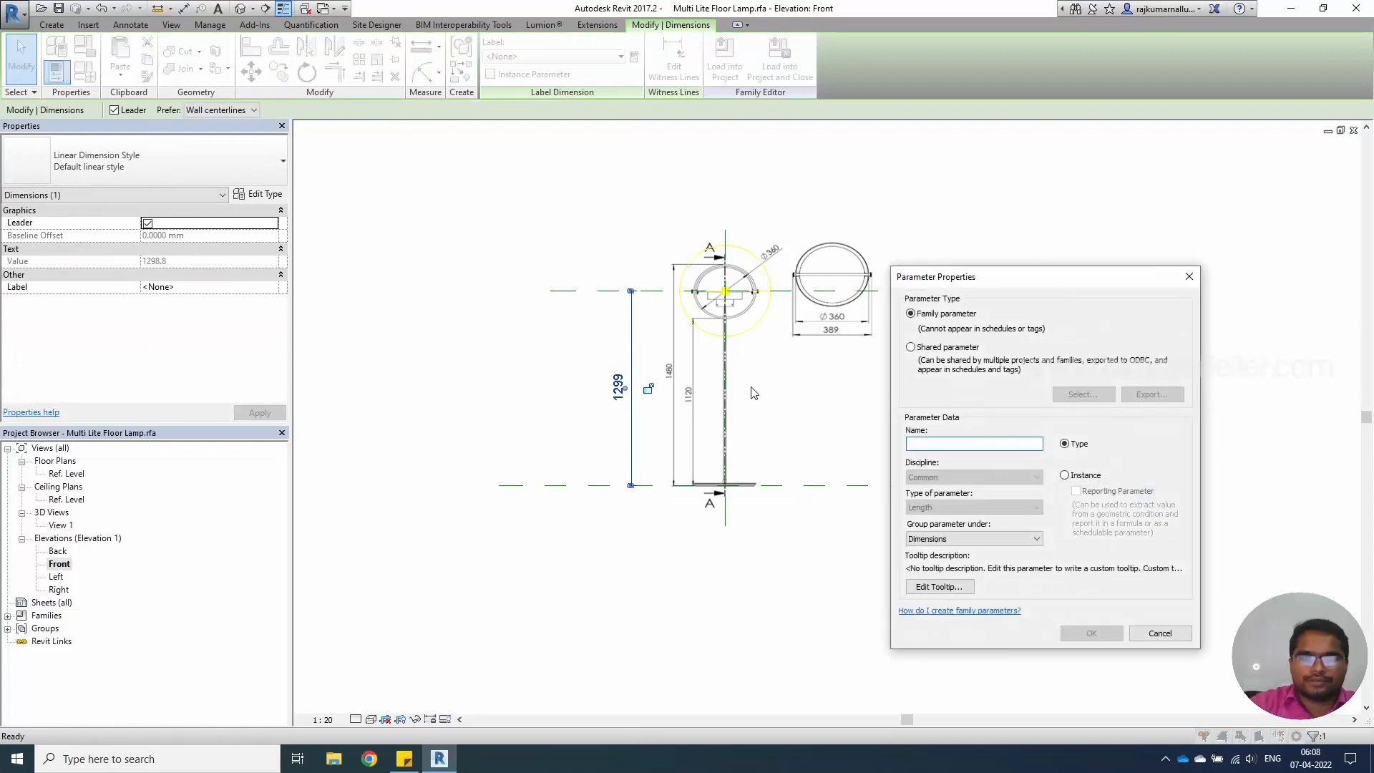
pyautogui.write('Lamp Height to Centre')
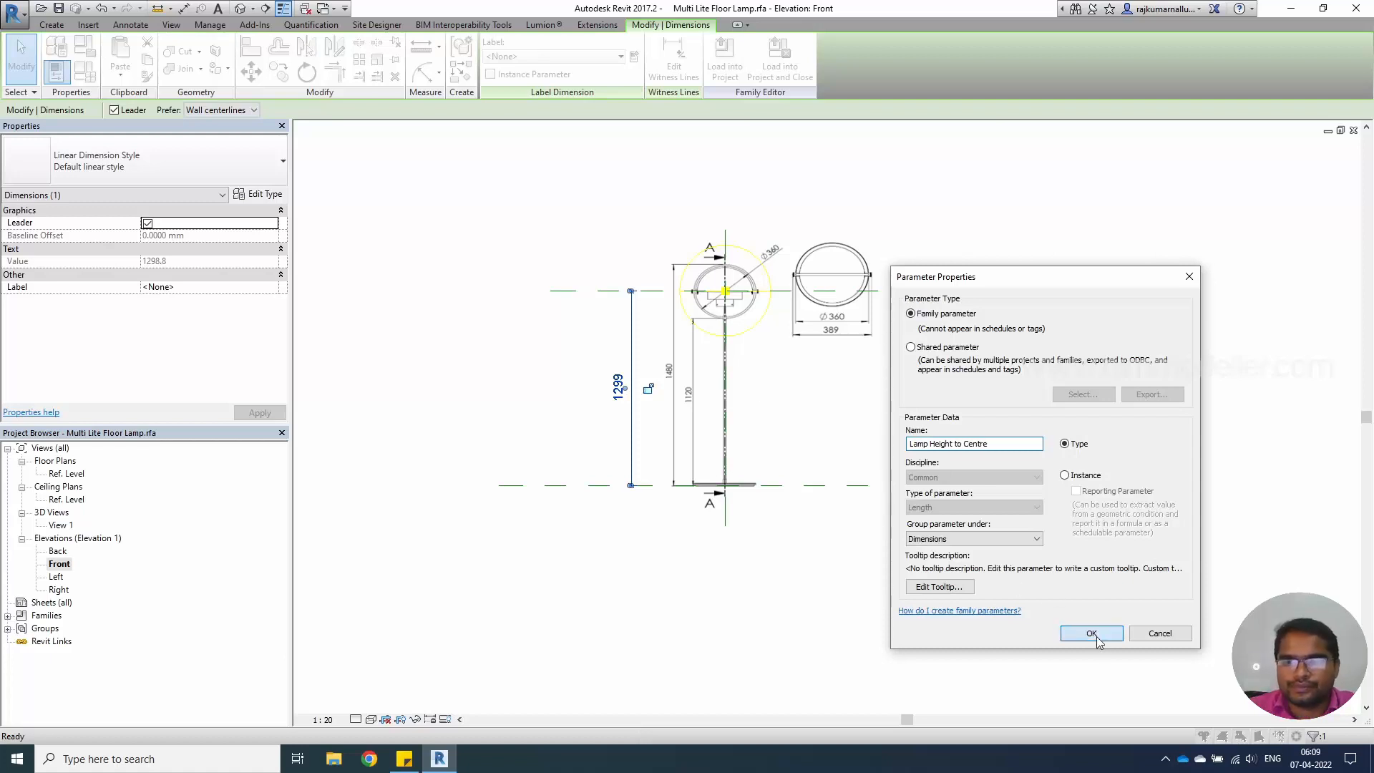
pyautogui.click(1091, 634)
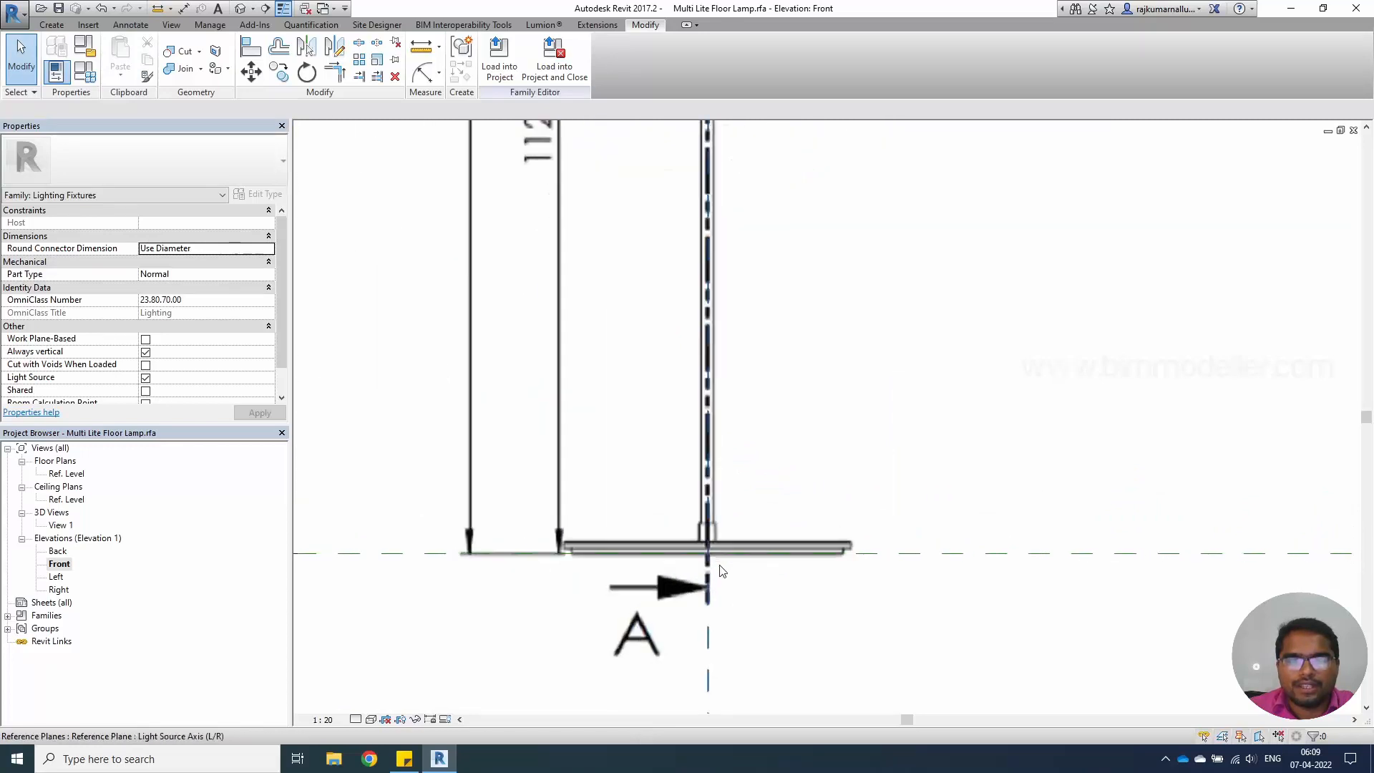
# Step: Draw the revolve's axis line on the lamp centreline and finish the revolved base solid
pyautogui.click(51, 25)
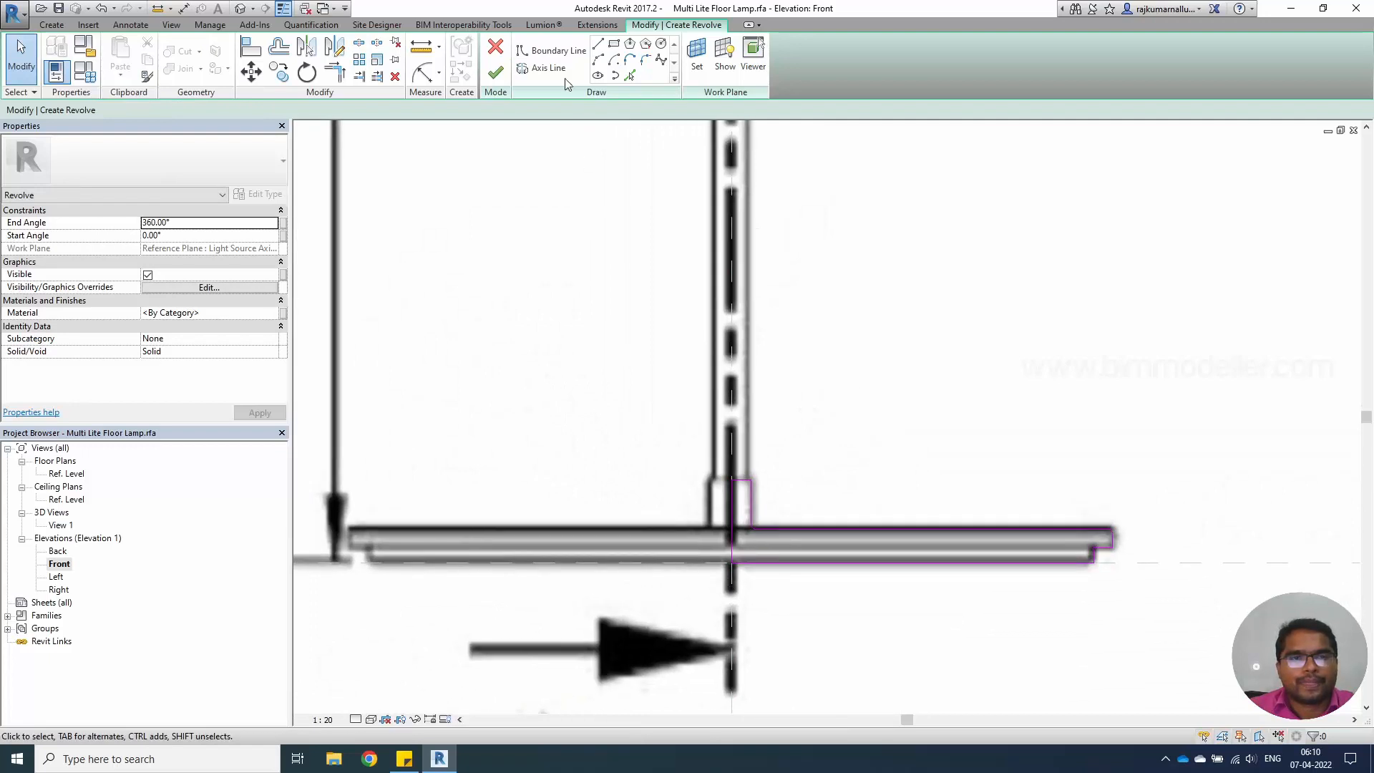
pyautogui.click(549, 68)
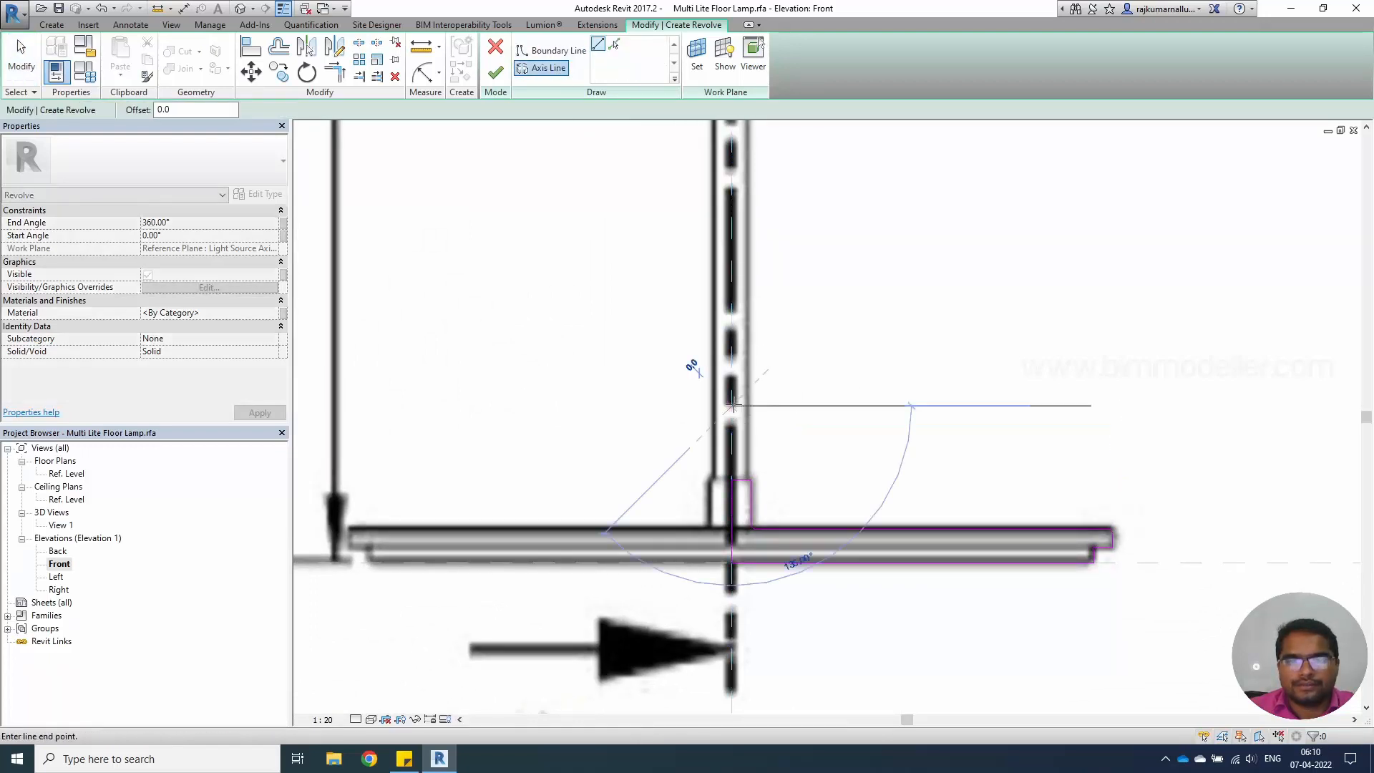
pyautogui.click(733, 404)
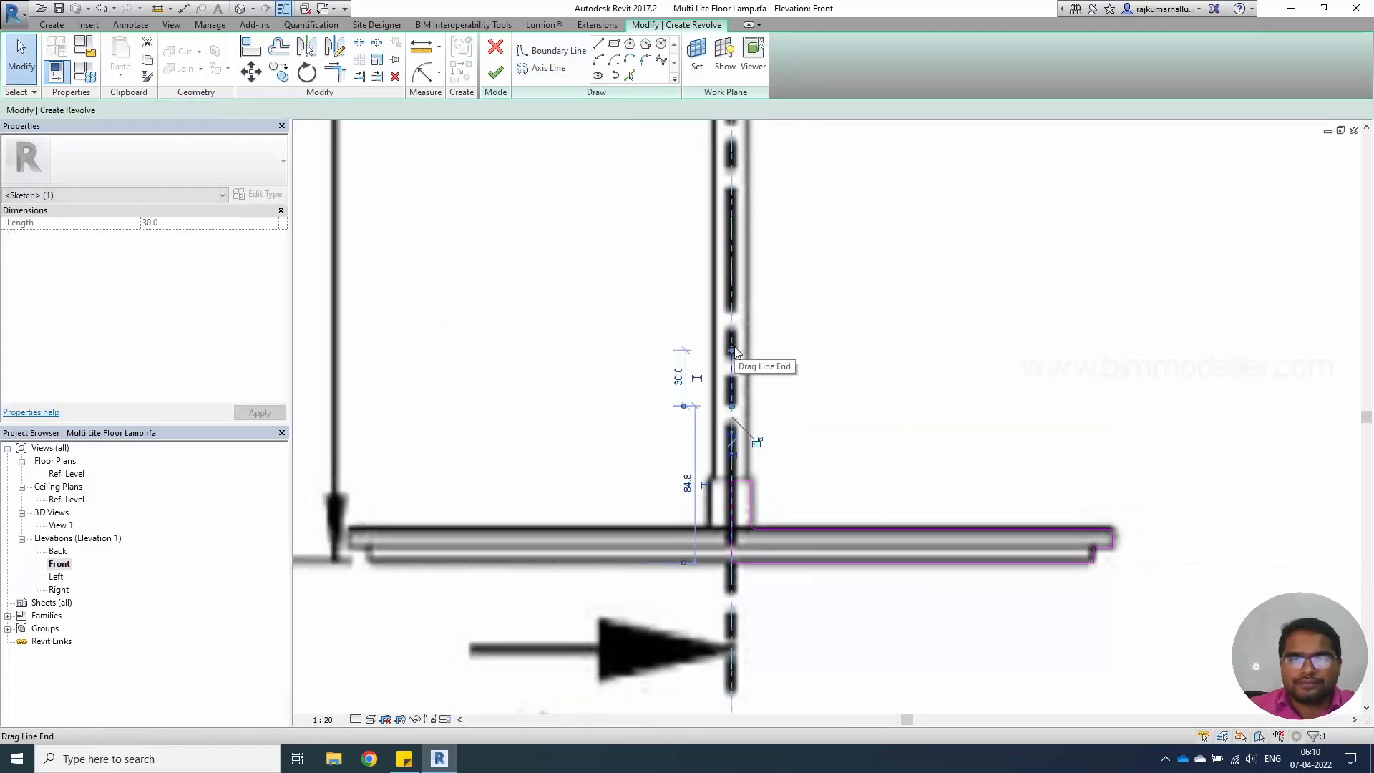
pyautogui.click(495, 73)
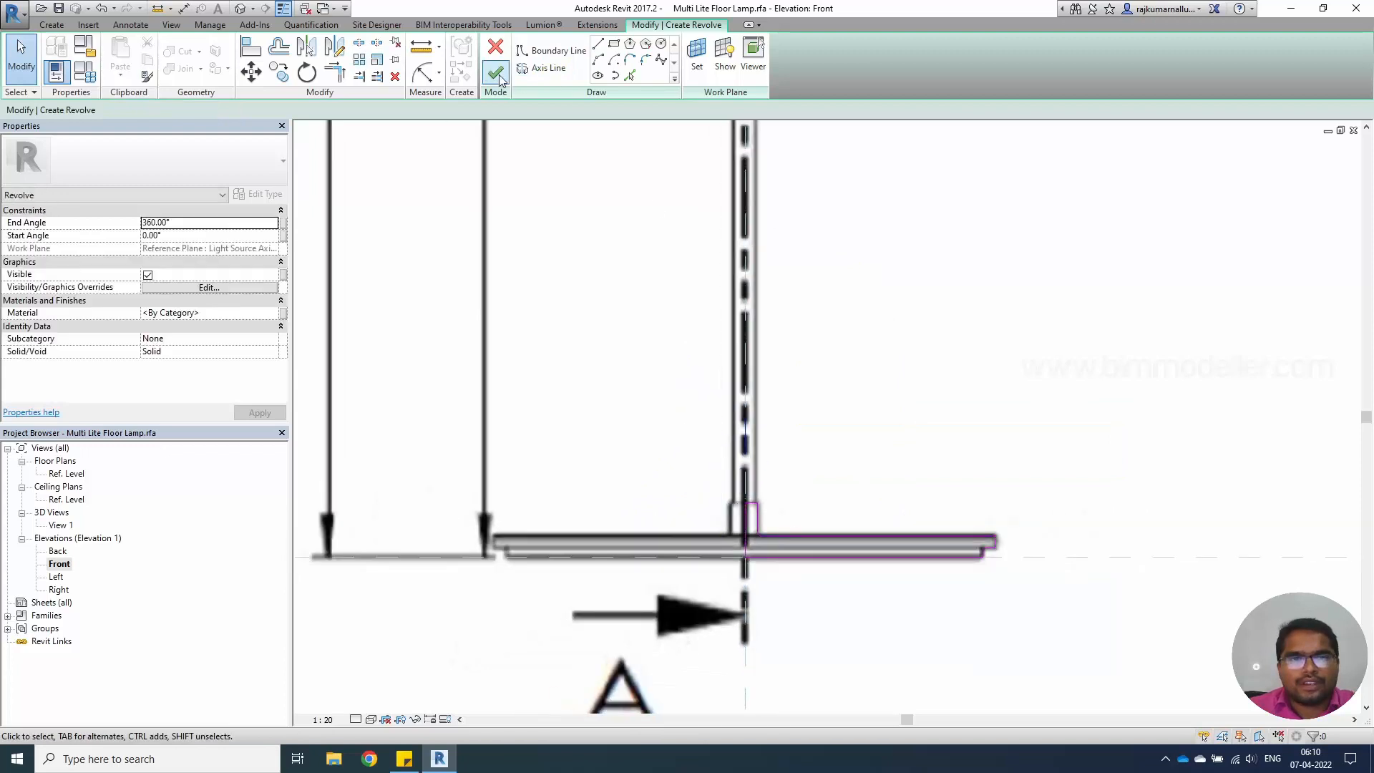
pyautogui.click(496, 73)
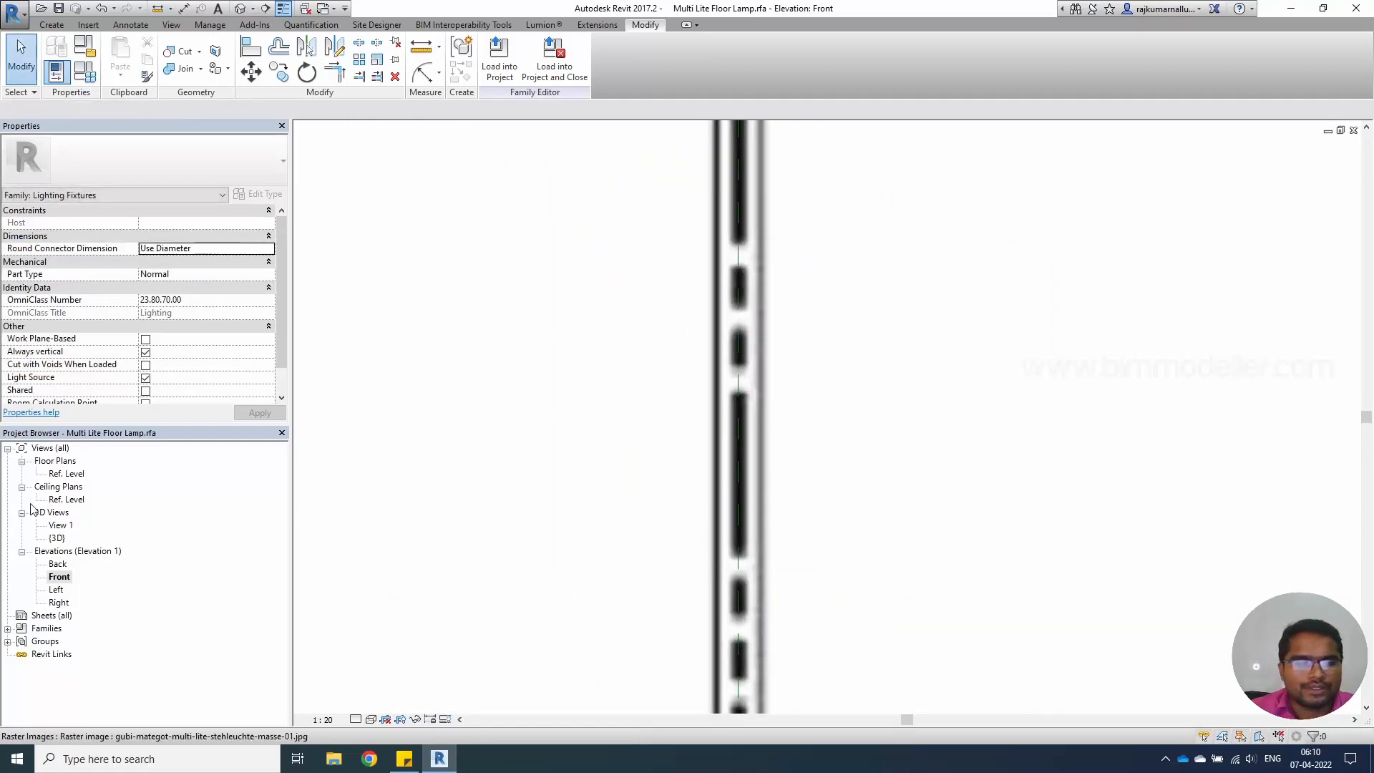
# Step: Stretch the stem extrusion up along the drawing in 3D and begin the 188 dimension near the head
pyautogui.doubleClick(68, 474)
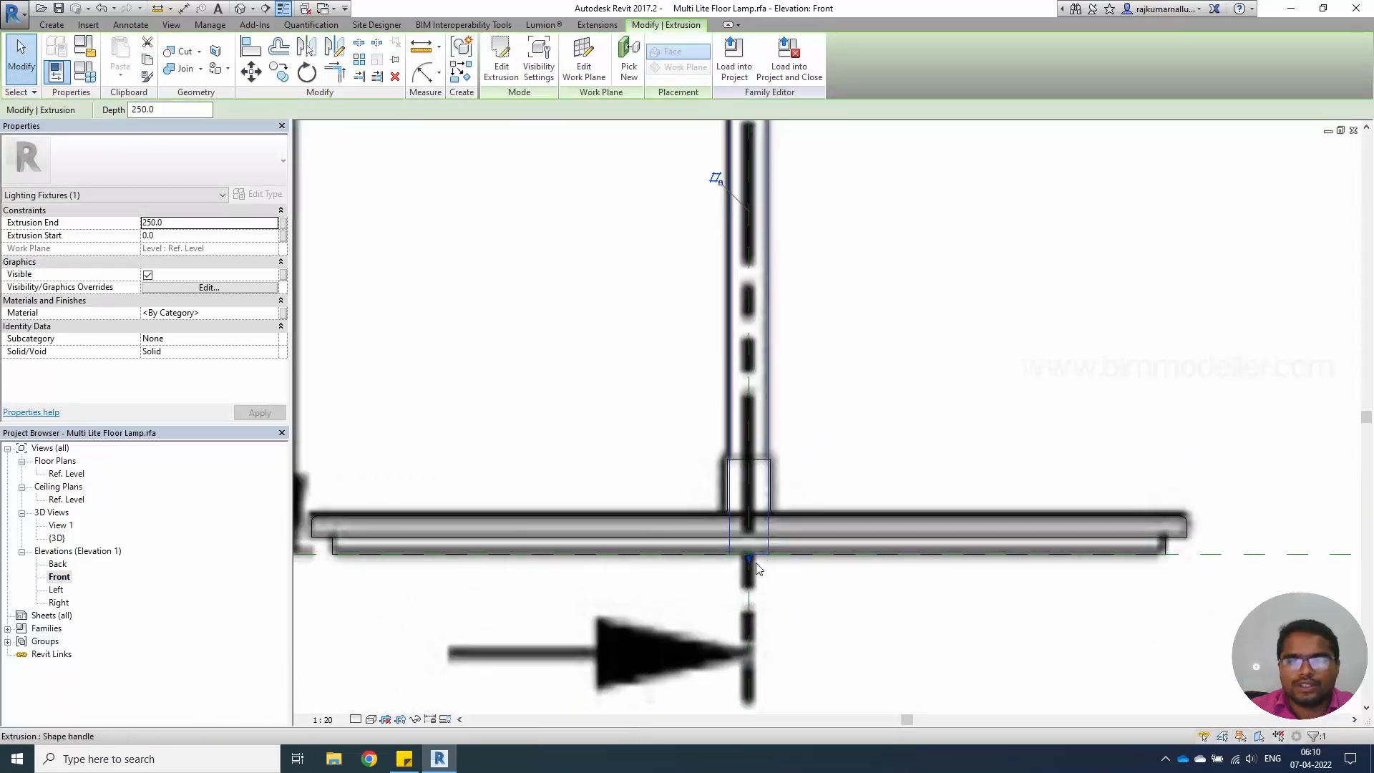
pyautogui.moveTo(749, 561); pyautogui.dragTo(752, 491)
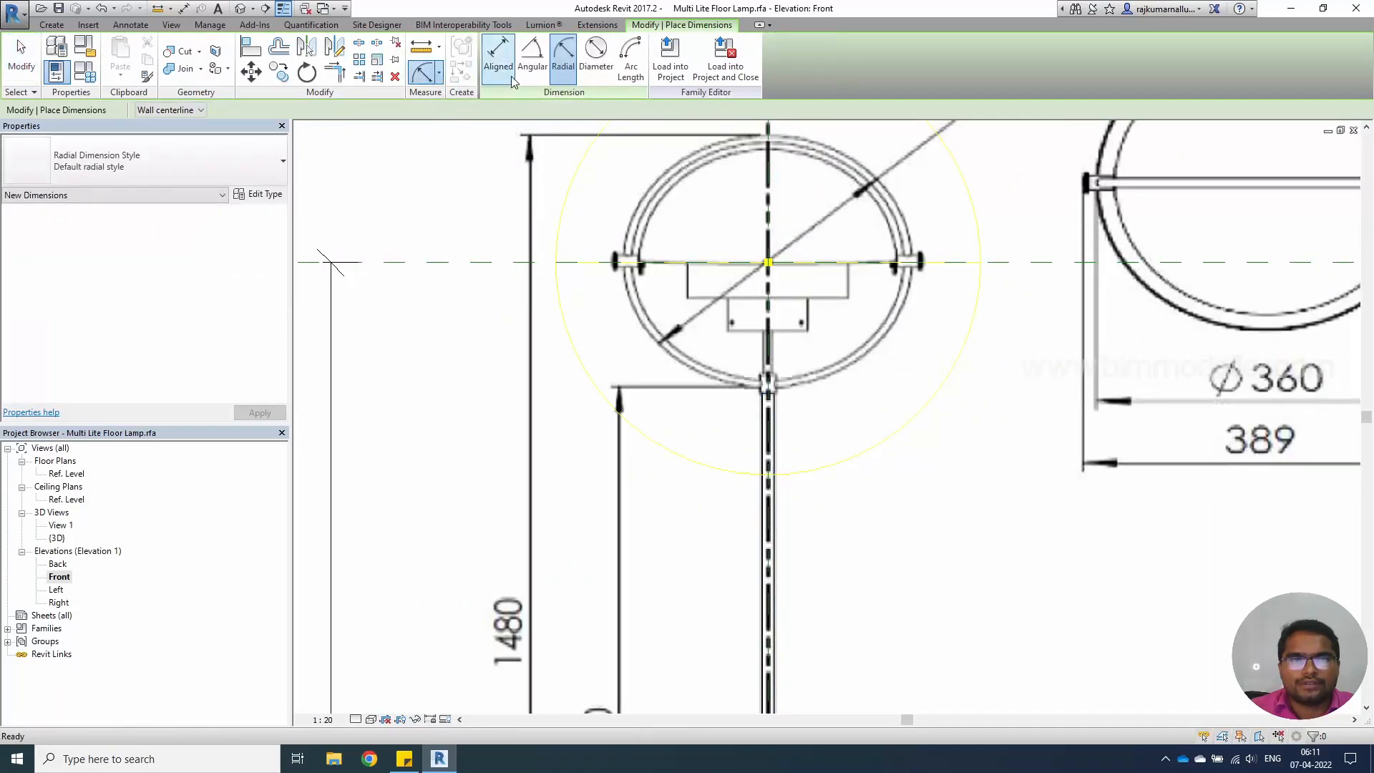
pyautogui.click(497, 57)
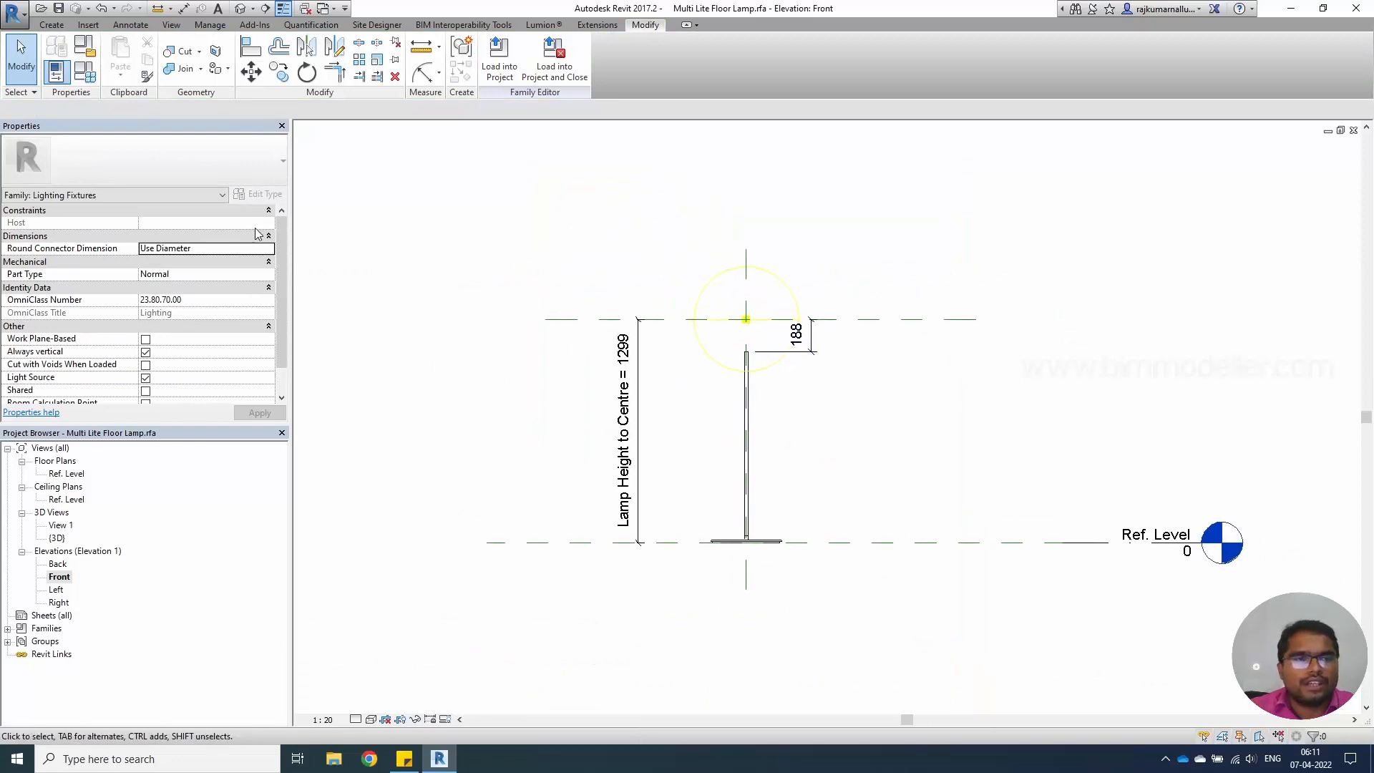
# Step: Bring up the recent documents list to reach Mulit Lite Head.rfa
pyautogui.click(16, 9)
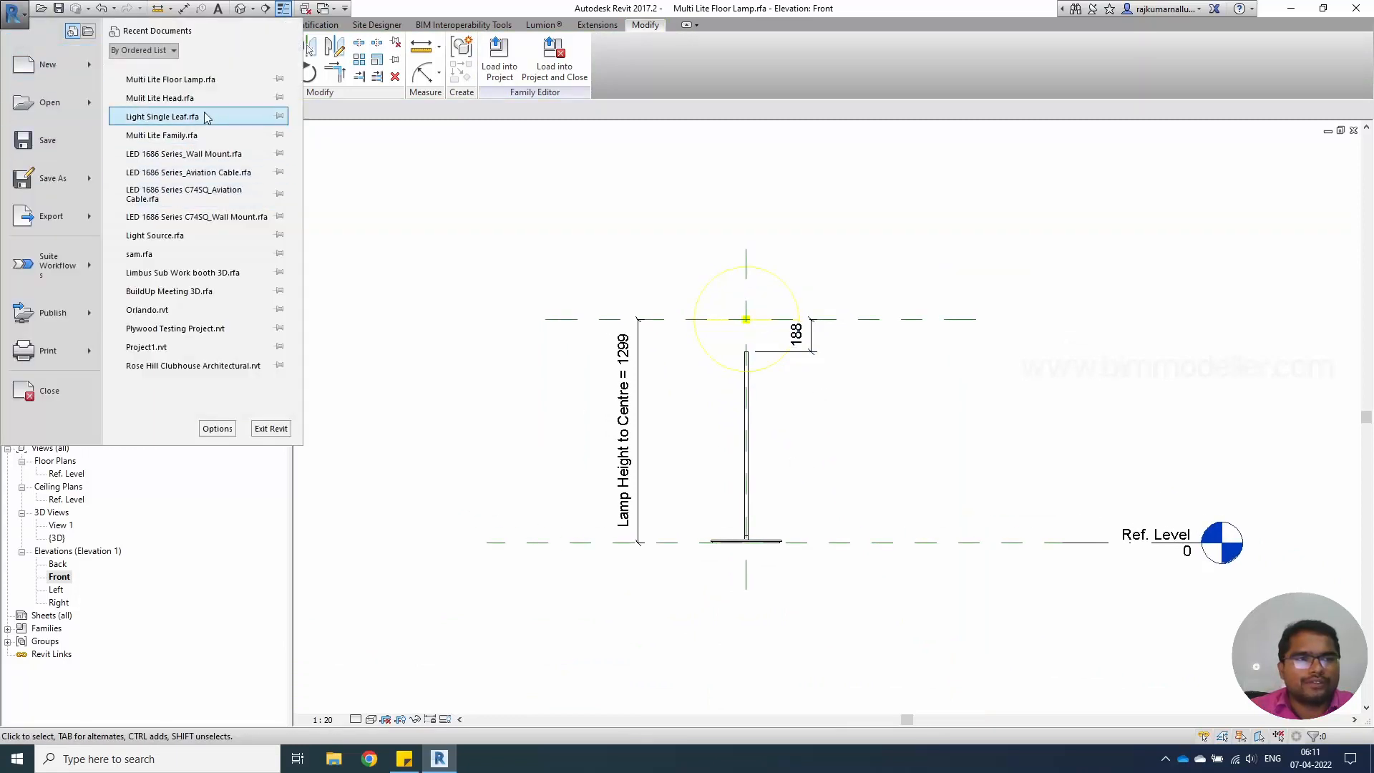
pyautogui.moveTo(159, 97)
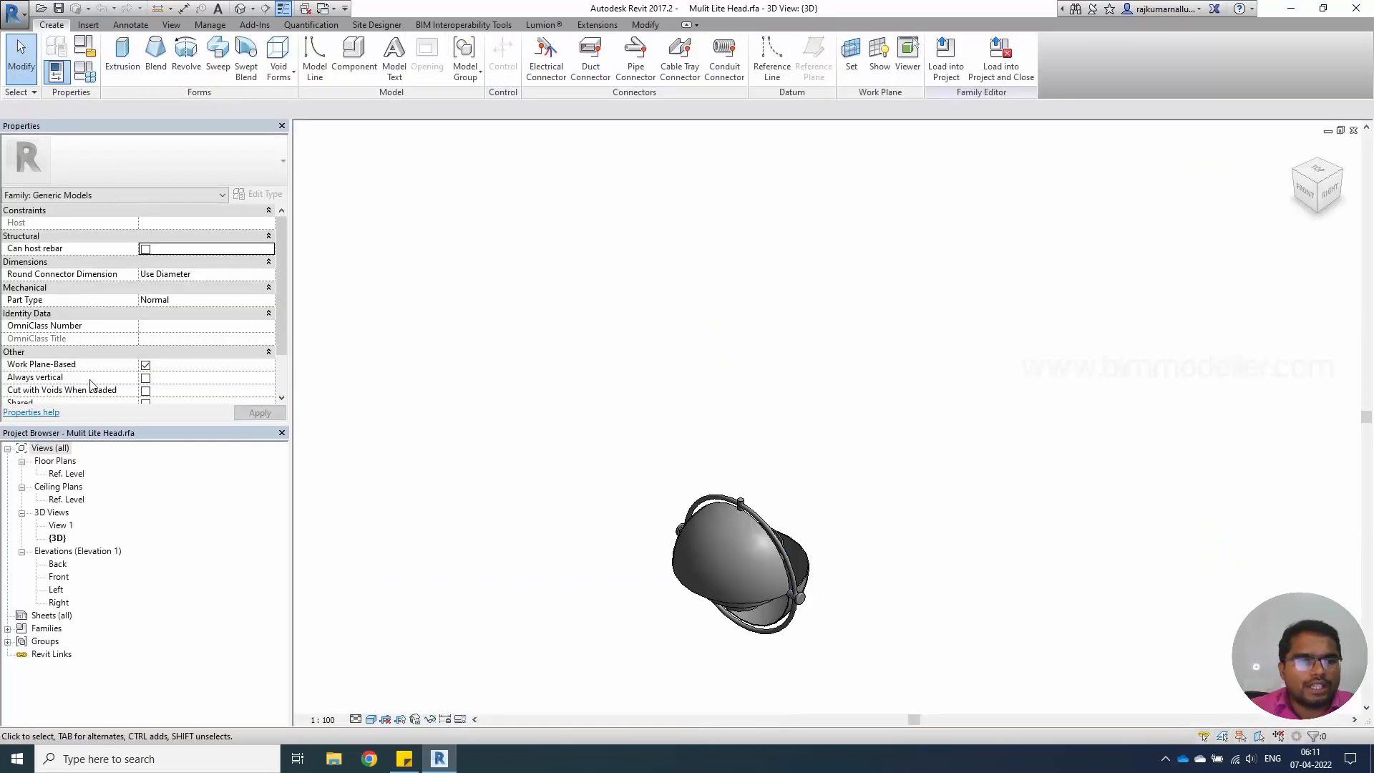
pyautogui.moveTo(34, 376)
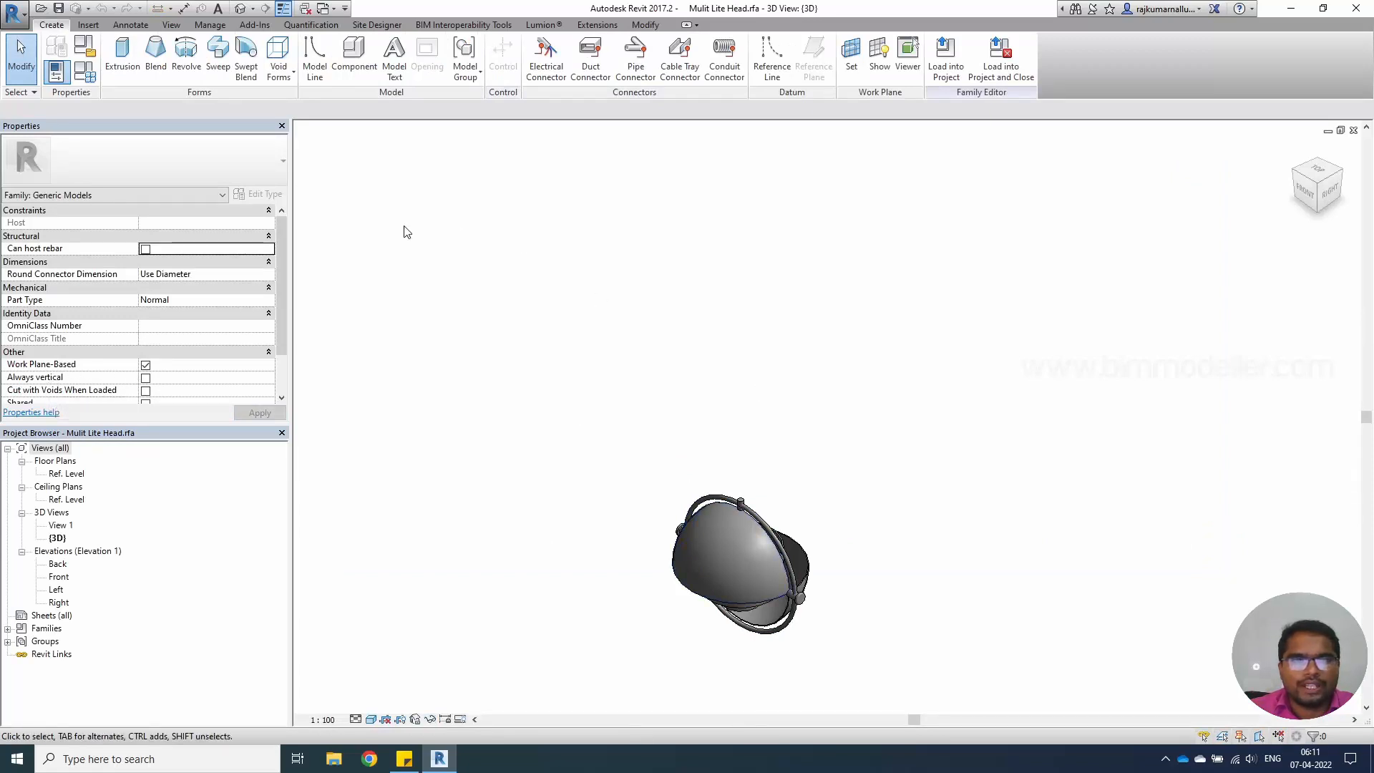
# Step: Place the Mulit Lite Head component on the work plane at the plan centre crosshair
pyautogui.click(546, 55)
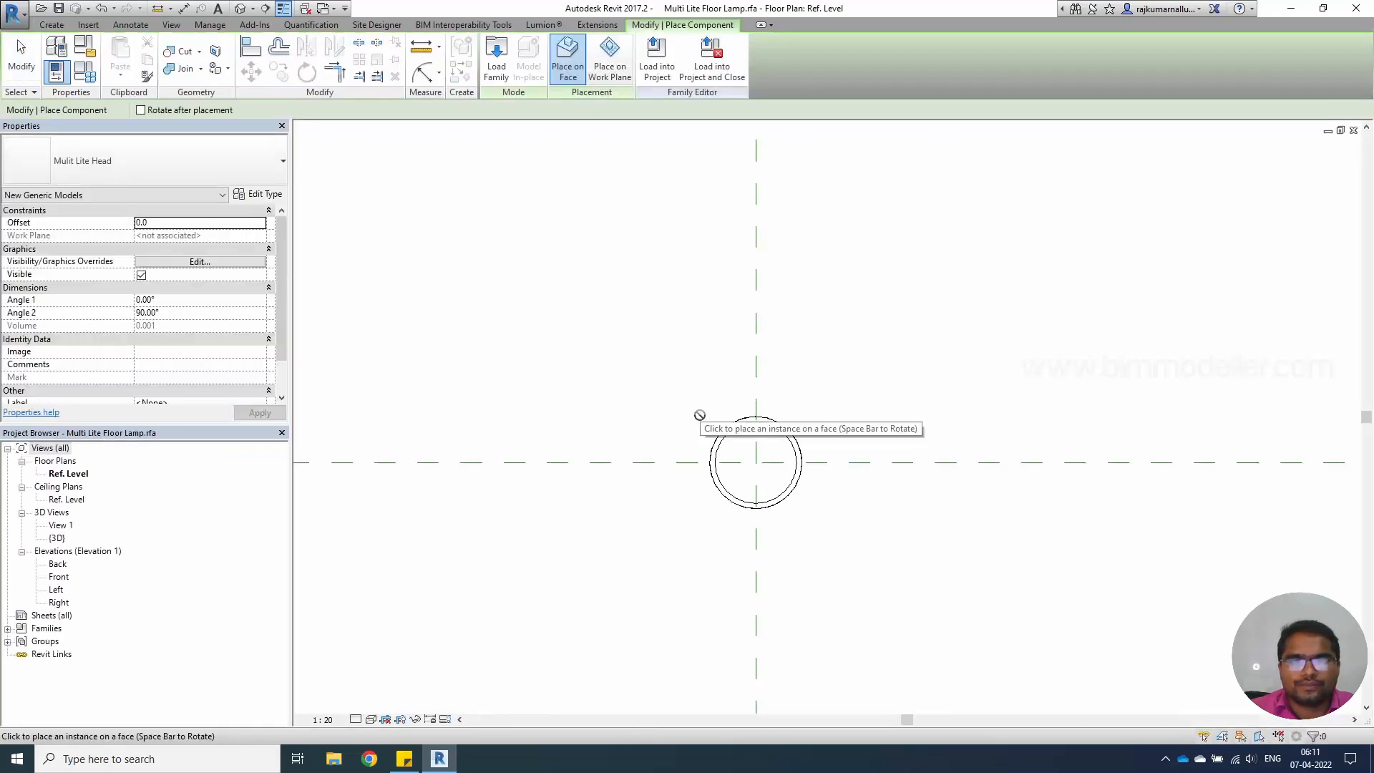
pyautogui.moveTo(597, 157)
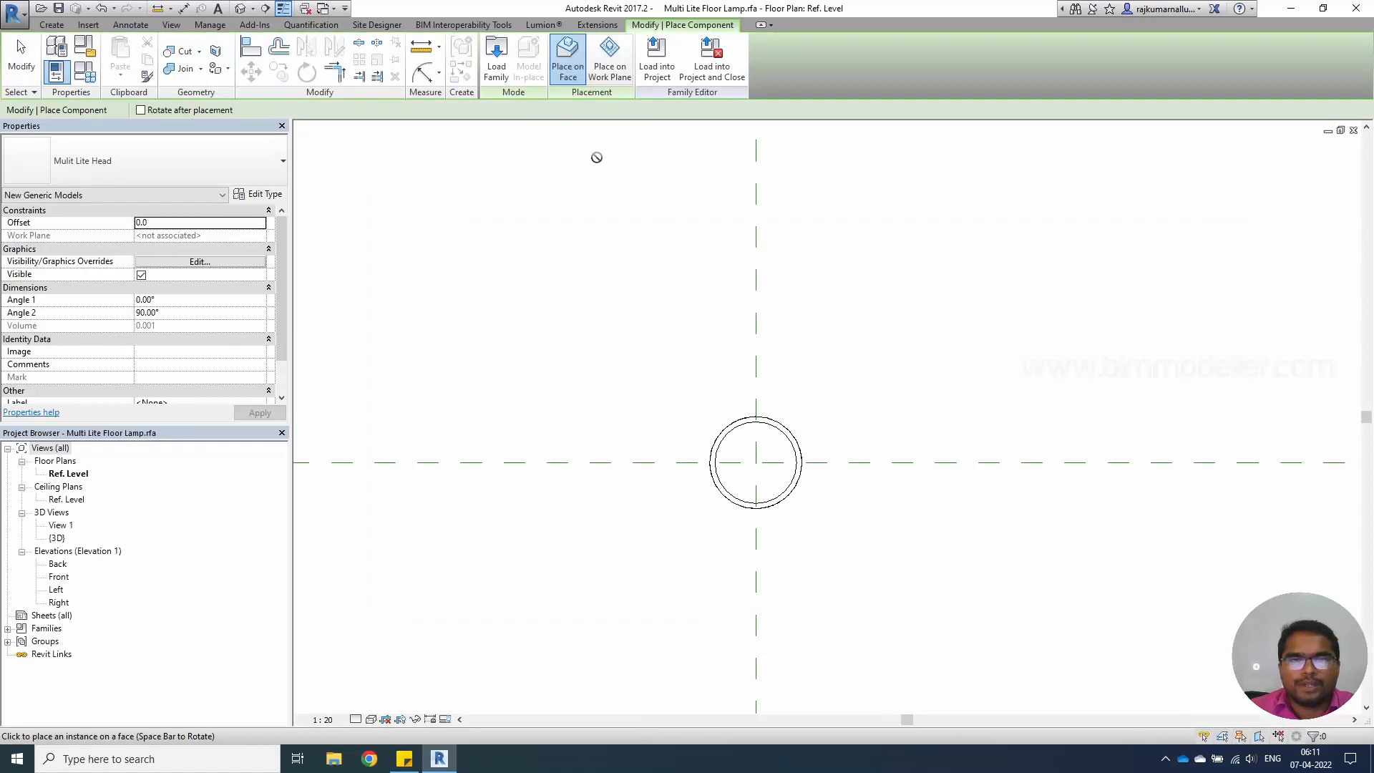
pyautogui.moveTo(623, 123)
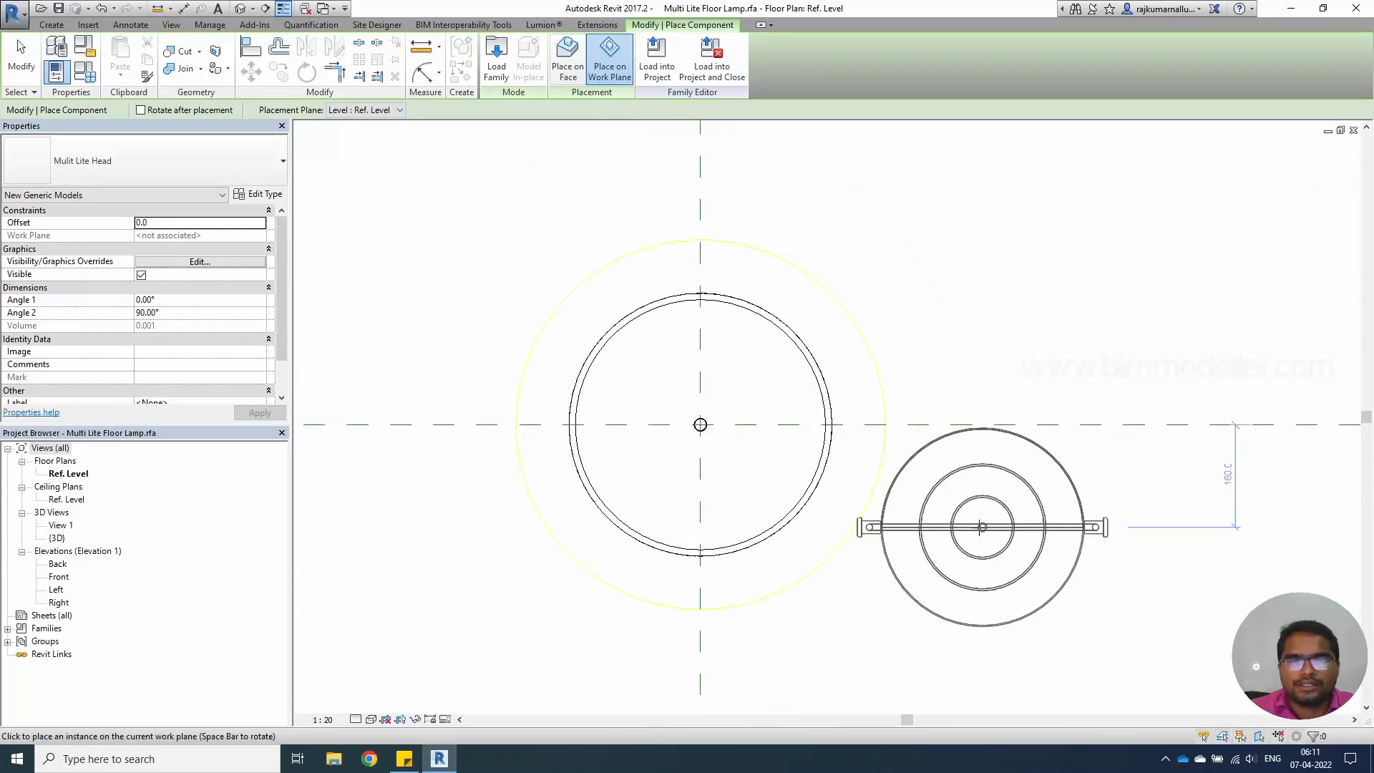
pyautogui.click(994, 525)
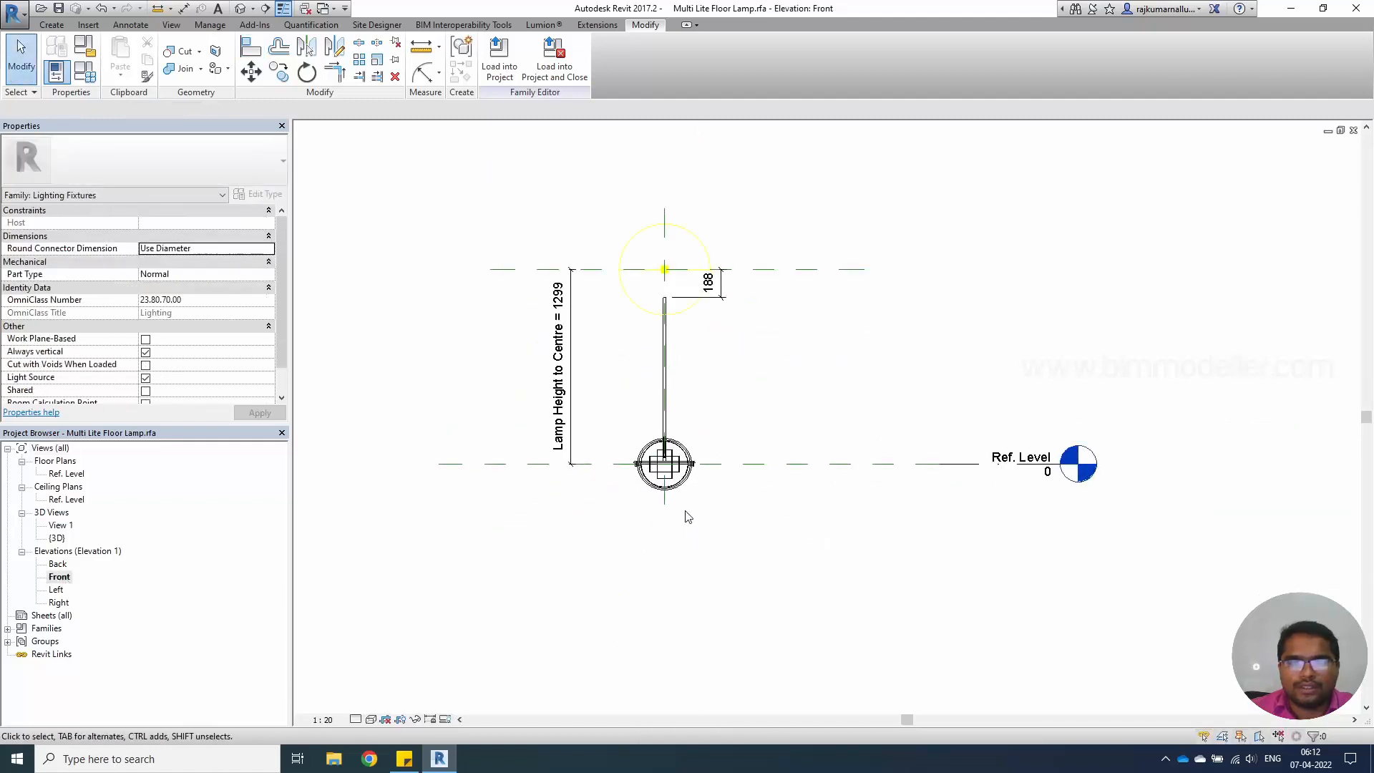
# Step: Select the head, set its Offset to 50.0 and target the Light Source Elevation plane
pyautogui.click(662, 463)
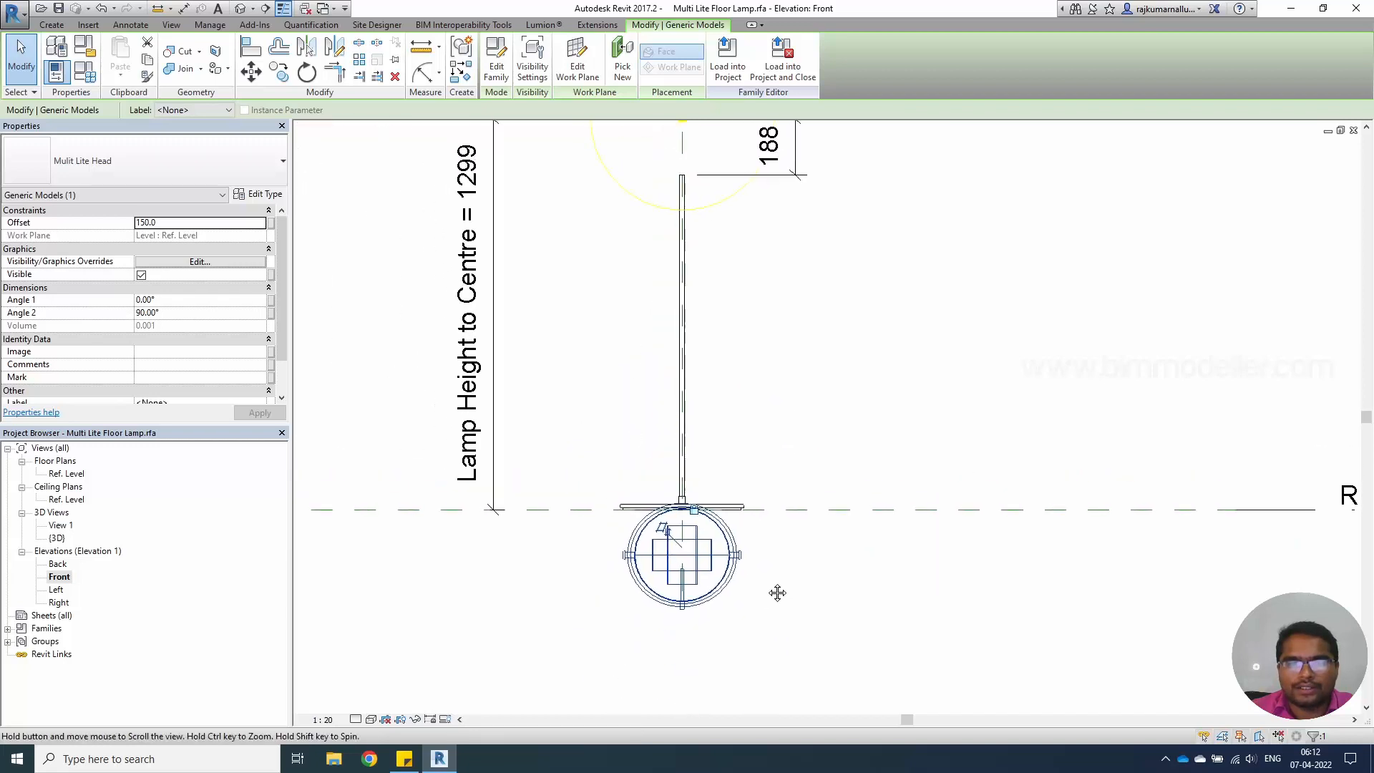
pyautogui.write('50.0')
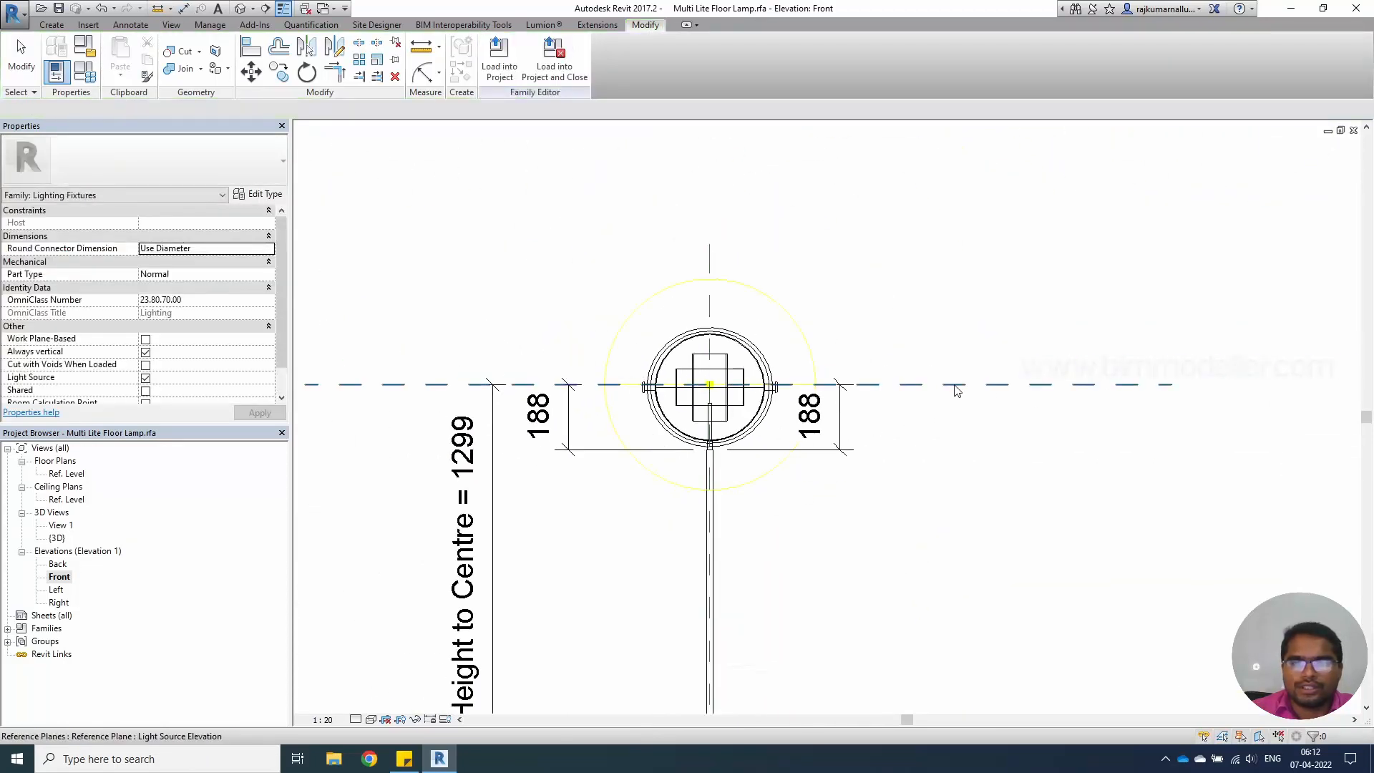
pyautogui.click(921, 384)
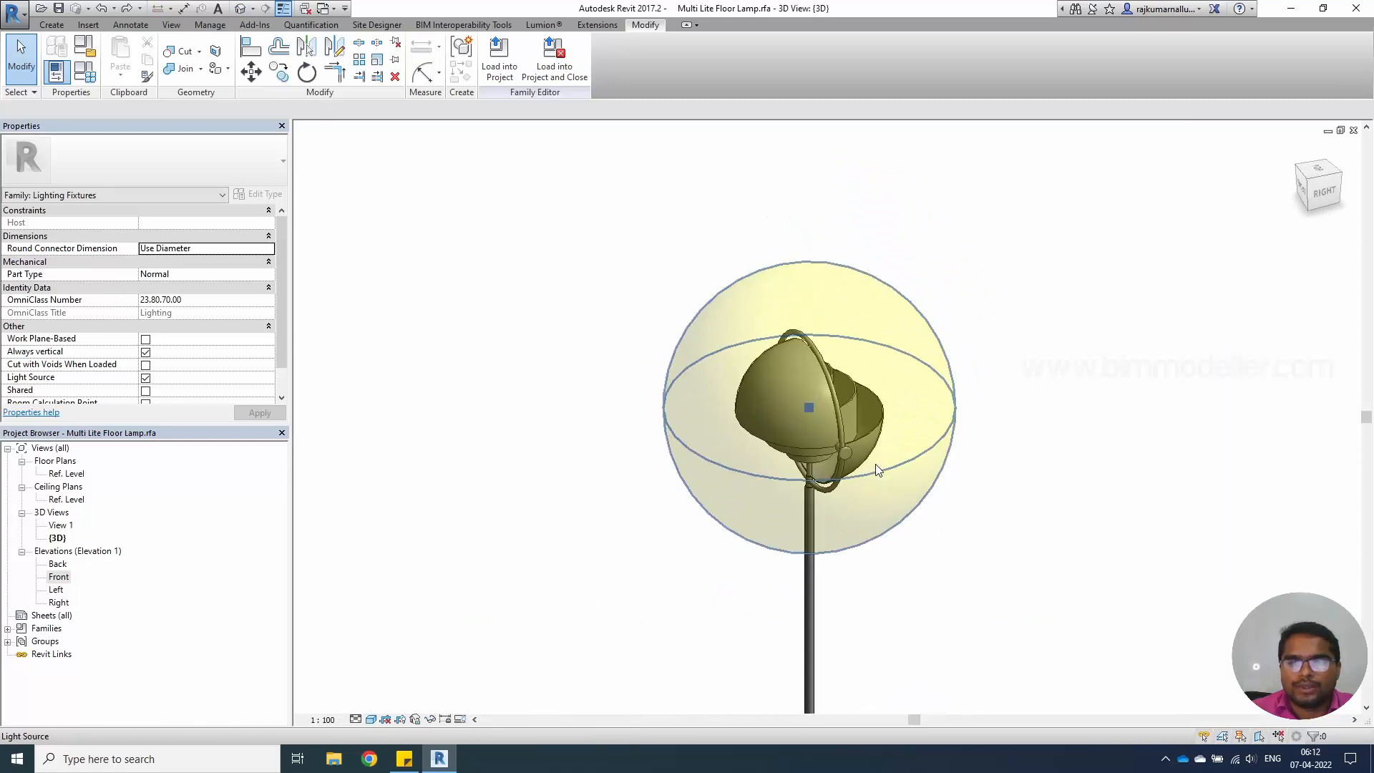
# Step: Associate the head's first angle with a new instance family parameter named 'Angle 1'
pyautogui.click(808, 408)
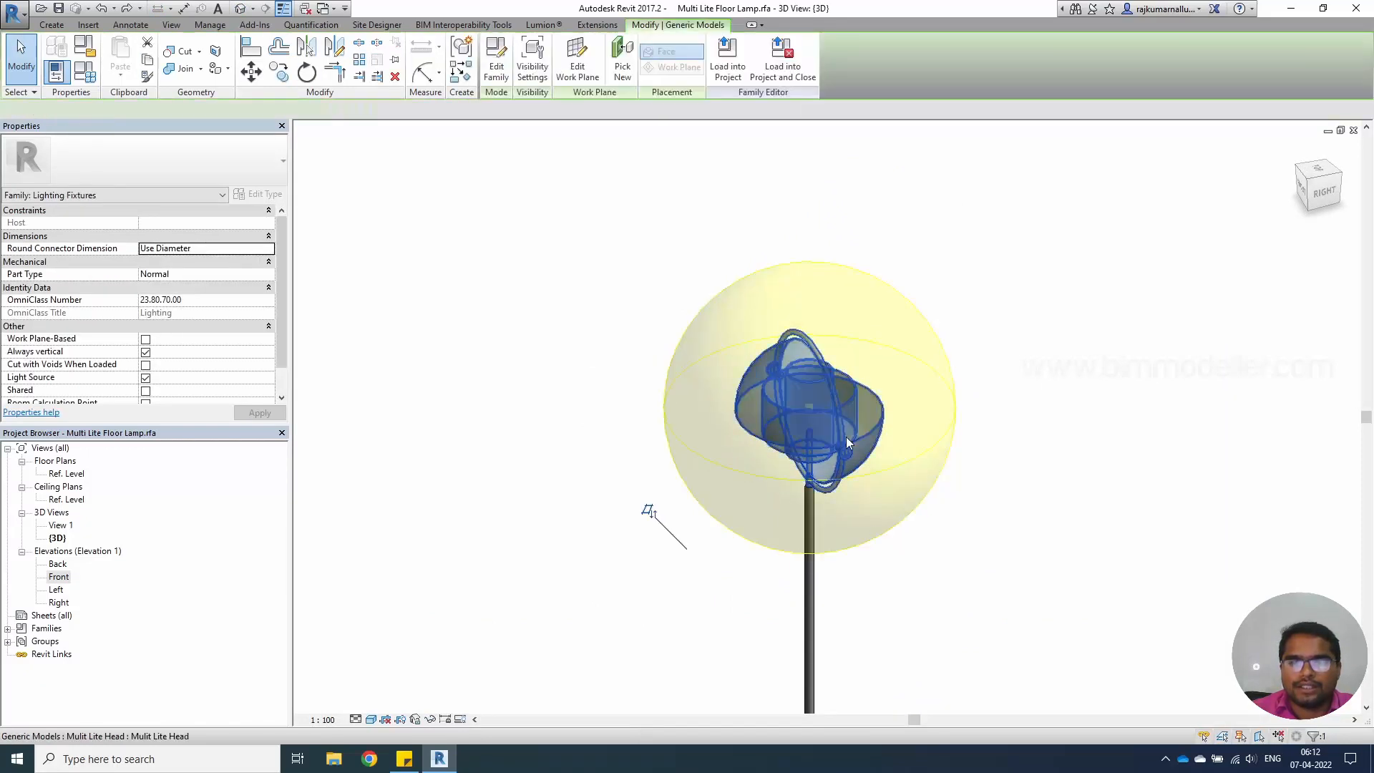
pyautogui.click(810, 430)
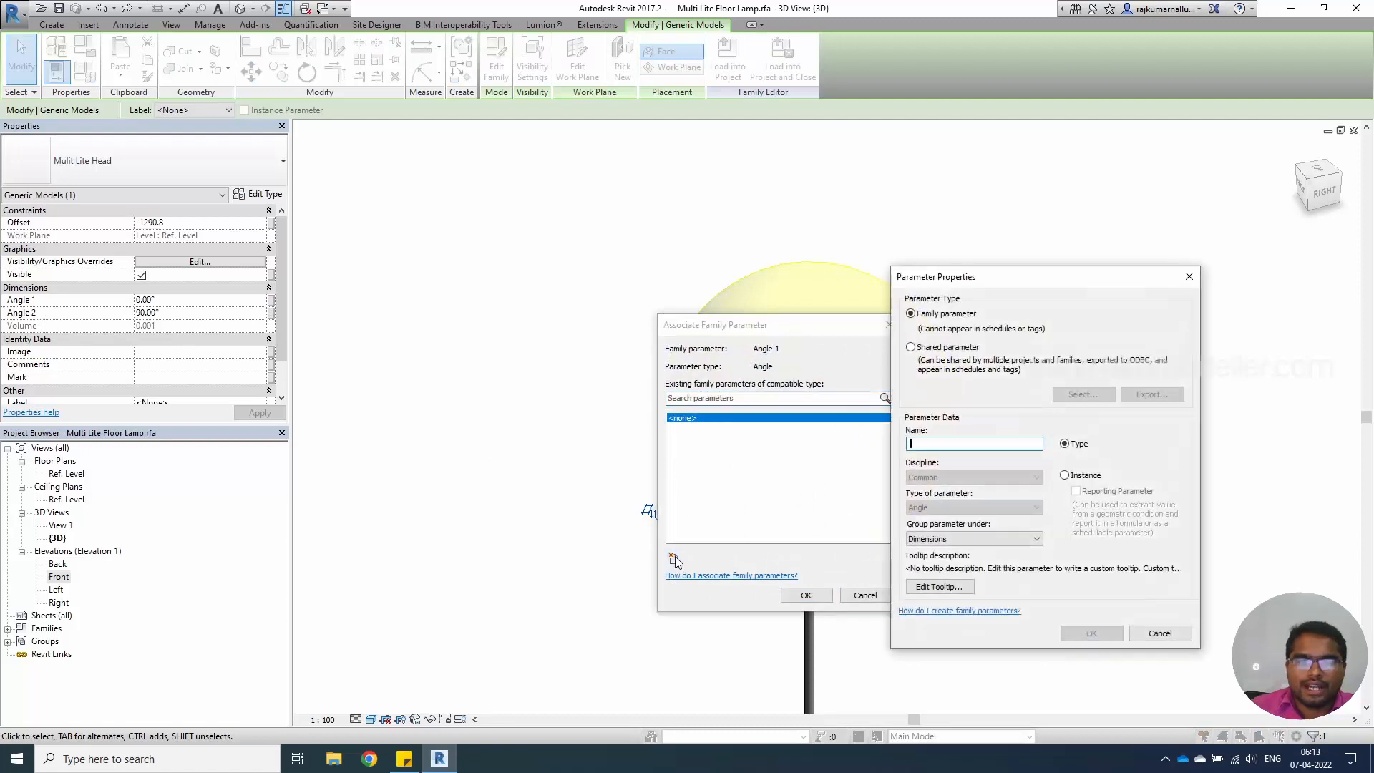
pyautogui.write('Angle 1')
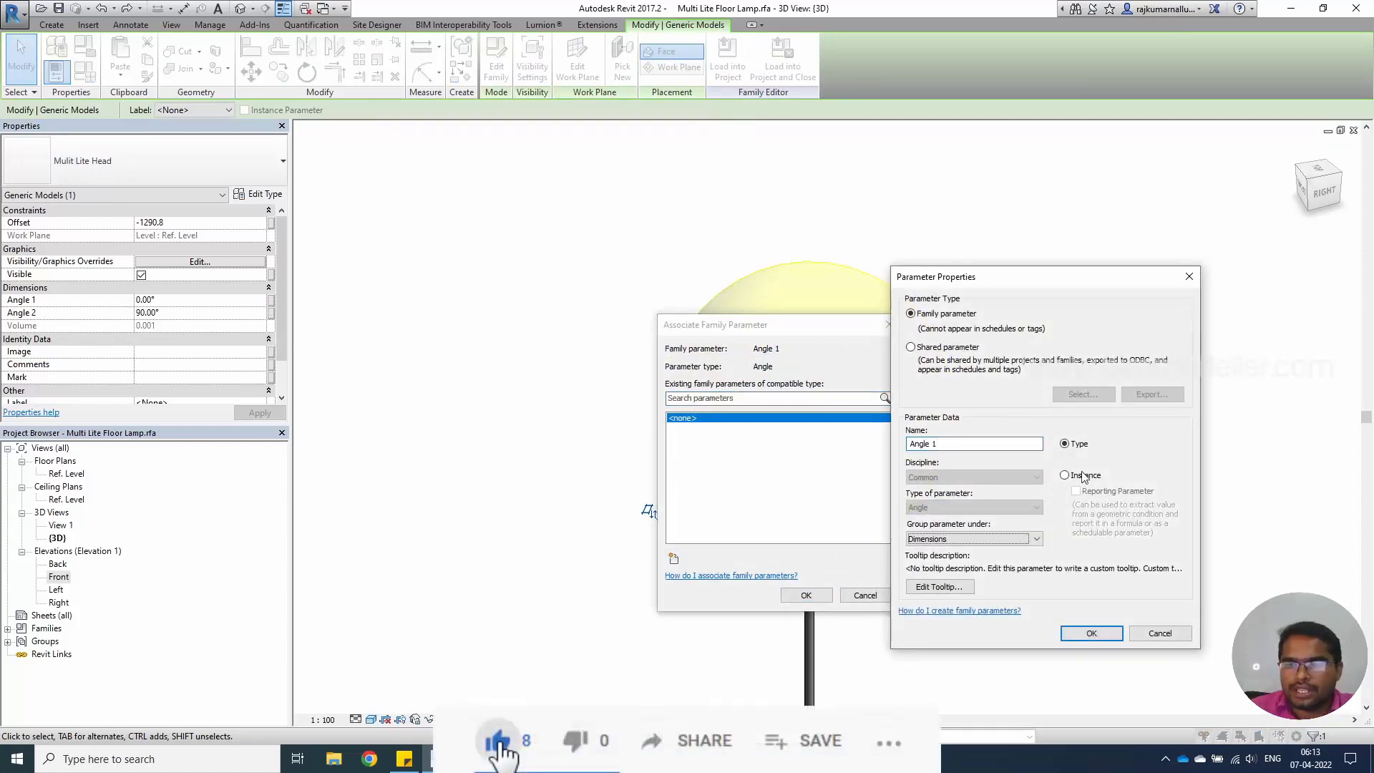
pyautogui.click(1063, 475)
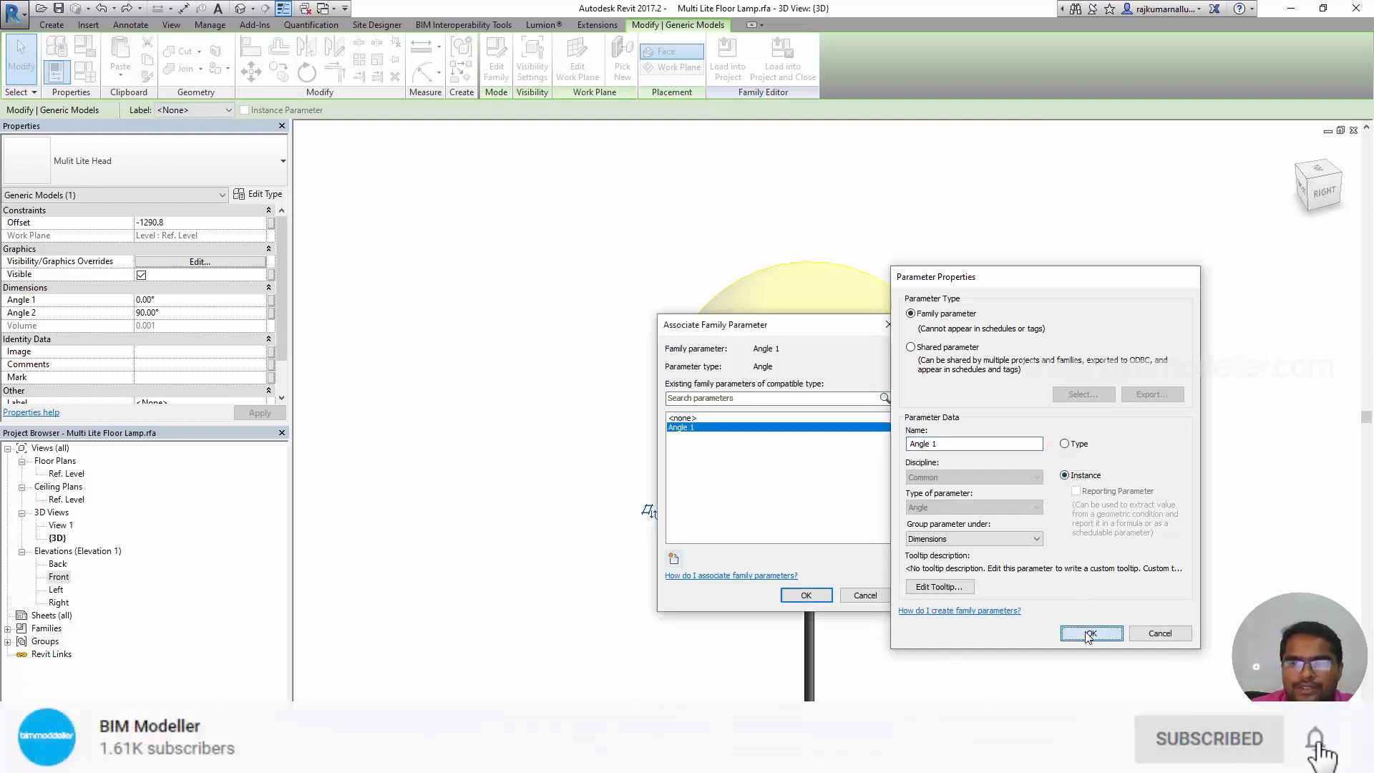
pyautogui.click(1091, 634)
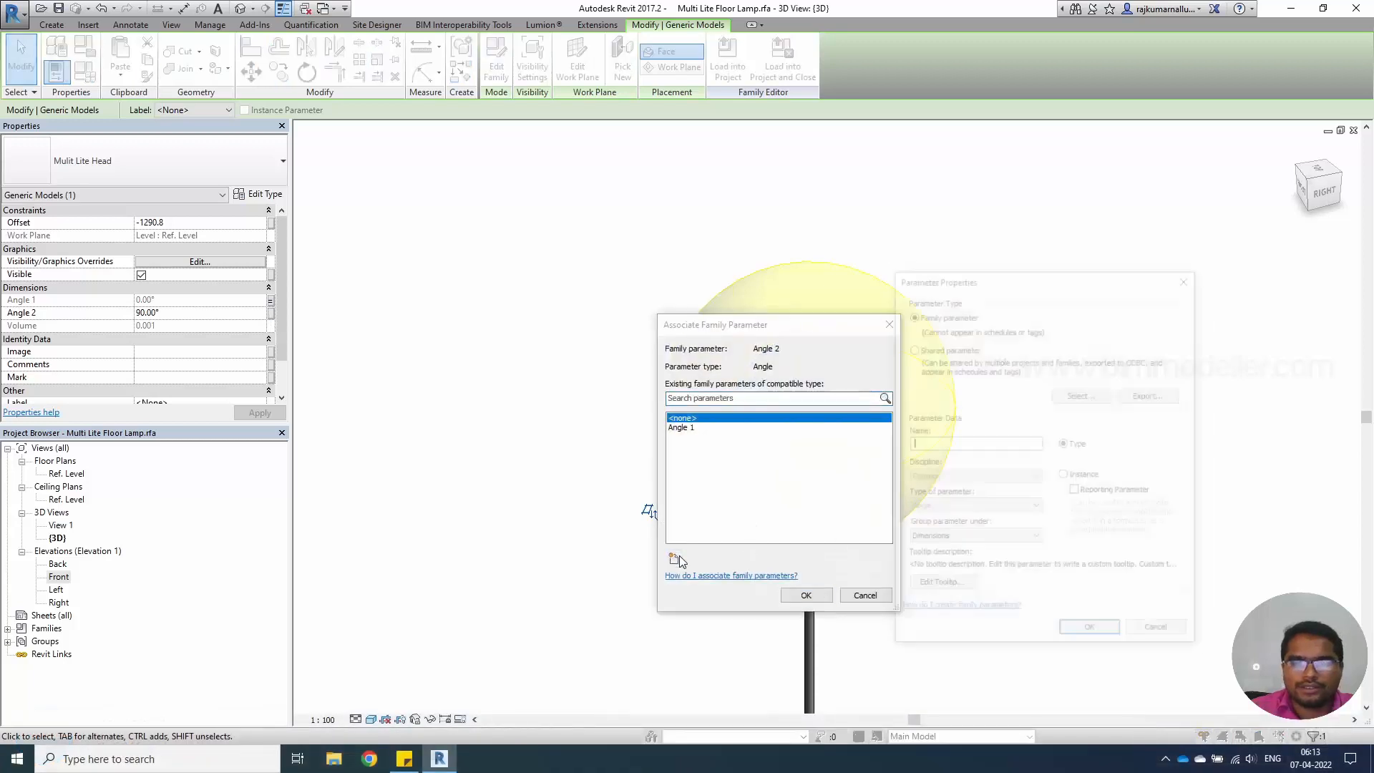
# Step: Create the instance parameter 'Angle 2' and link the head's second angle to it
pyautogui.write('angle 2')
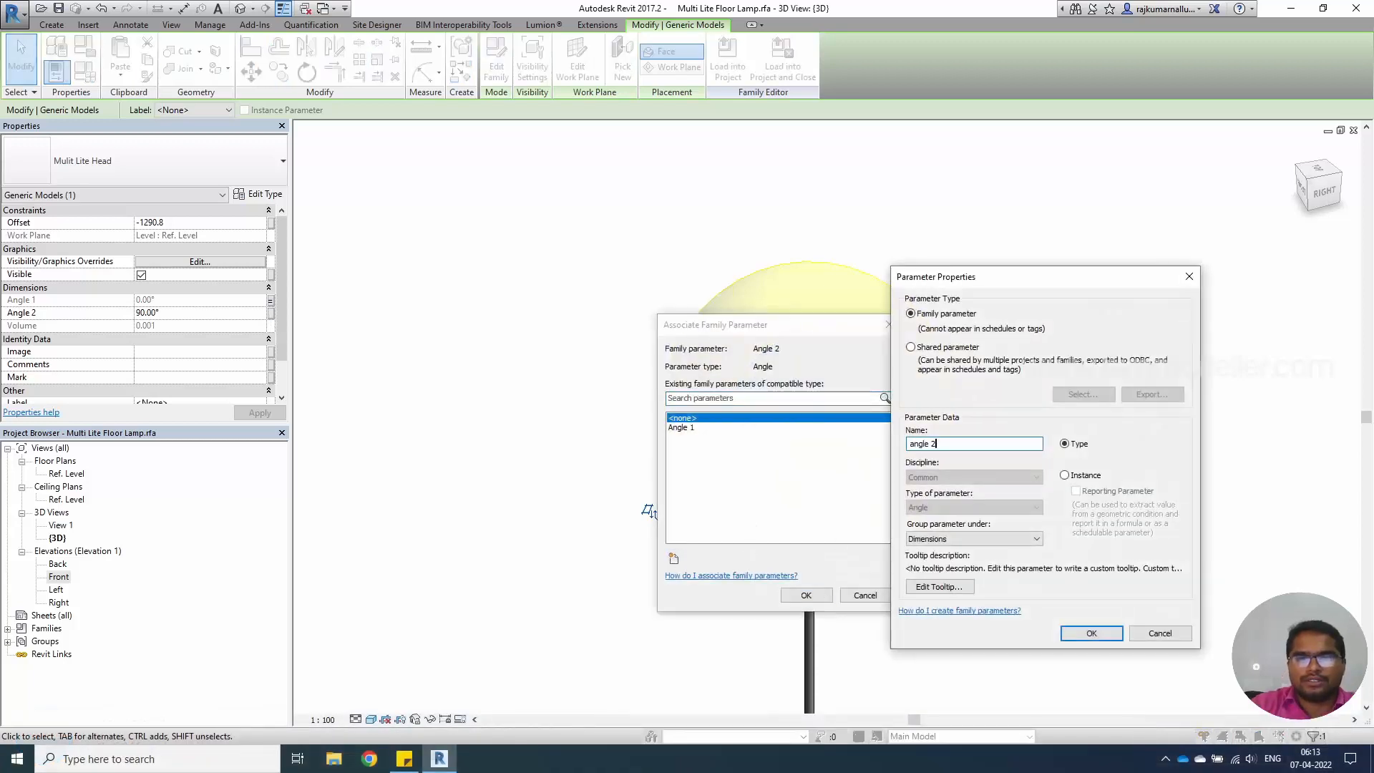
pyautogui.press('Backspace')
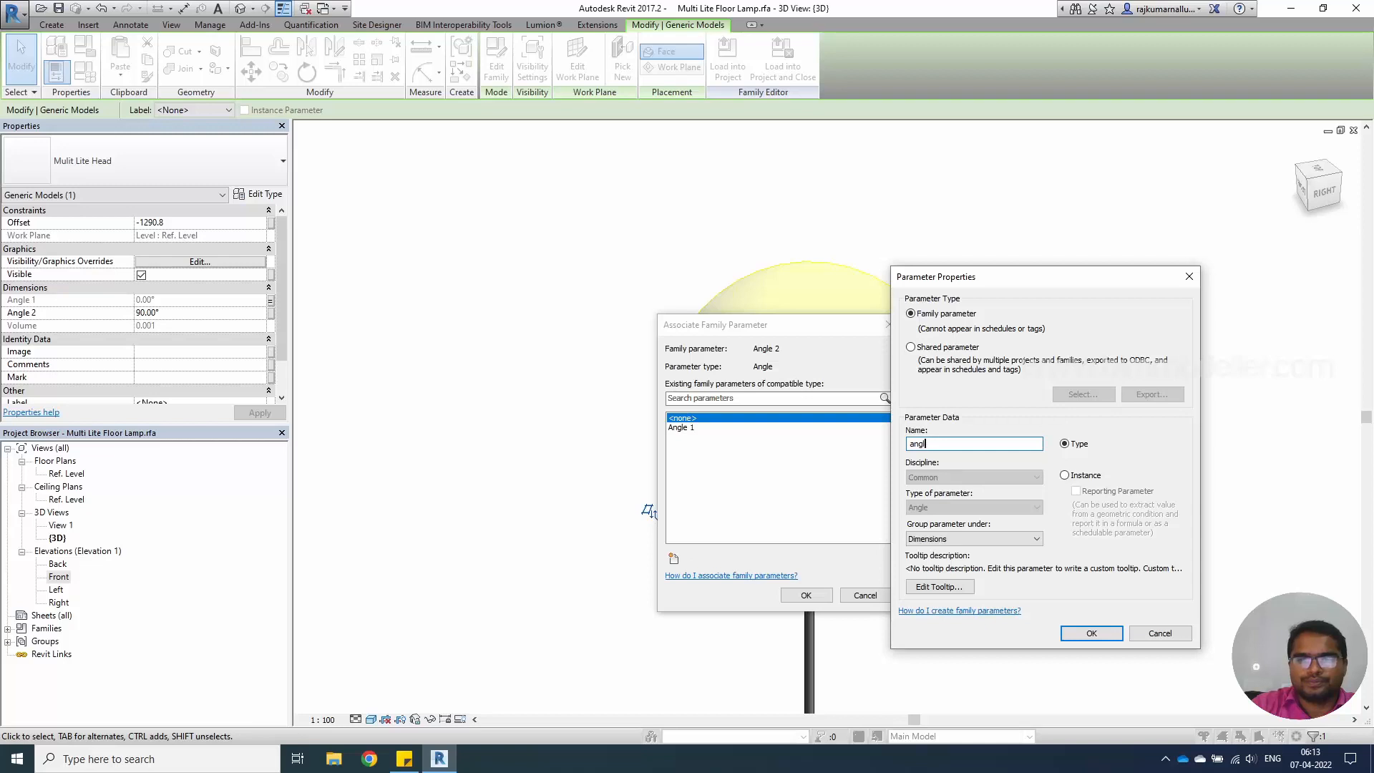
pyautogui.write('Angle 2')
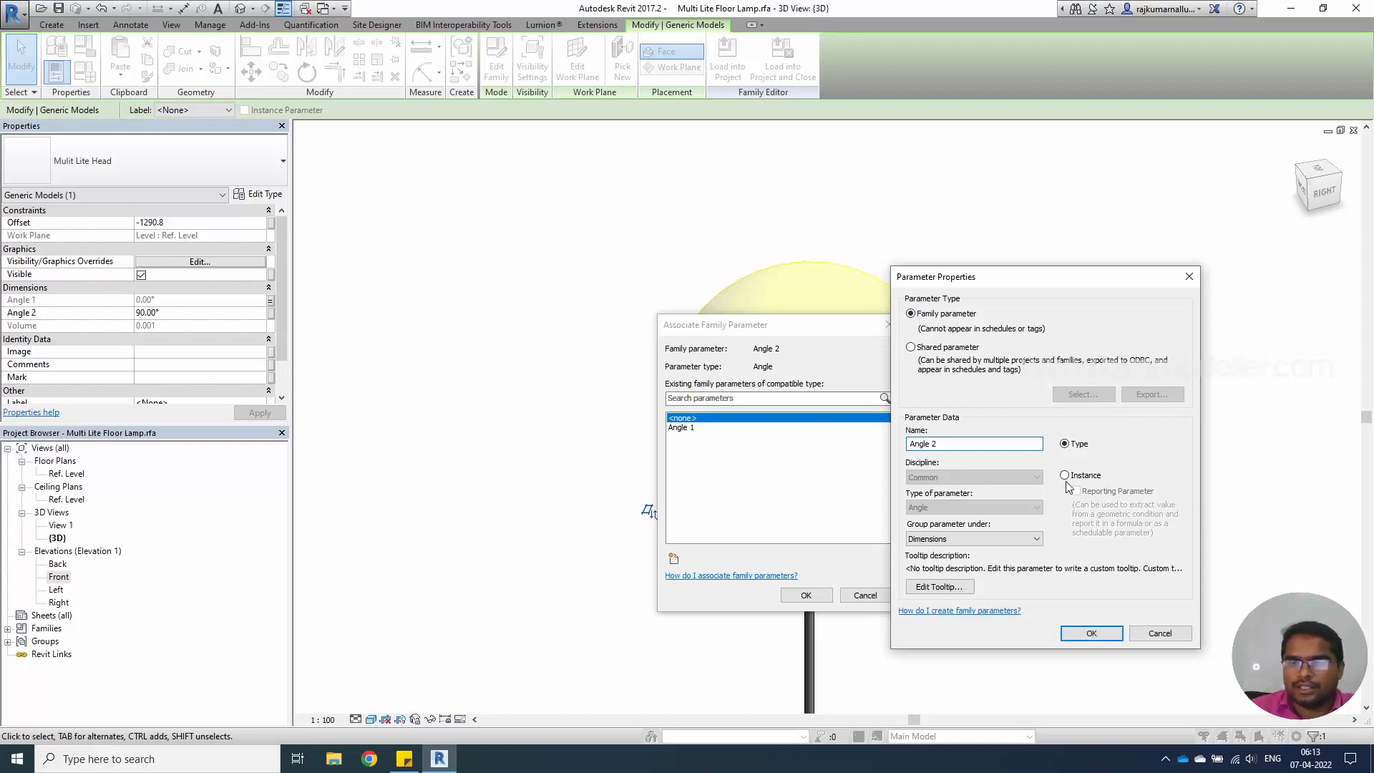
pyautogui.click(1091, 633)
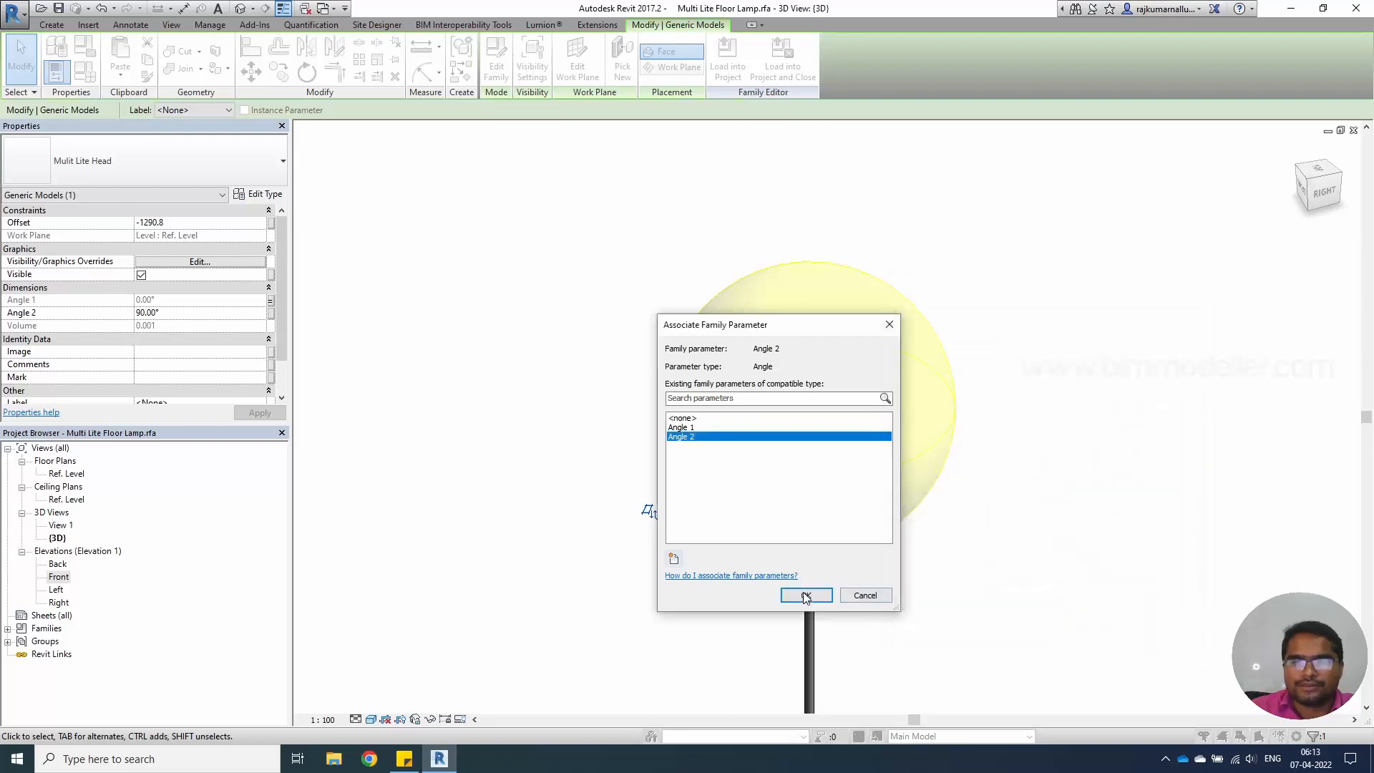
pyautogui.click(804, 596)
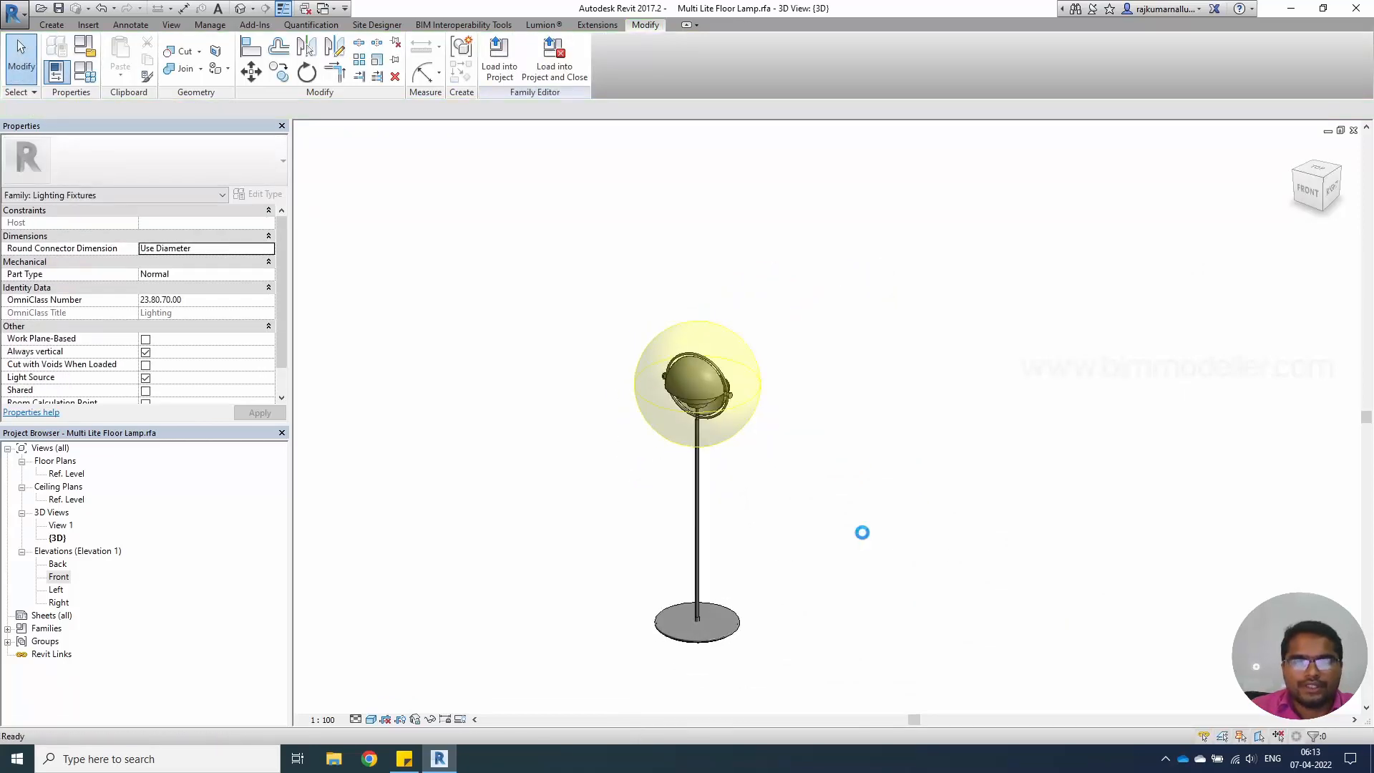
# Step: Load the floor lamp family into Project1 and place it
pyautogui.click(14, 10)
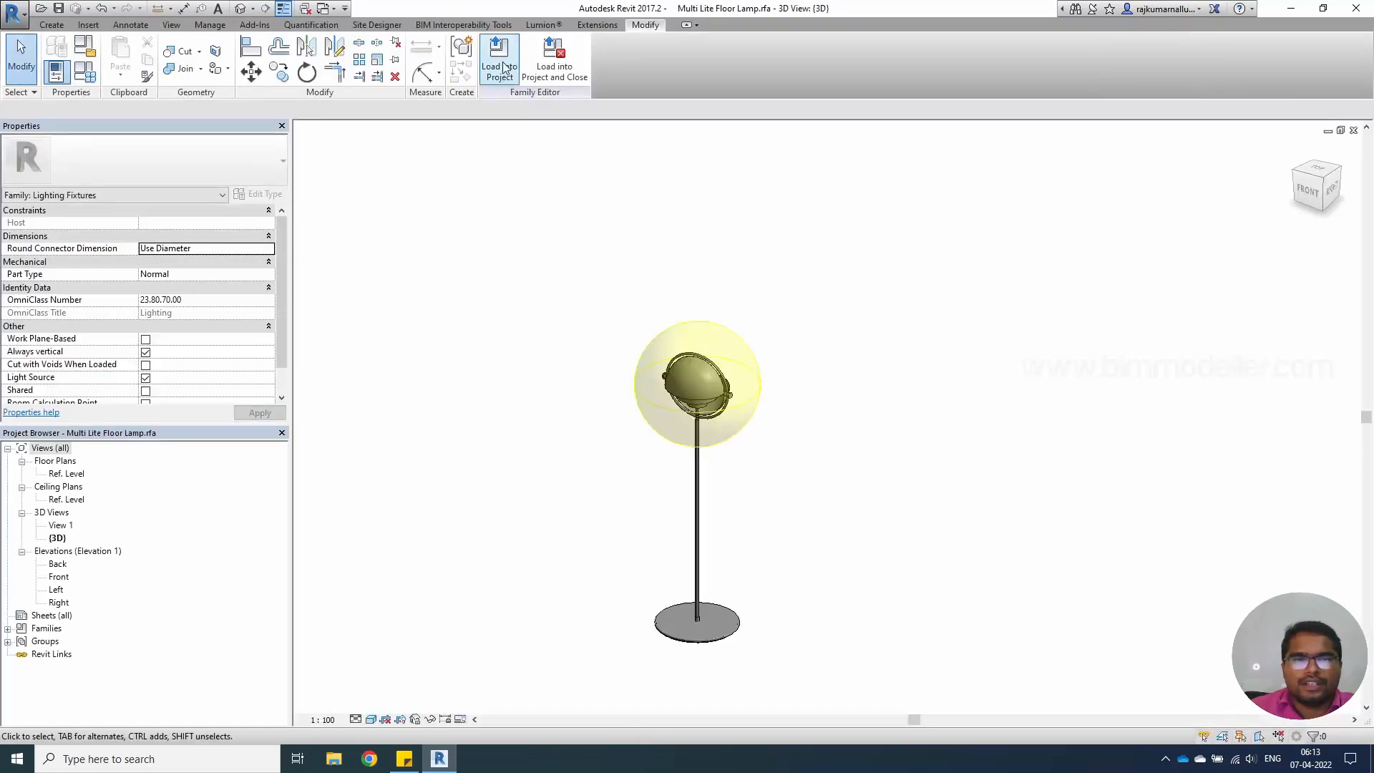
pyautogui.click(500, 62)
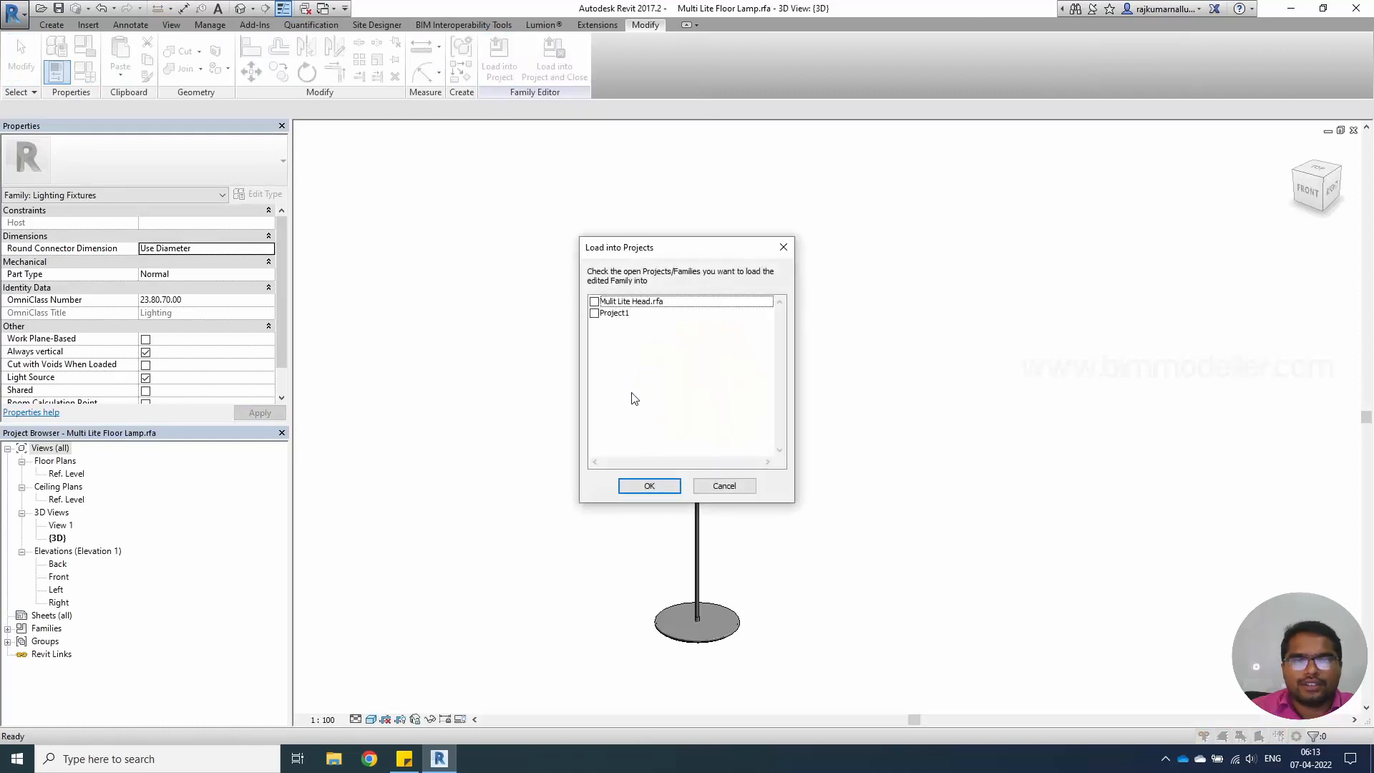
pyautogui.click(594, 314)
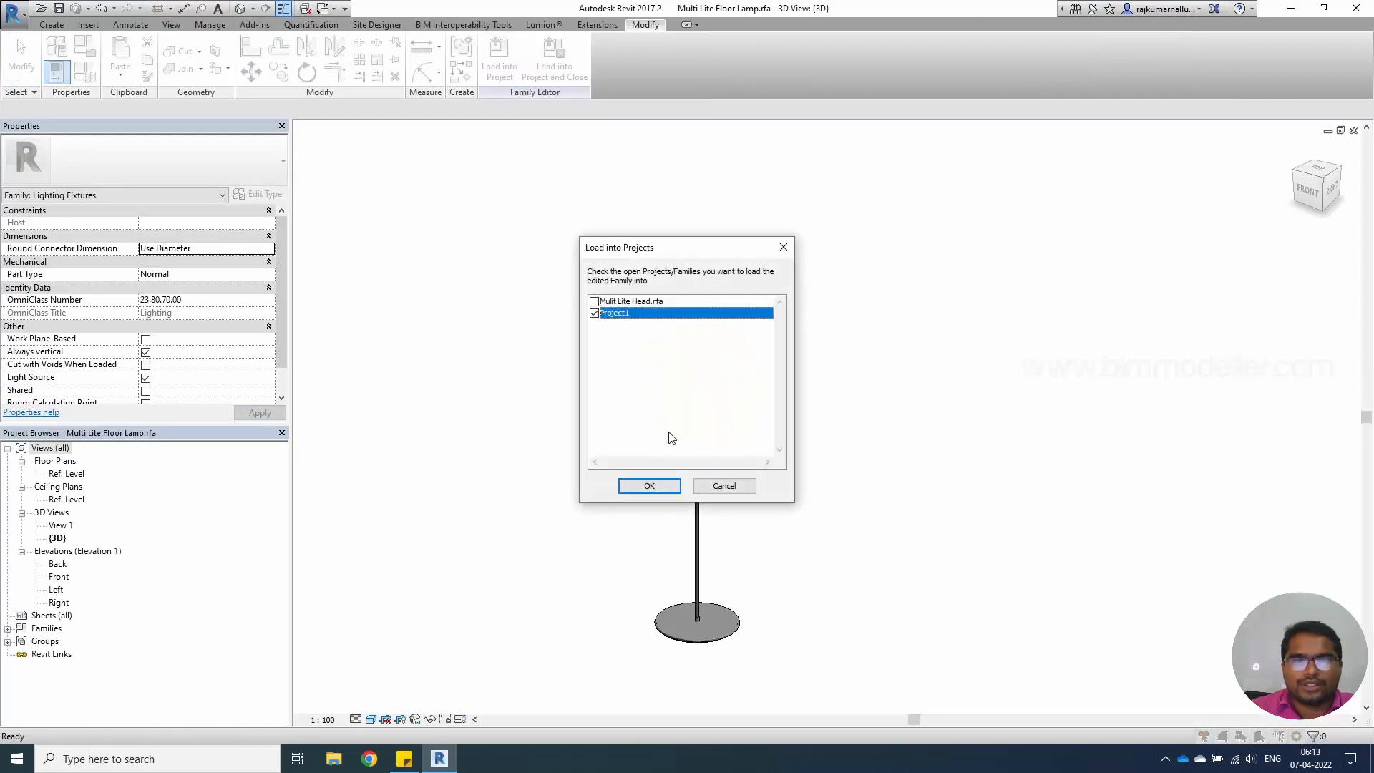
pyautogui.click(649, 485)
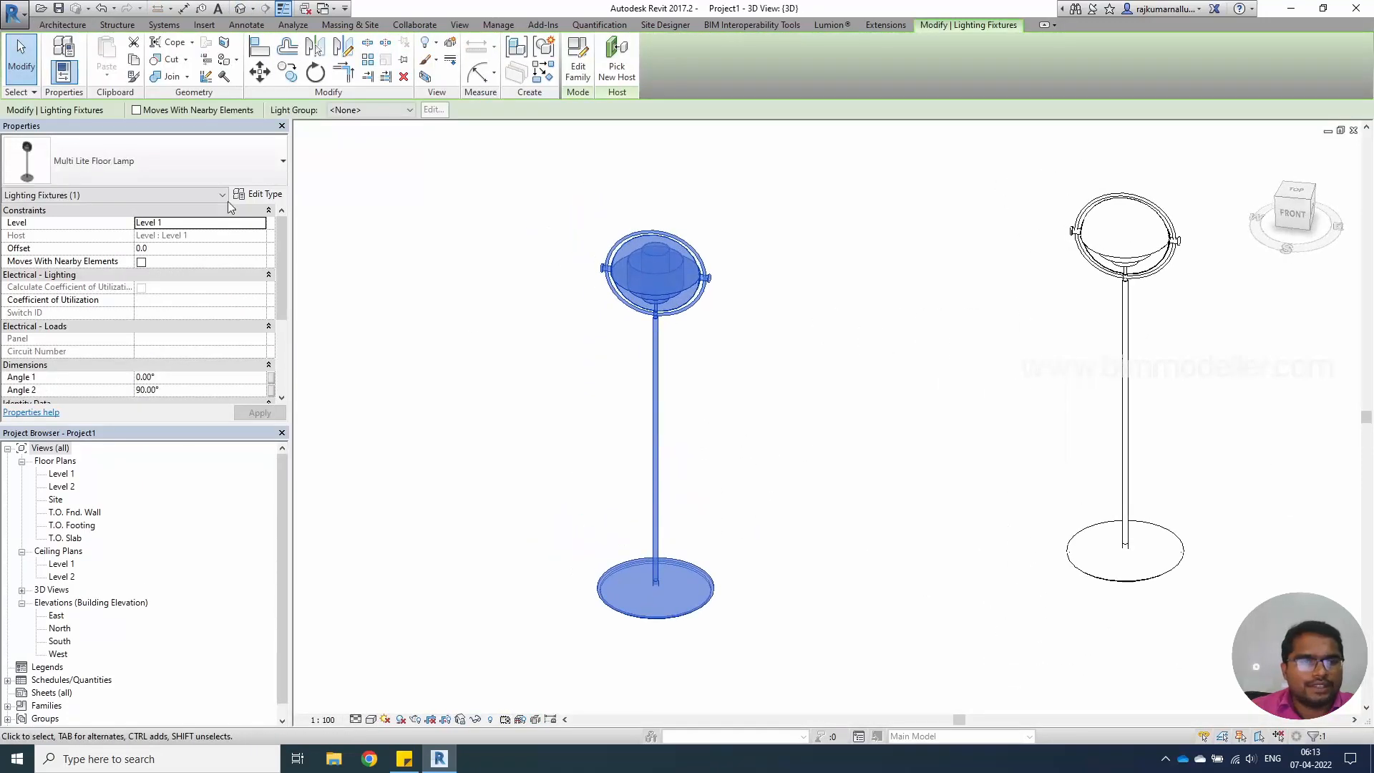
# Step: Raise the placed lamp type's Lamp Height to Centre to 1500
pyautogui.click(262, 193)
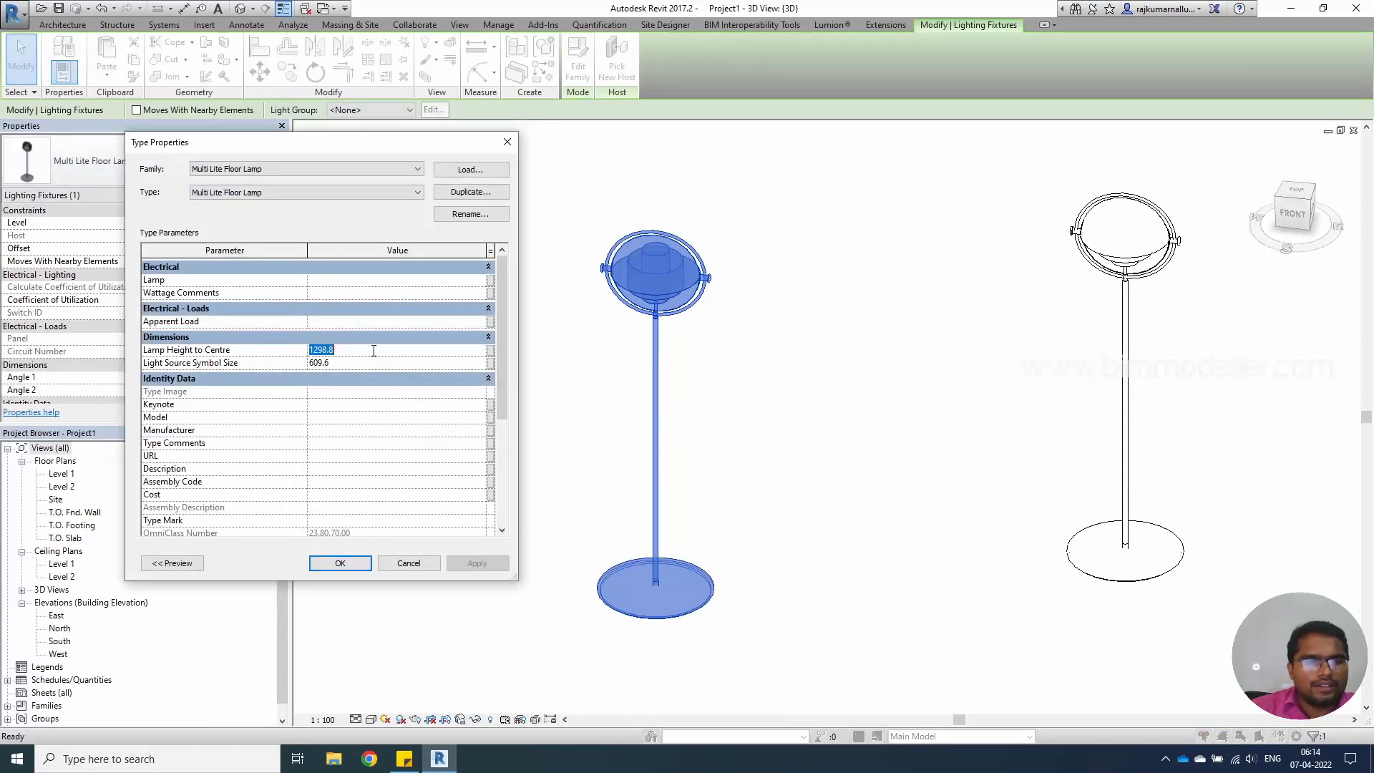
pyautogui.write('1500')
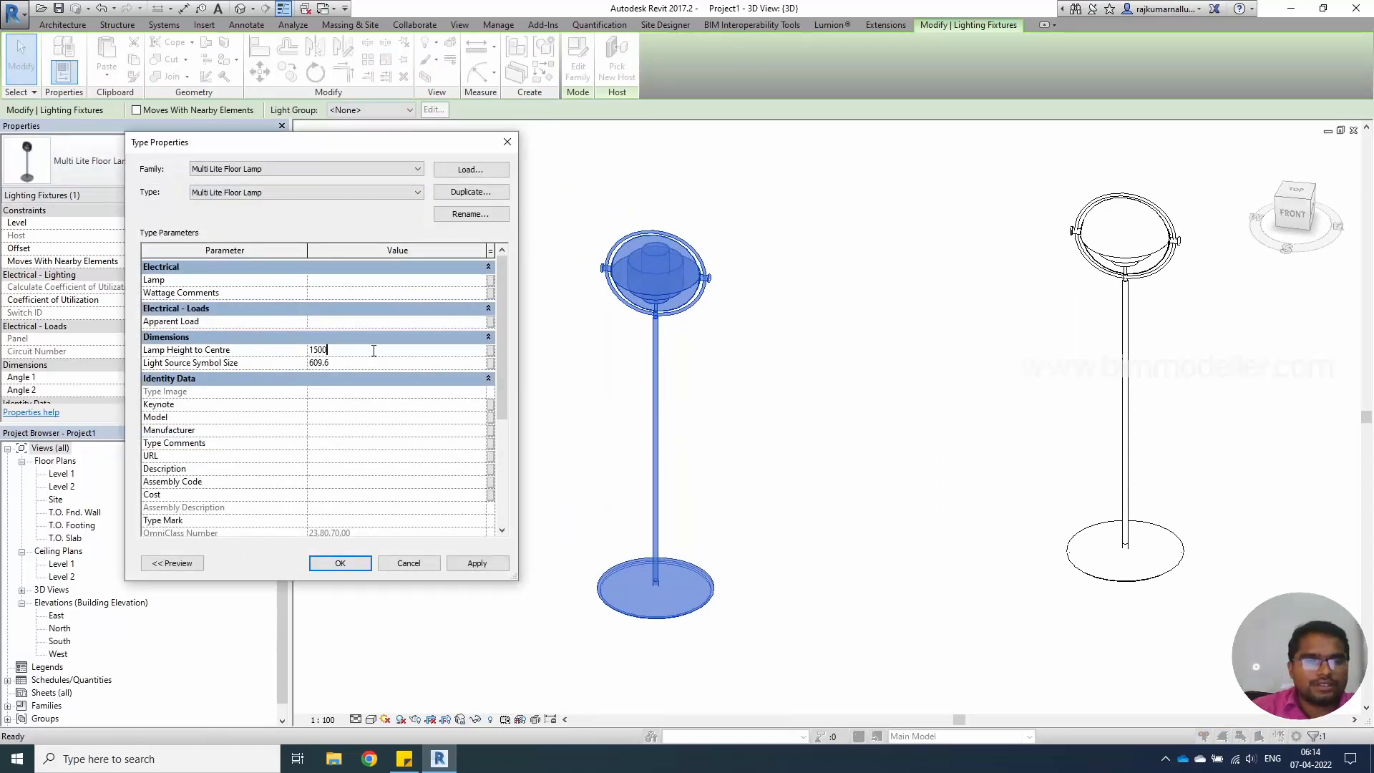
pyautogui.click(340, 562)
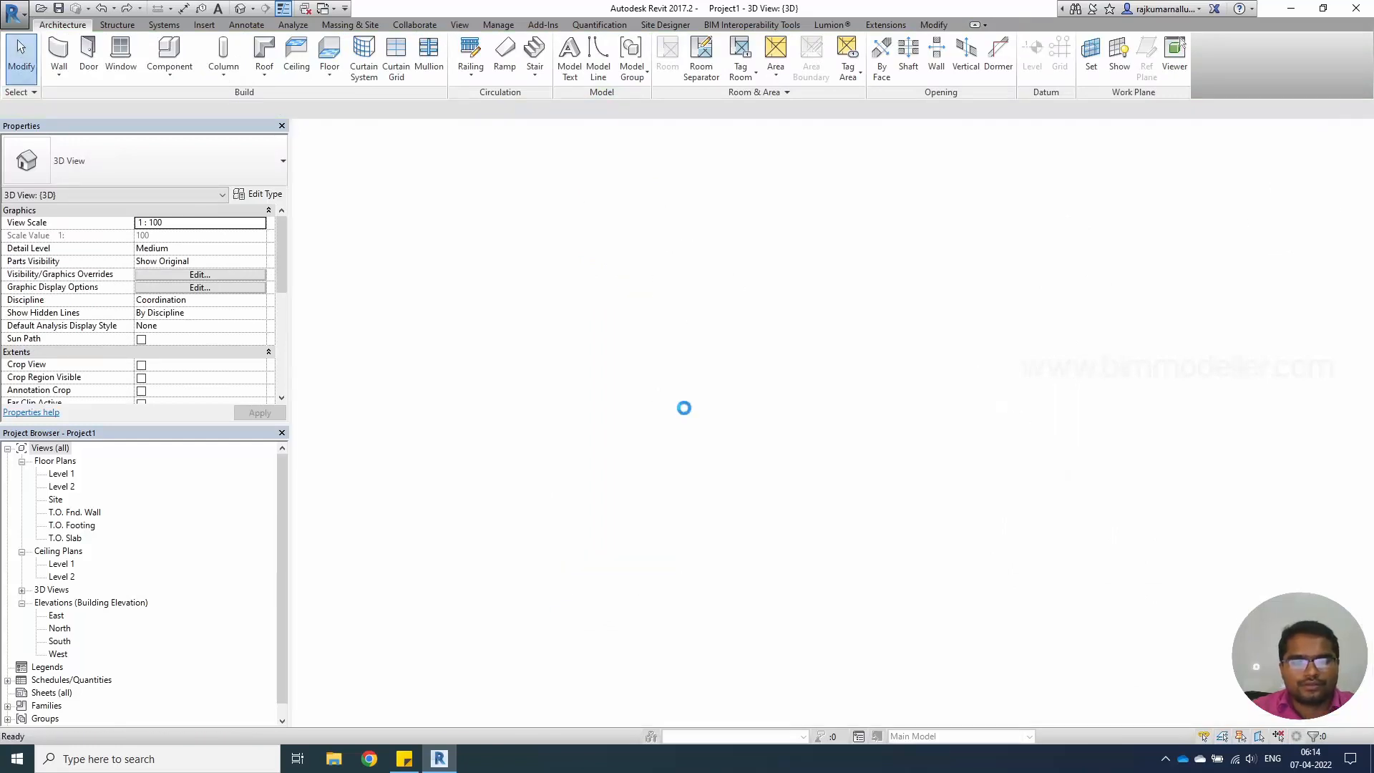
# Step: In the project's 3D view, set the first lamp's Angle 1 to 90°
pyautogui.doubleClick(62, 474)
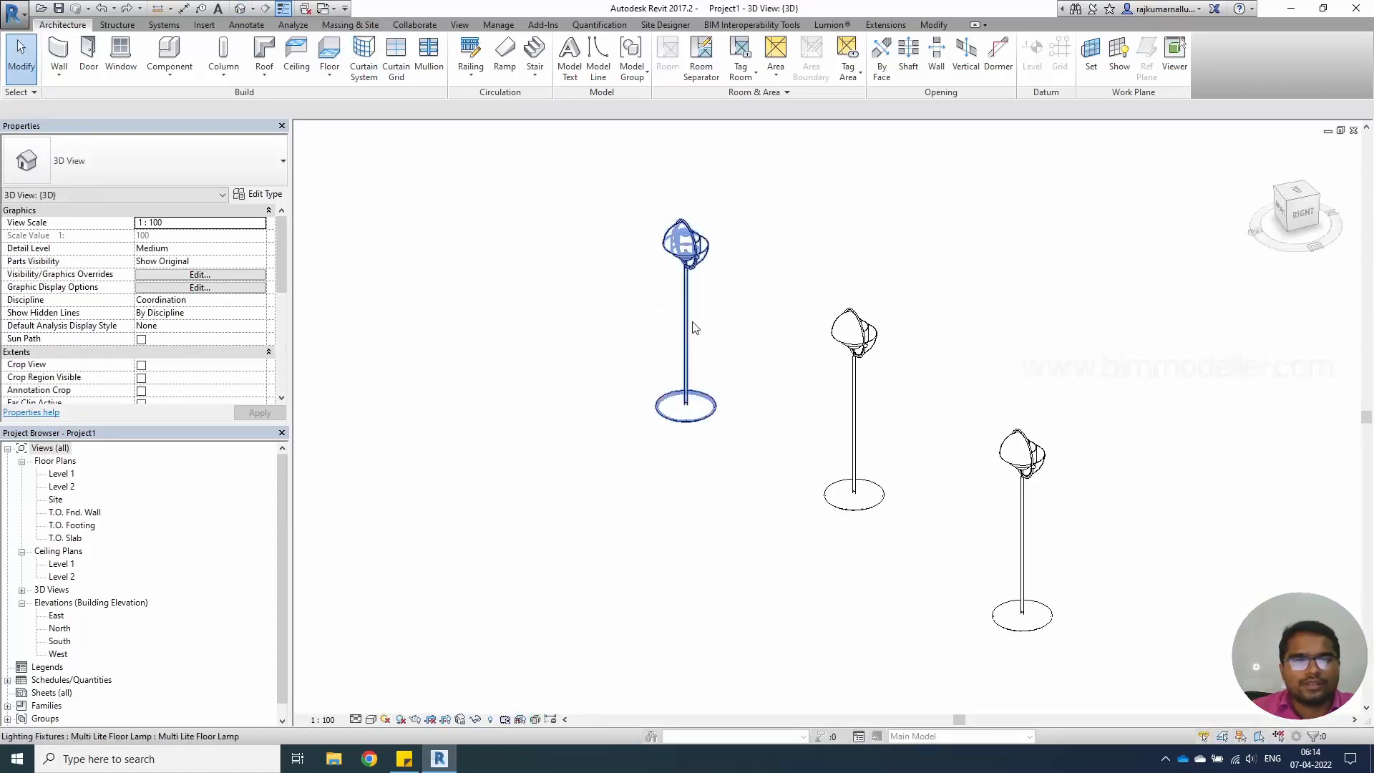
pyautogui.click(685, 245)
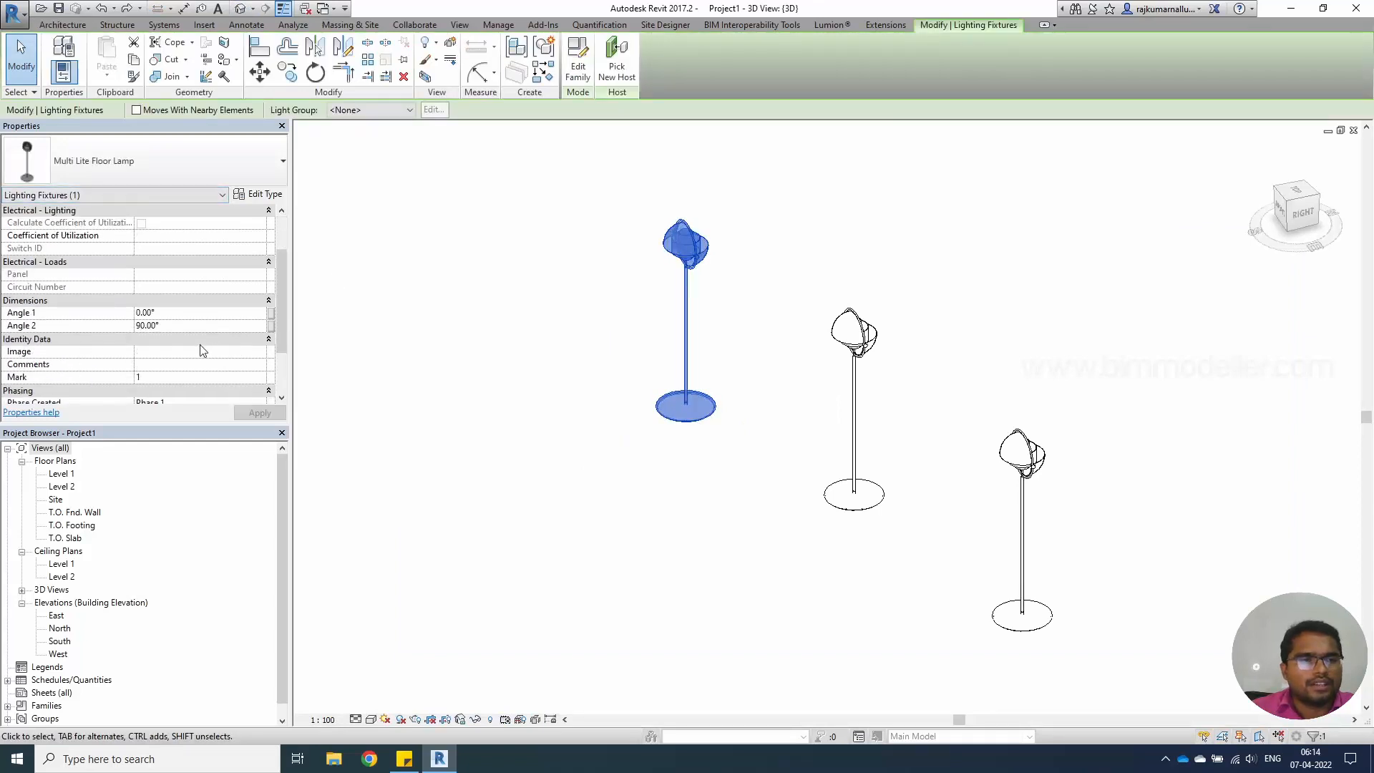
pyautogui.write('9')
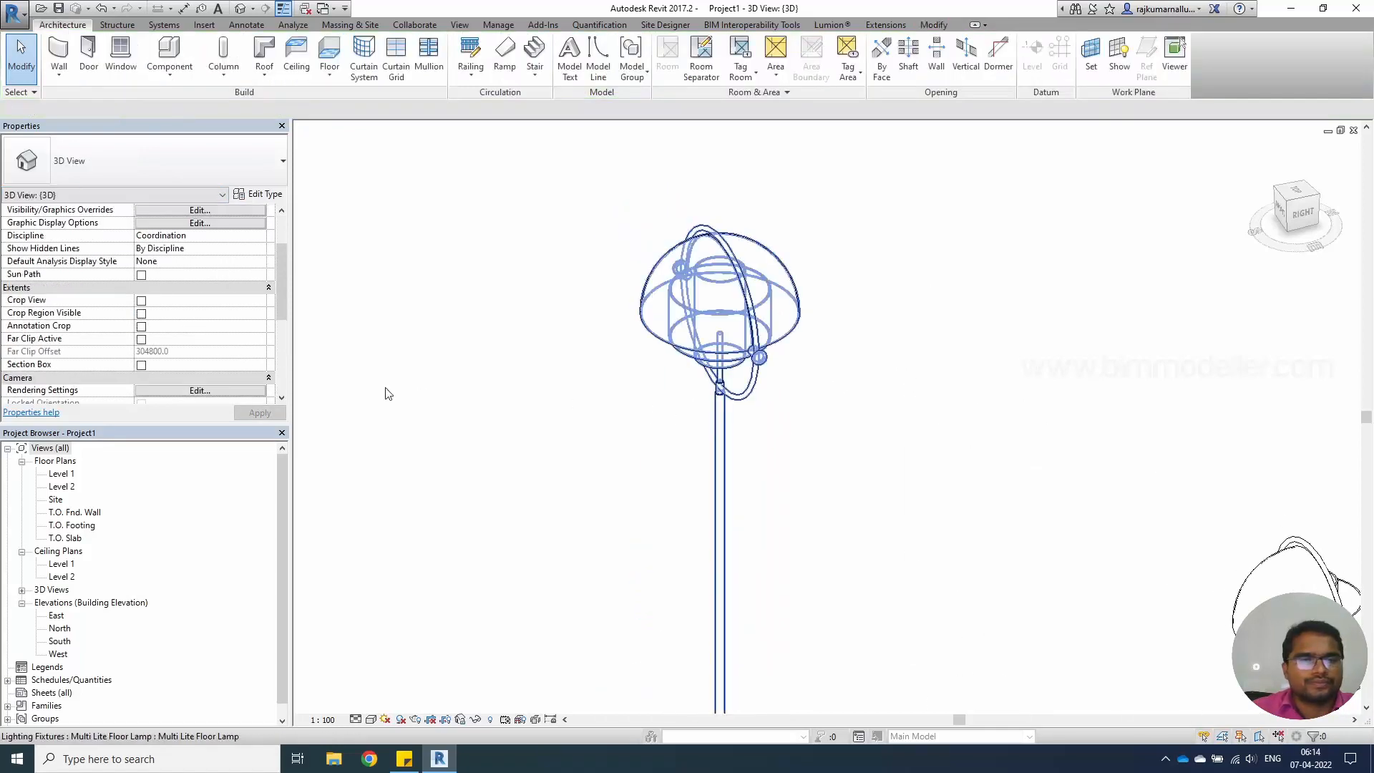
# Step: Give the close-up lamp a different Angle 2 value of 0.00 so its head tilt differs
pyautogui.click(719, 302)
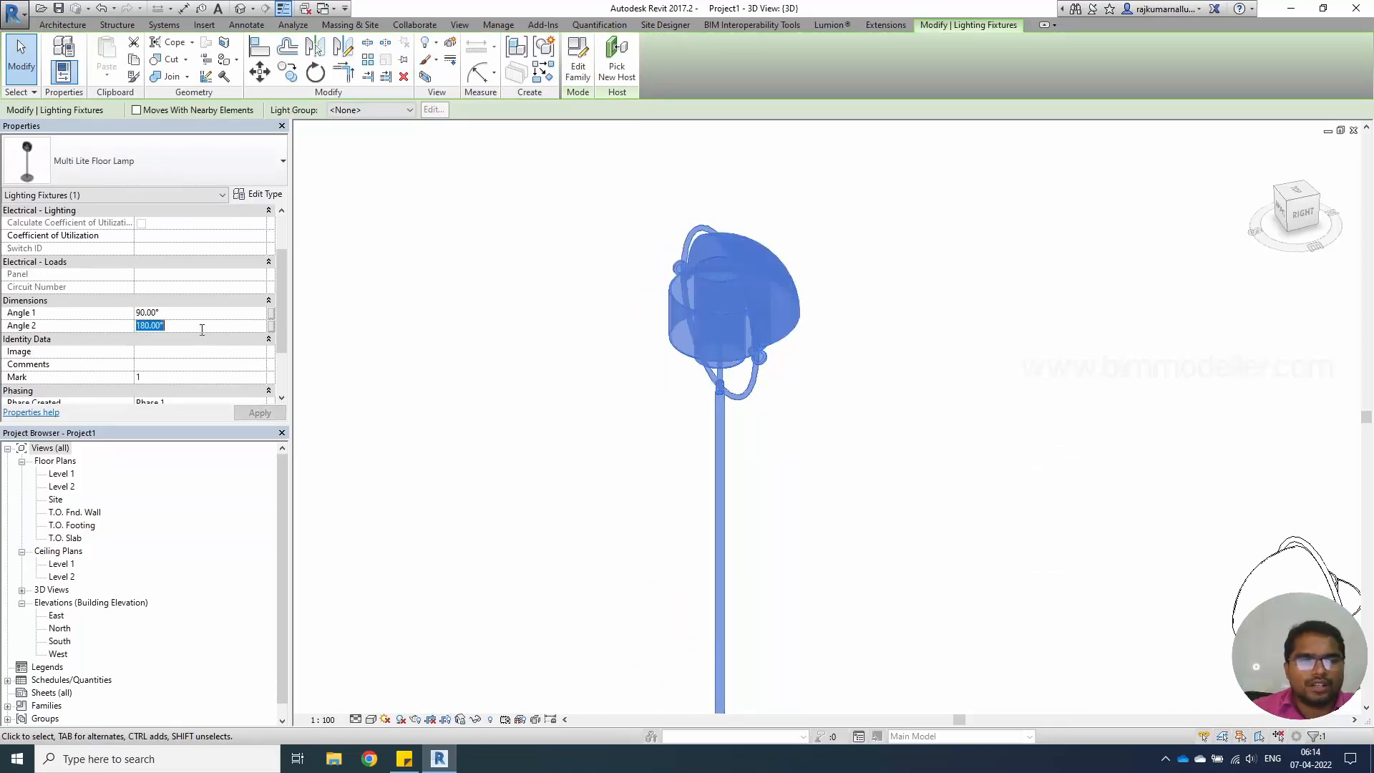
pyautogui.write('0.00')
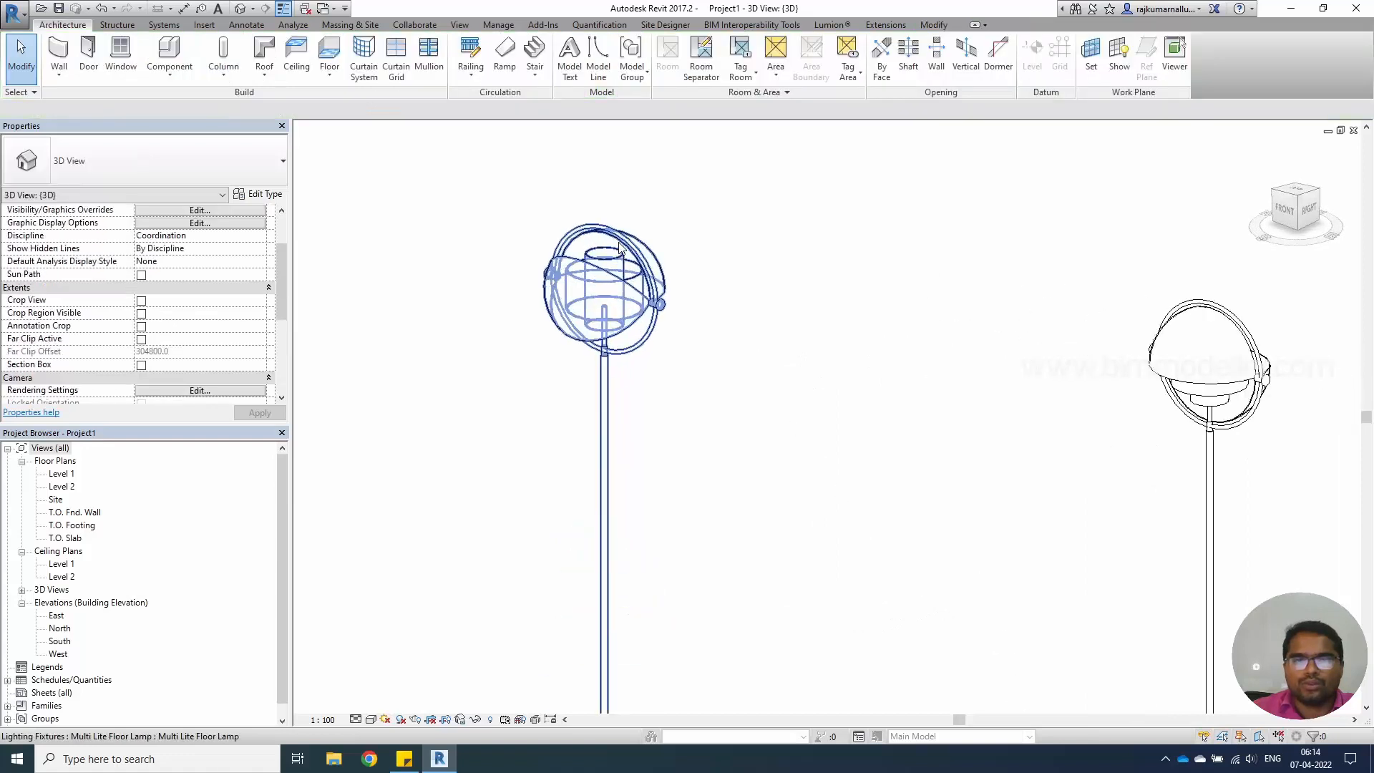
pyautogui.click(603, 290)
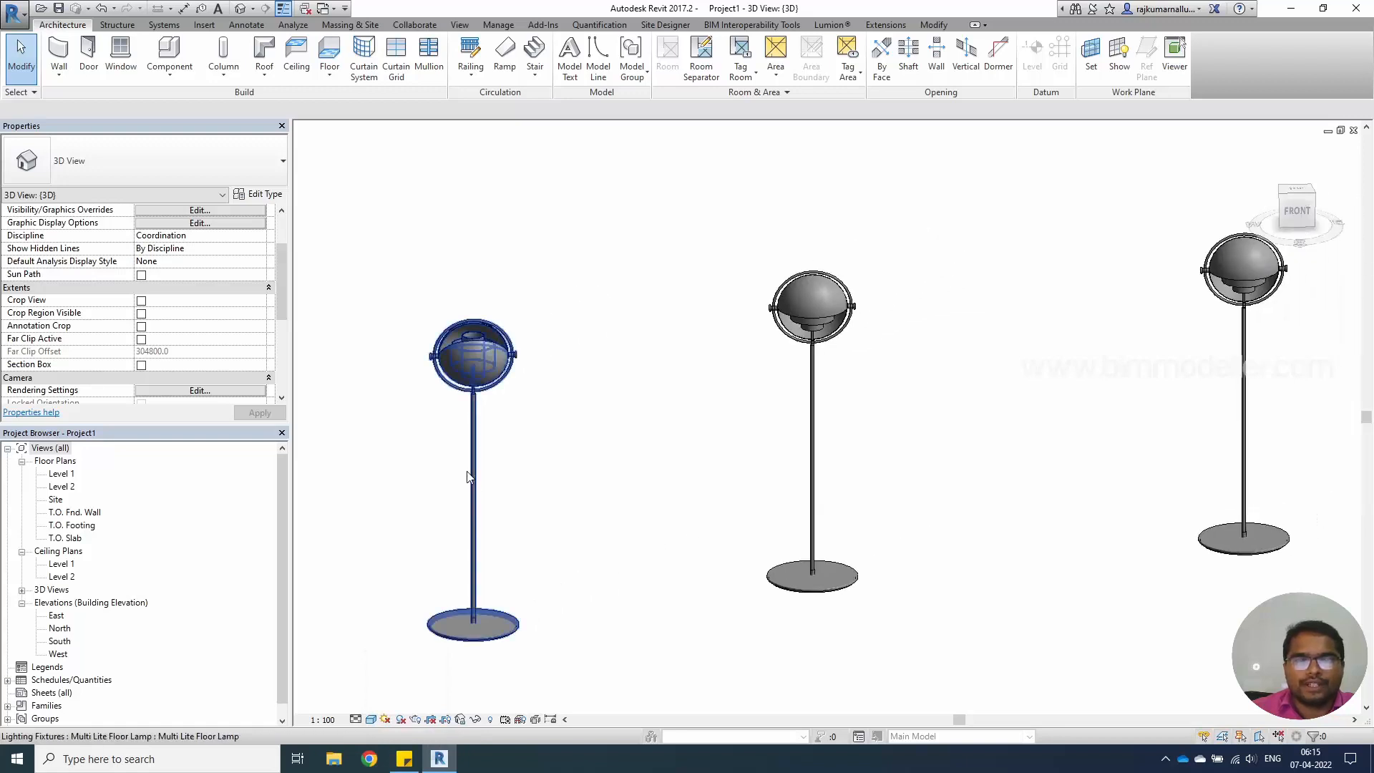
# Step: Select the left lamp to check its head angles of Angle 1 90° and Angle 2 45°
pyautogui.click(471, 355)
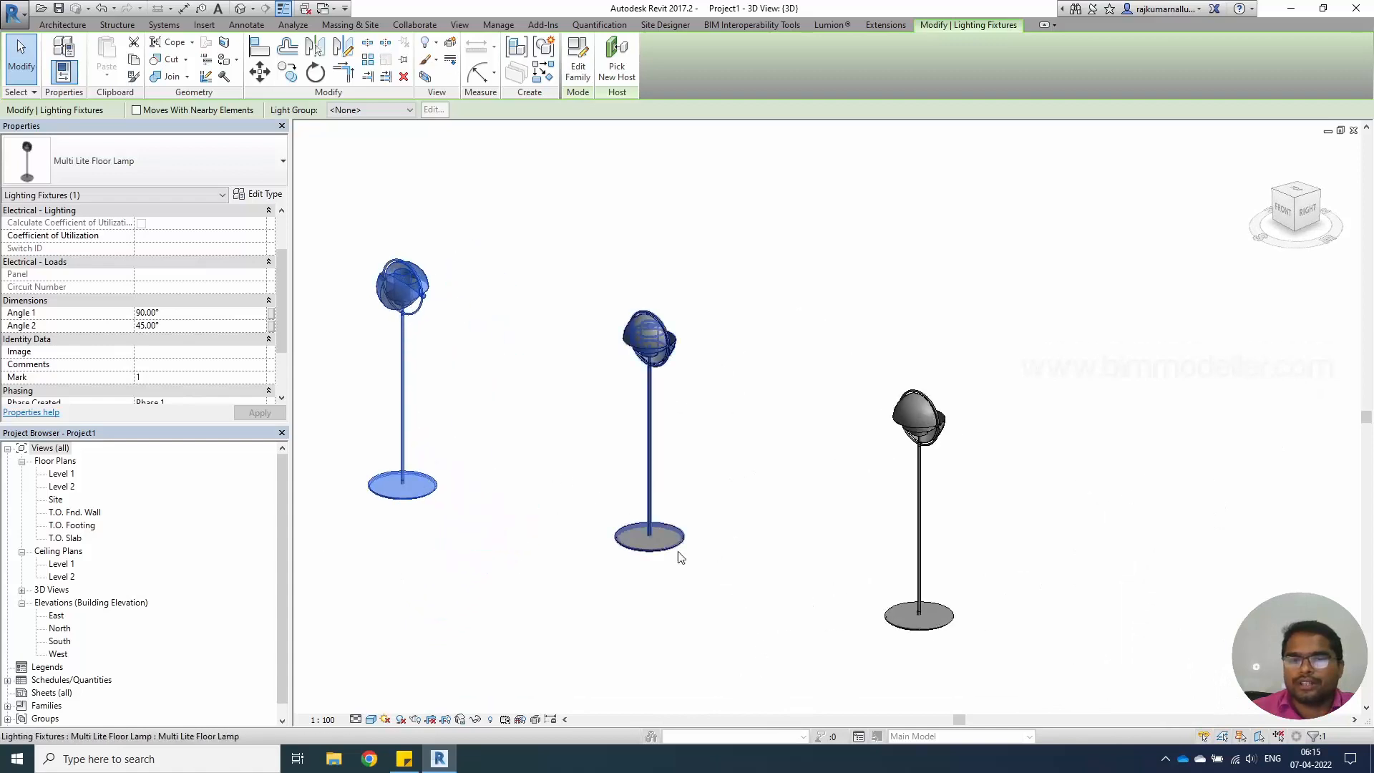
pyautogui.moveTo(679, 557)
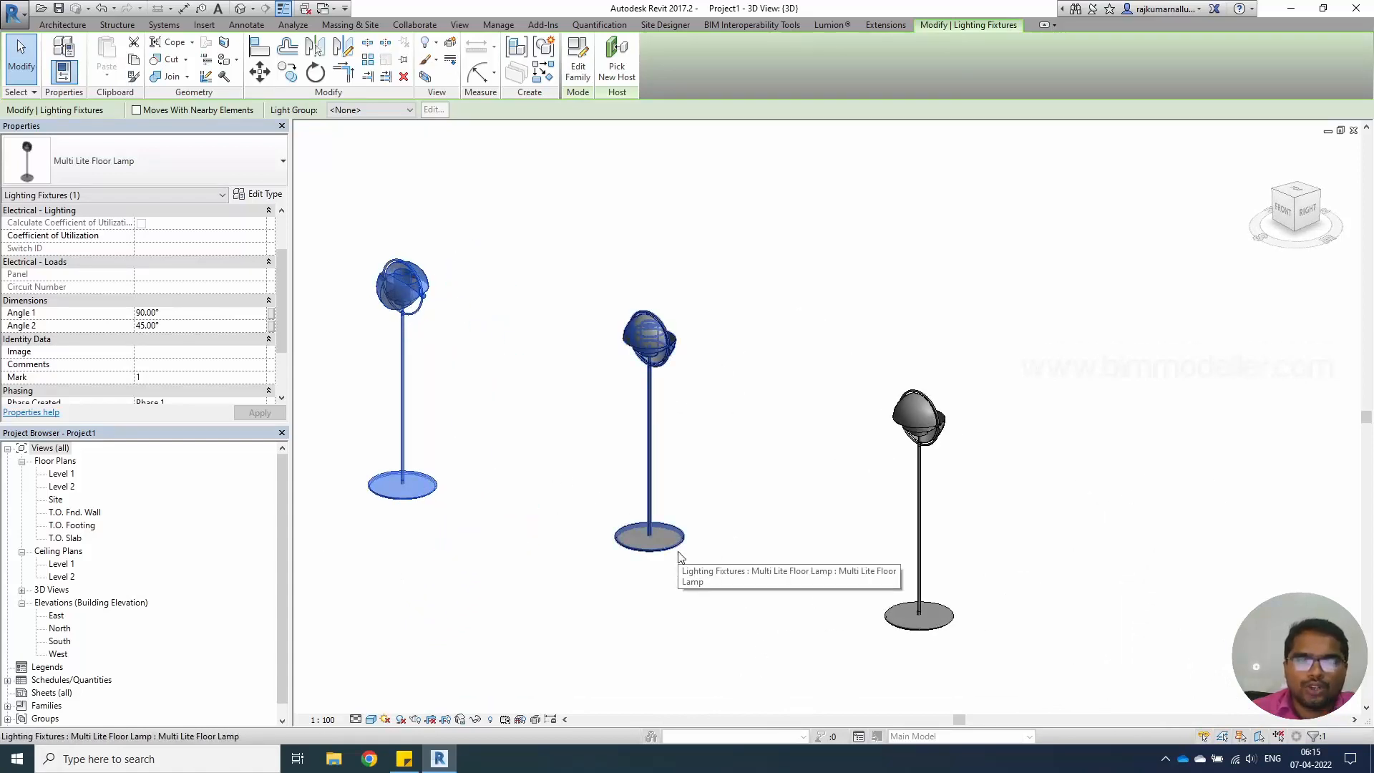